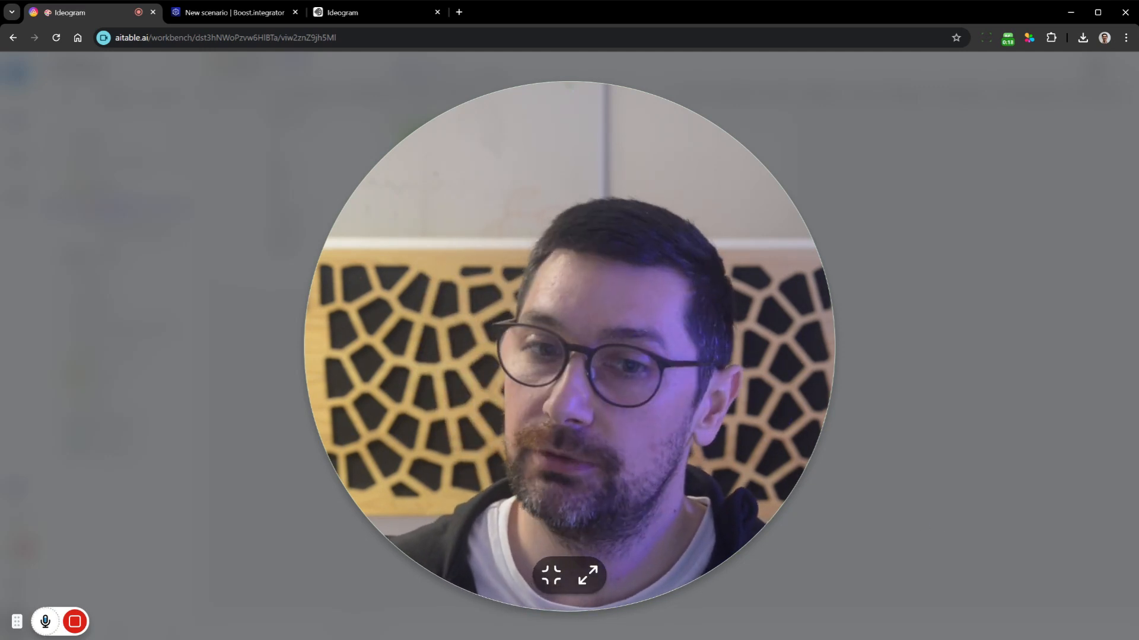
- Drag the Keyword column header border so the column becomes narrower
{"action": "left_click", "coordinate": [549, 575]}
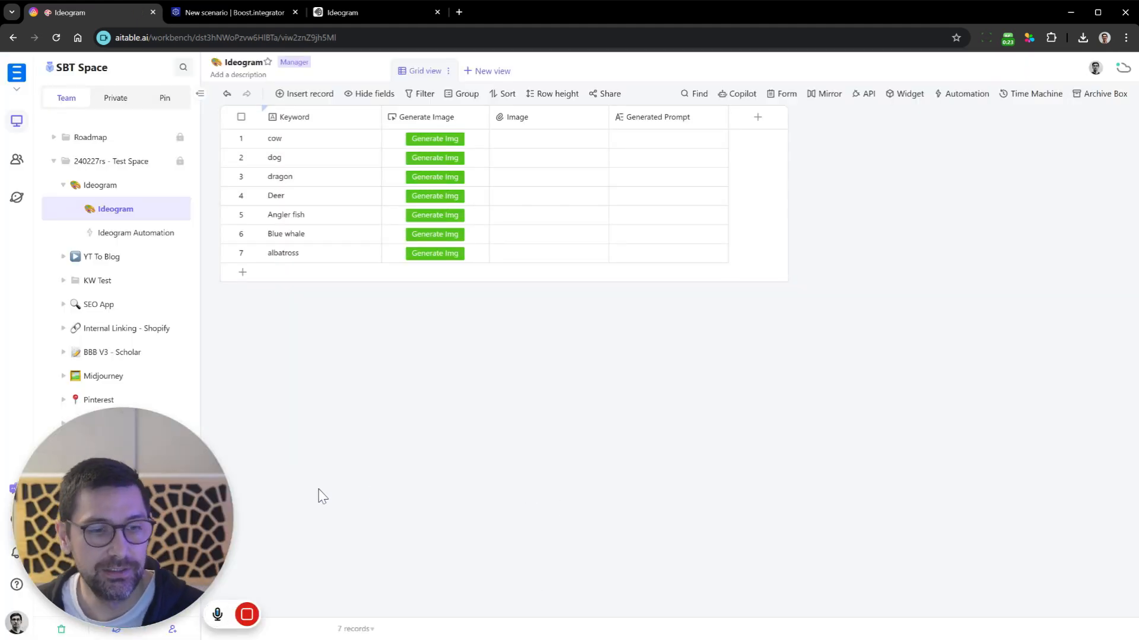
{"action": "mouse_move", "coordinate": [377, 484]}
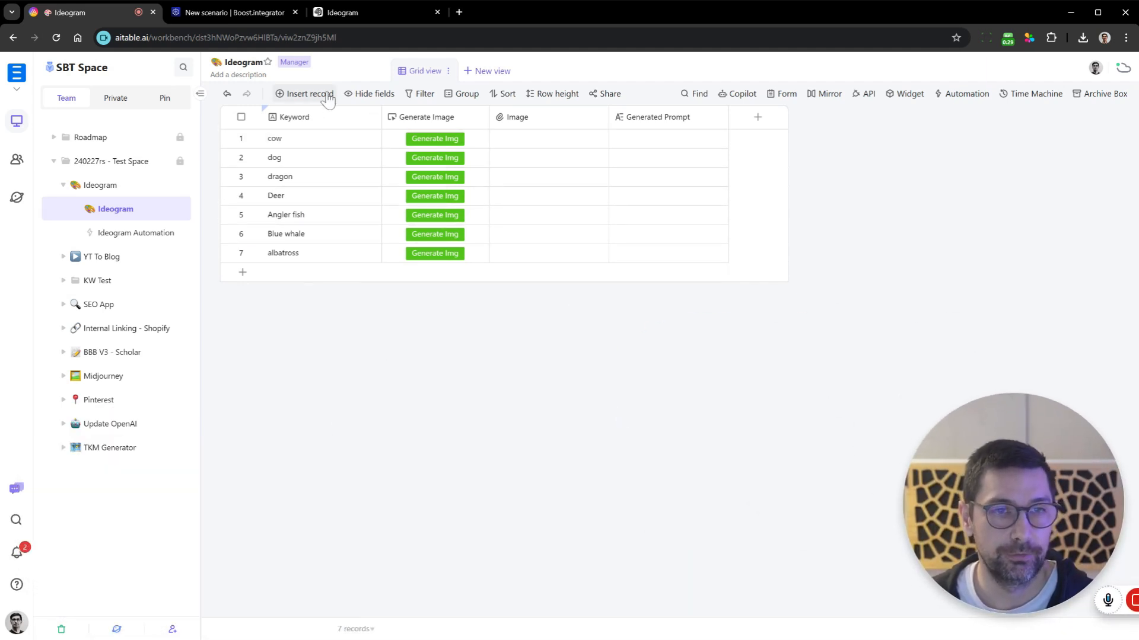
{"action": "mouse_move", "coordinate": [316, 291]}
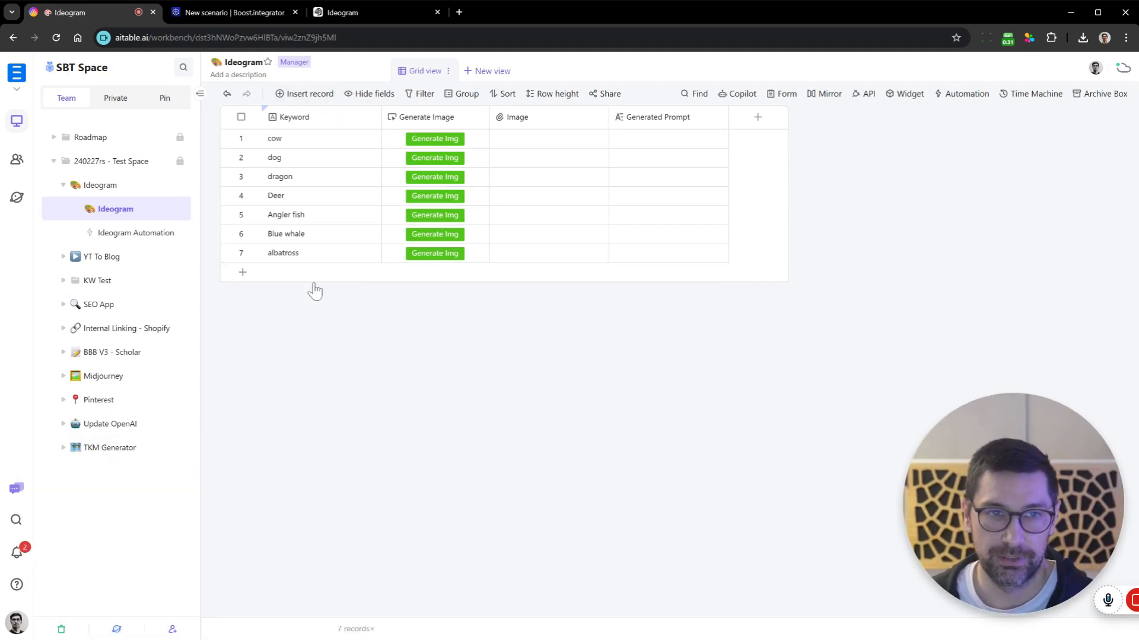
{"action": "mouse_move", "coordinate": [115, 208]}
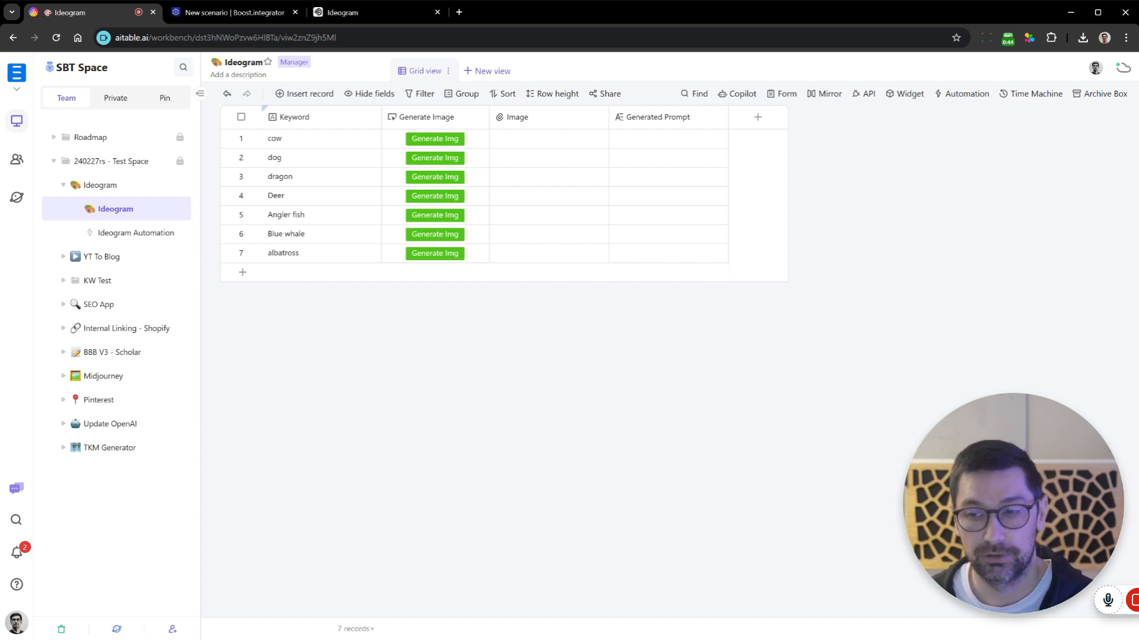
{"action": "mouse_move", "coordinate": [377, 163]}
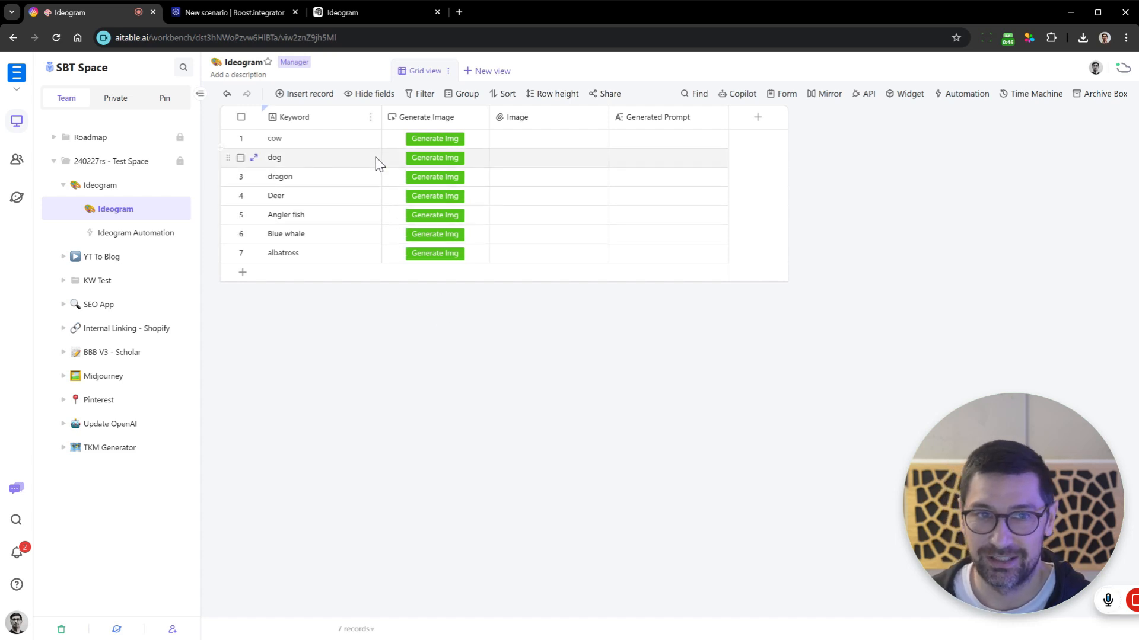
{"action": "left_click", "coordinate": [319, 137]}
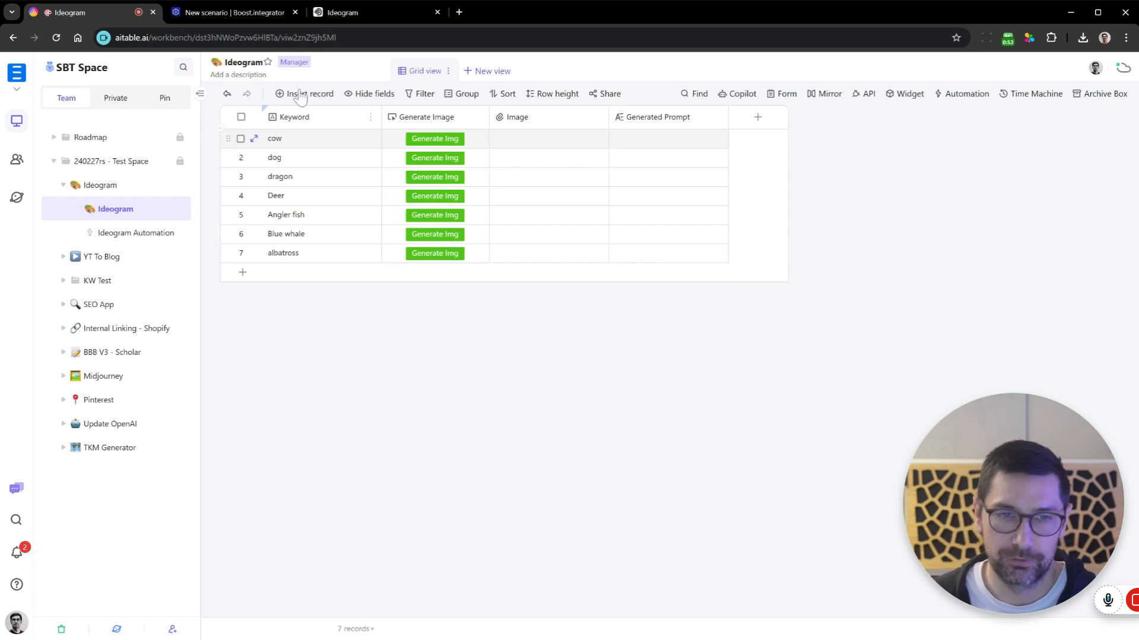
{"action": "mouse_move", "coordinate": [356, 244]}
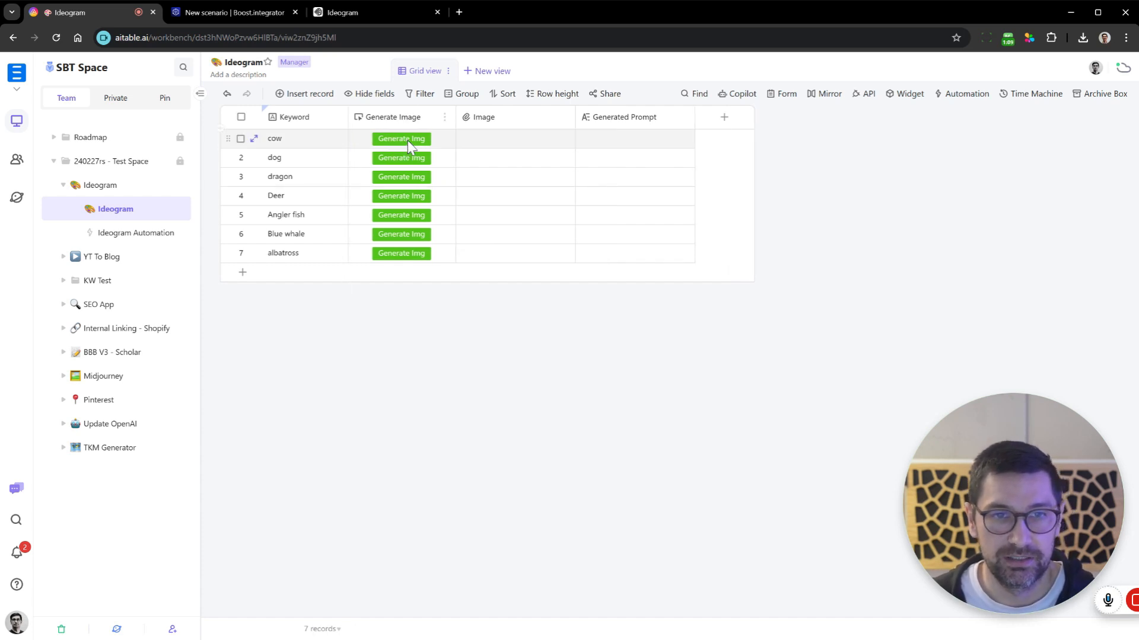
- Review the Ideogram Automation's Send web request action and its request address field
{"action": "left_click", "coordinate": [135, 232]}
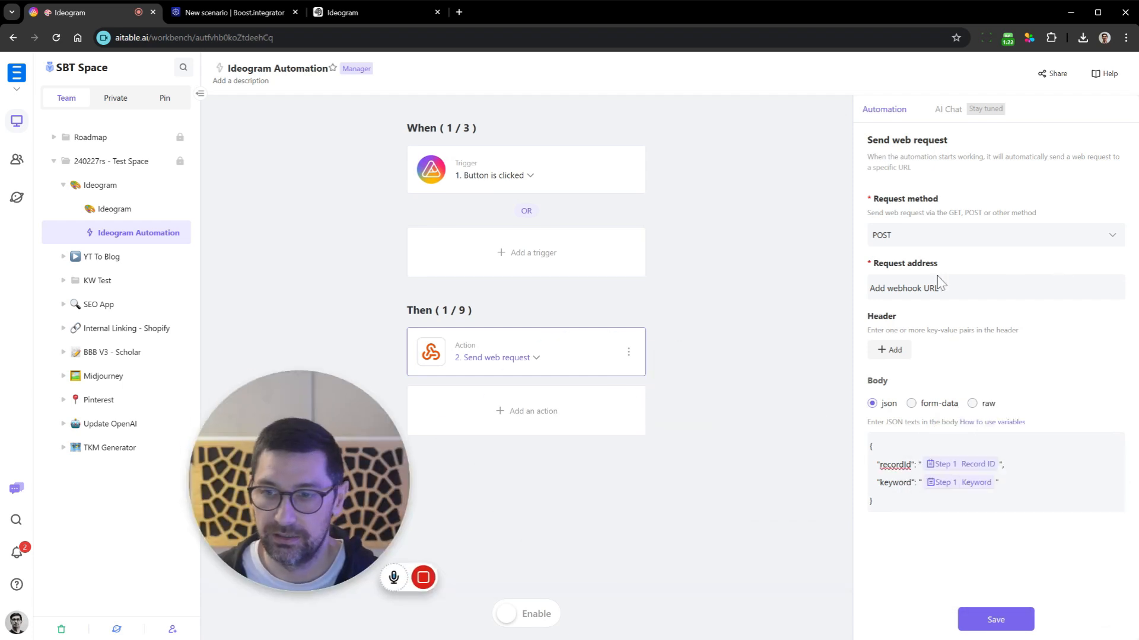
{"action": "left_click", "coordinate": [937, 287]}
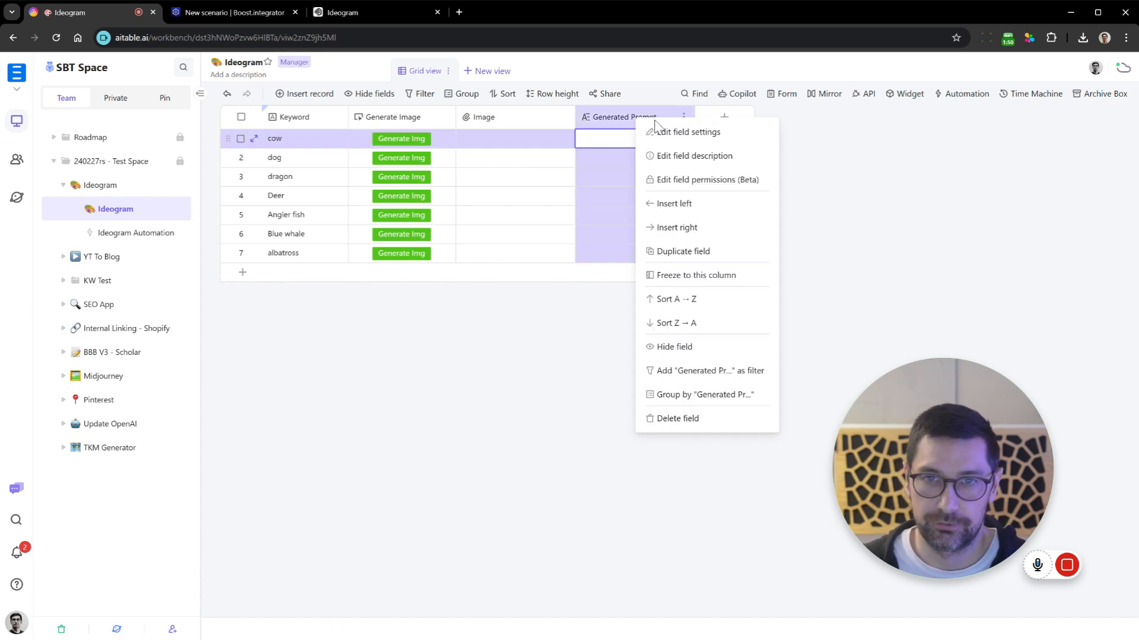
- Dismiss the Generated Prompt field options and switch to the Boost.space Integrator tab
{"action": "left_click", "coordinate": [505, 506]}
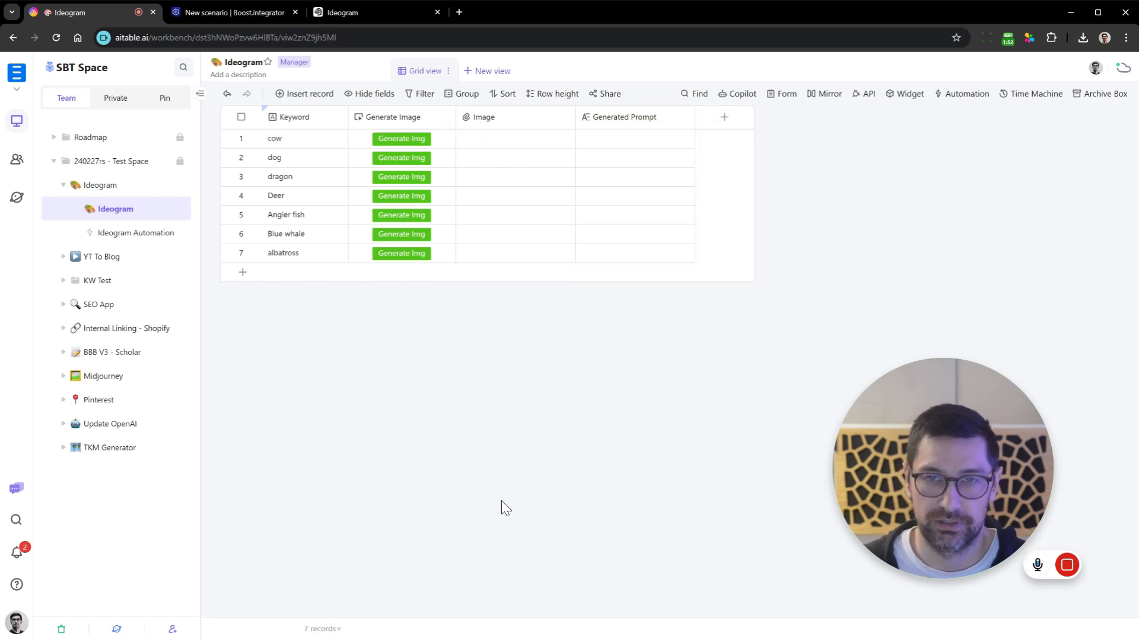
{"action": "mouse_move", "coordinate": [508, 415]}
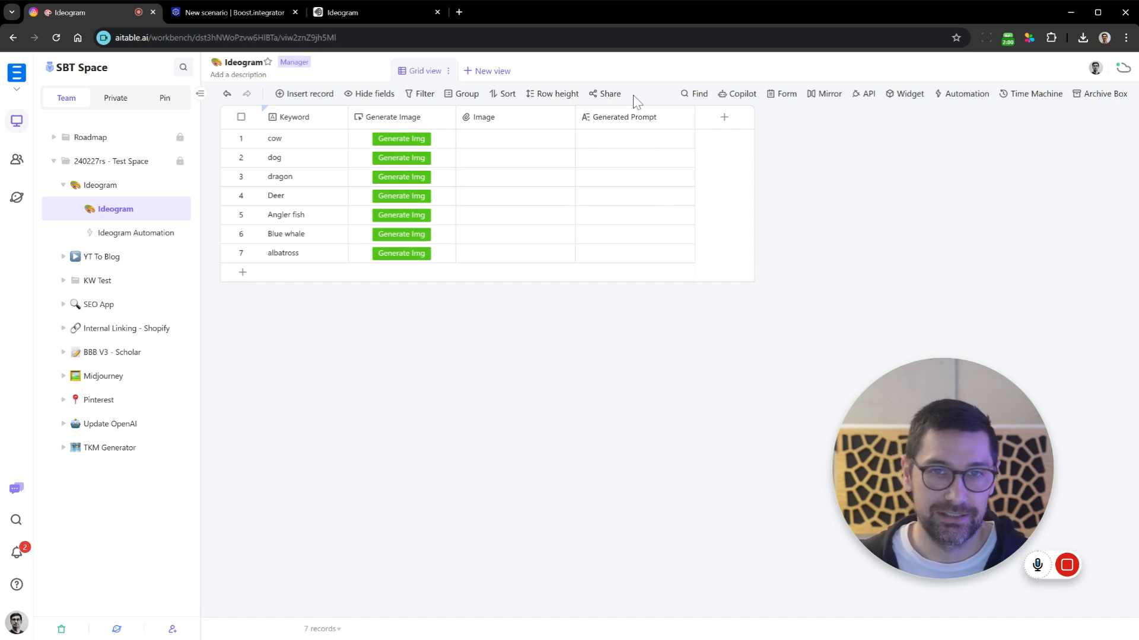
{"action": "mouse_move", "coordinate": [642, 165]}
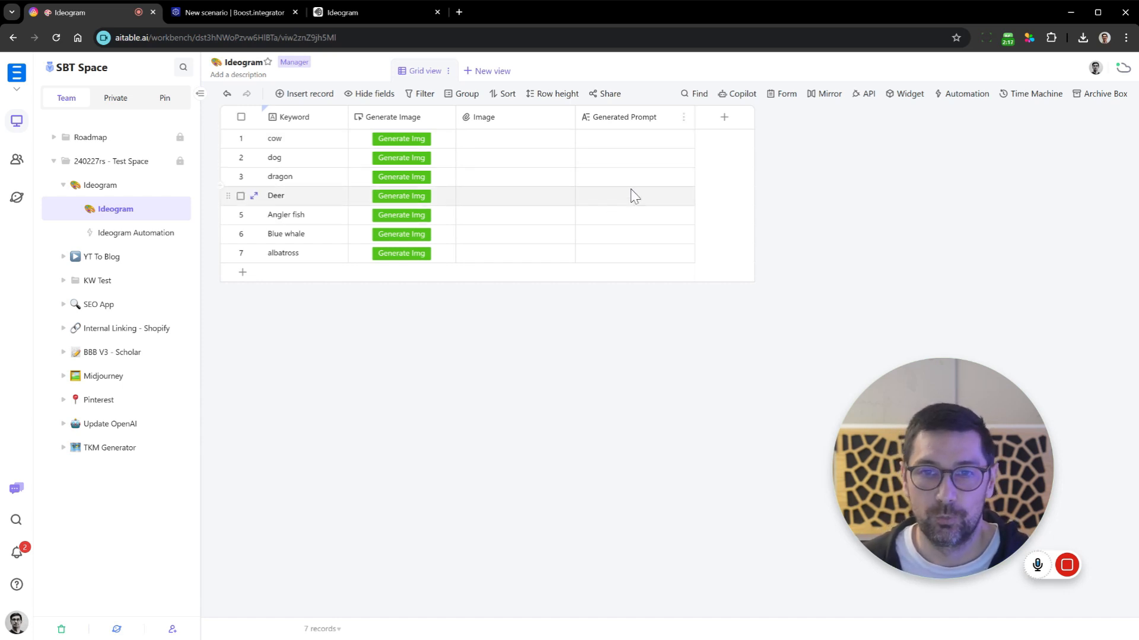
{"action": "mouse_move", "coordinate": [647, 184]}
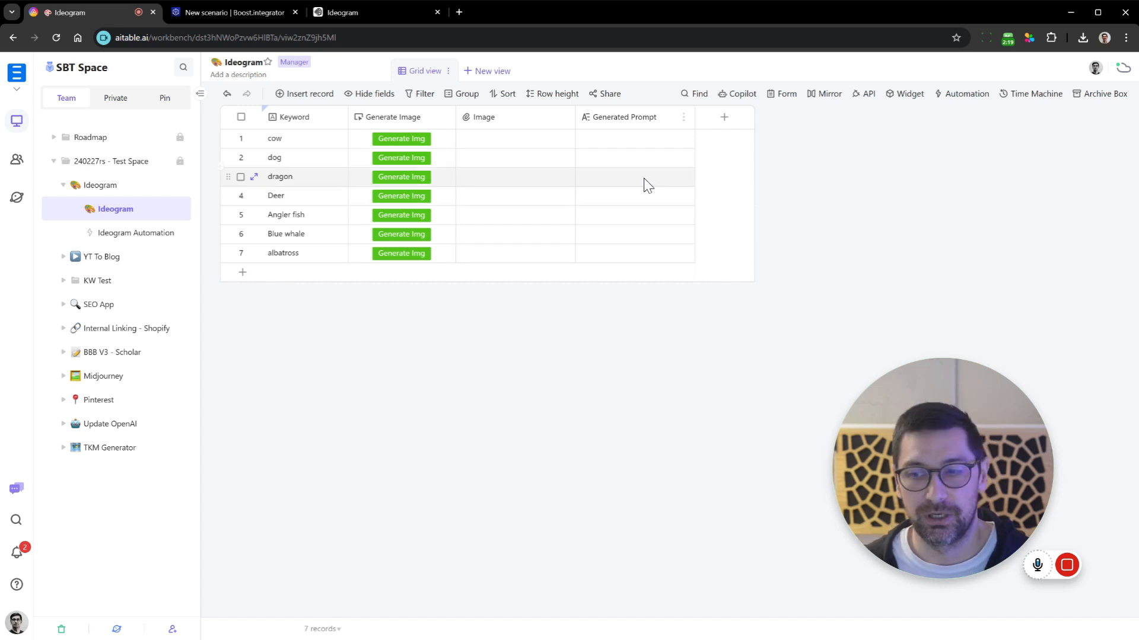
{"action": "mouse_move", "coordinate": [633, 181]}
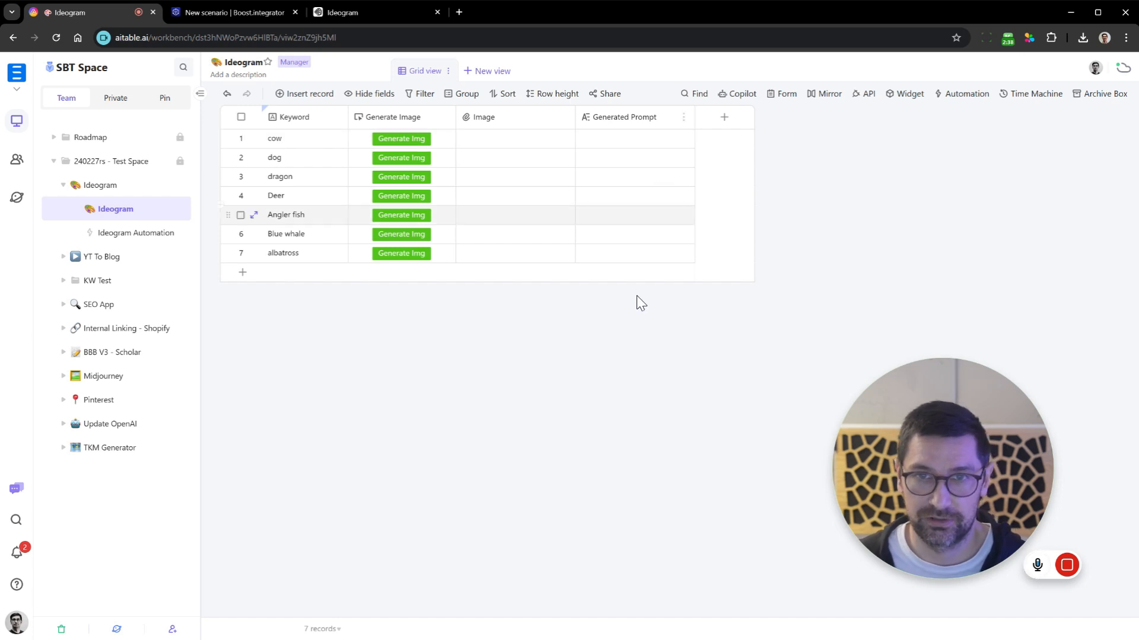
{"action": "left_click", "coordinate": [233, 12]}
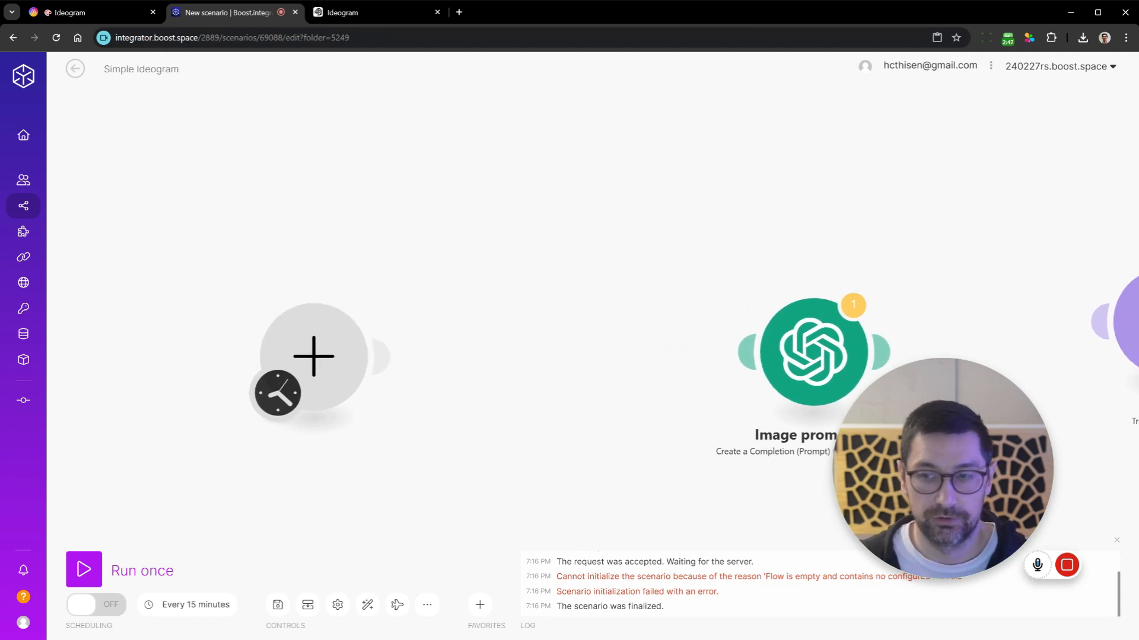
- Add a Webhooks > Custom webhook trigger and create a new webhook named 'Simple Ideogram'
{"action": "left_click", "coordinate": [140, 69]}
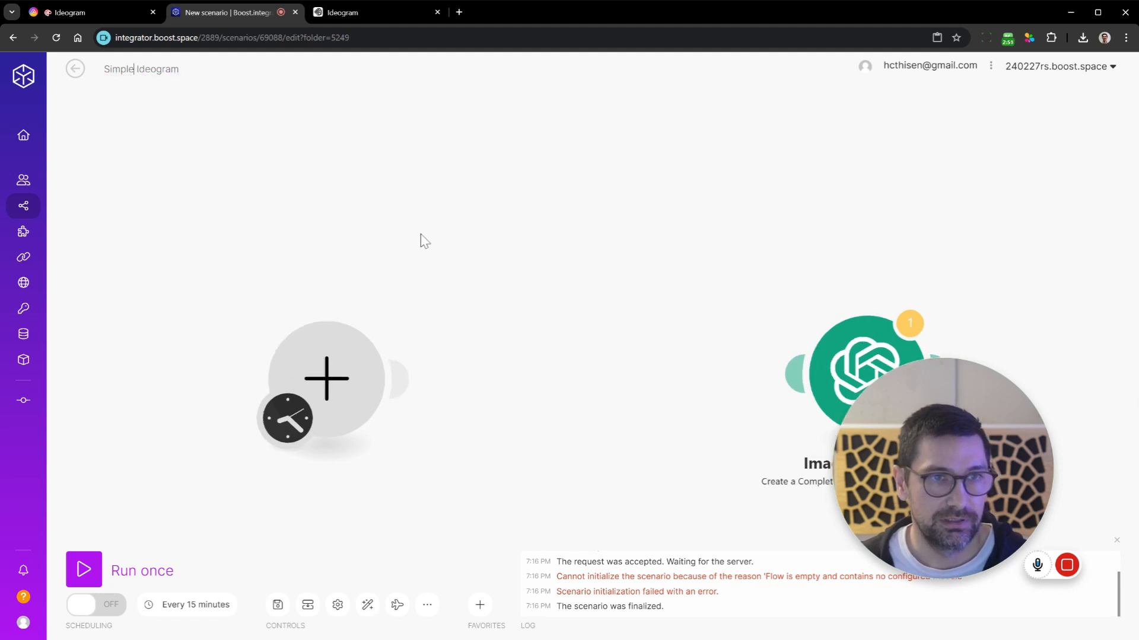
{"action": "left_click", "coordinate": [325, 379]}
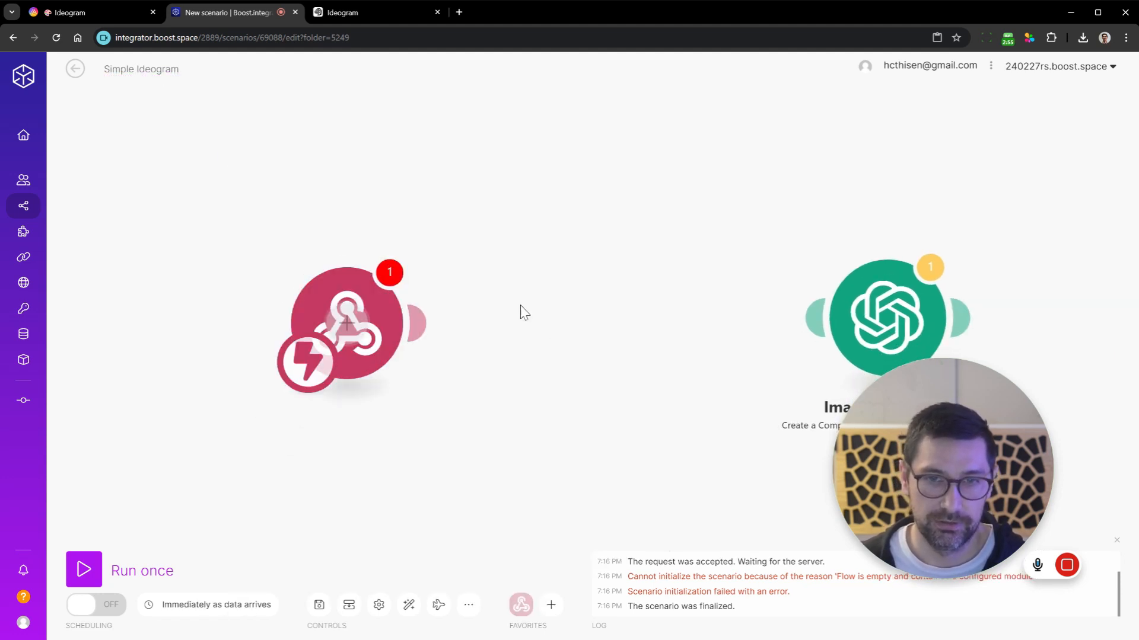
{"action": "left_click", "coordinate": [348, 328]}
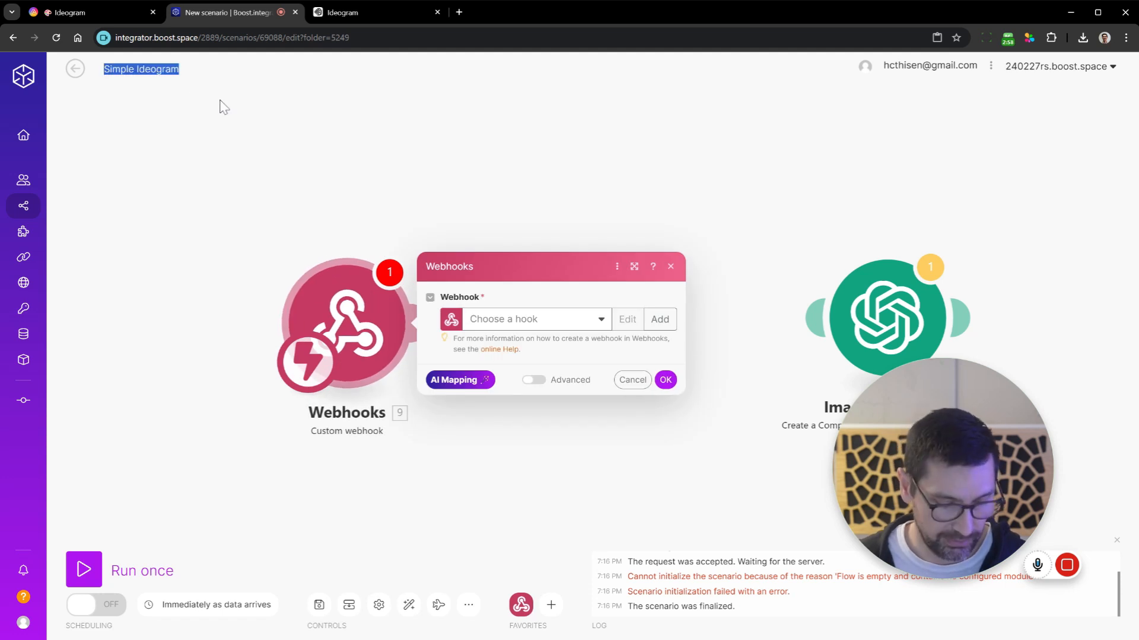
{"action": "left_click", "coordinate": [658, 319]}
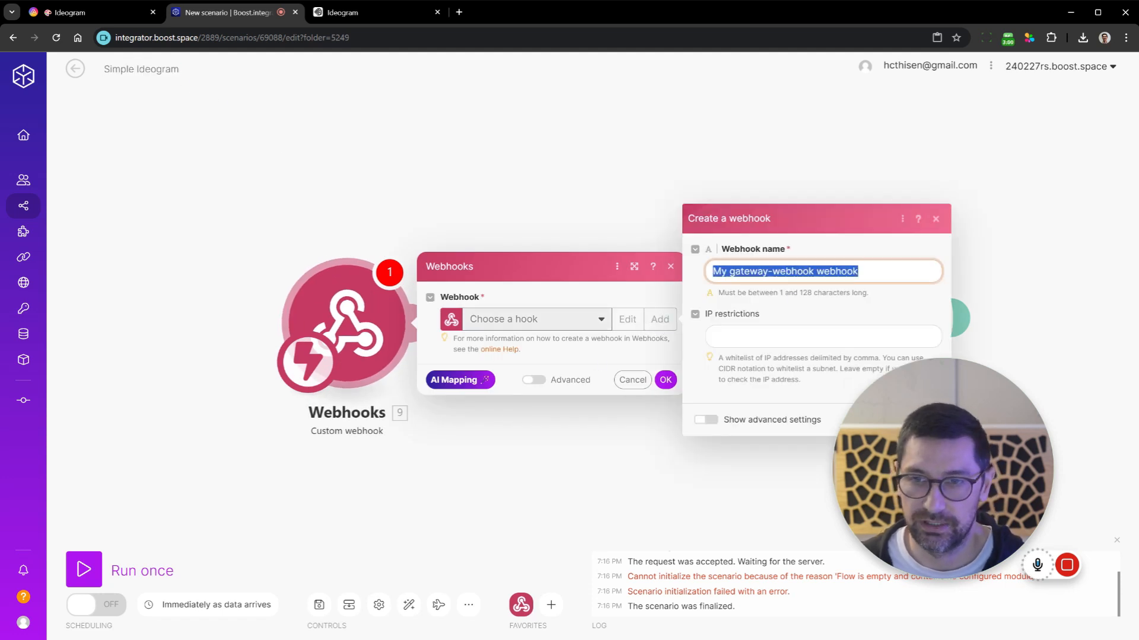
{"action": "type", "text": "Simple Ideogram"}
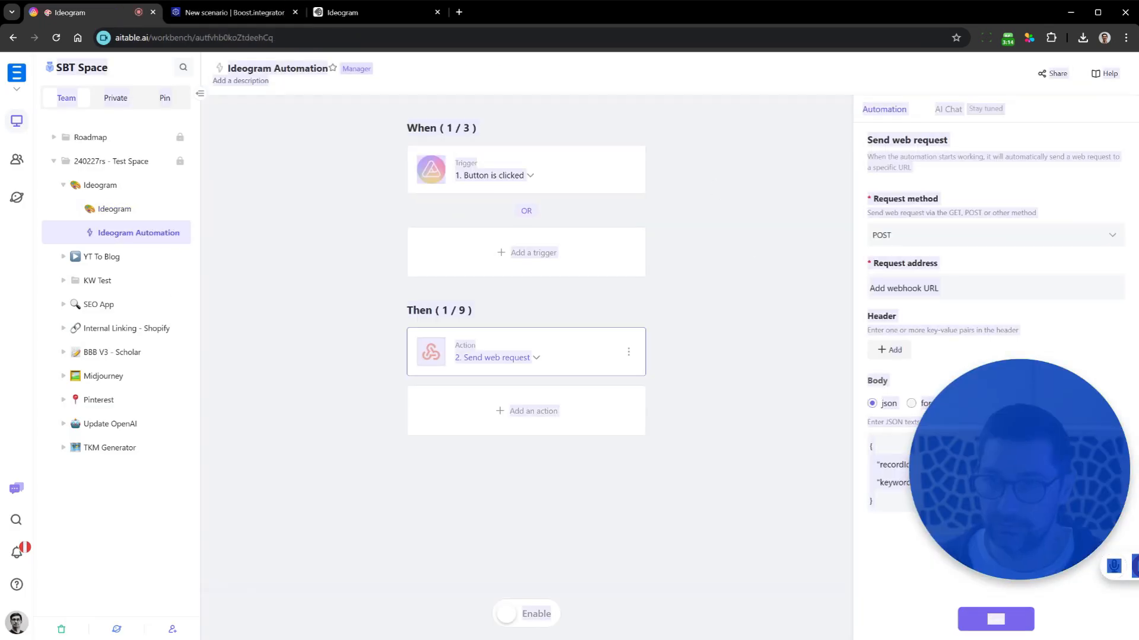
- Set the Request address to the hook.integrator.boost.space webhook URL and save the automation
{"action": "type", "text": "https://hook.integrator.boost.space/s24qqyxh8wg3h4vmul87gf0dcfv5df83"}
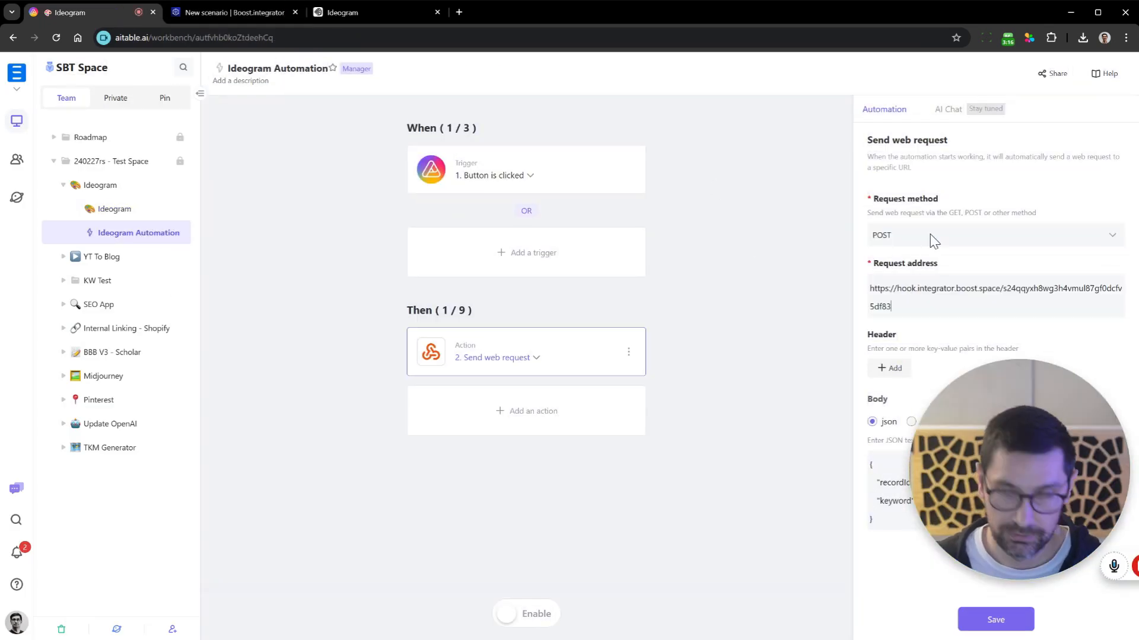
{"action": "left_click", "coordinate": [995, 619]}
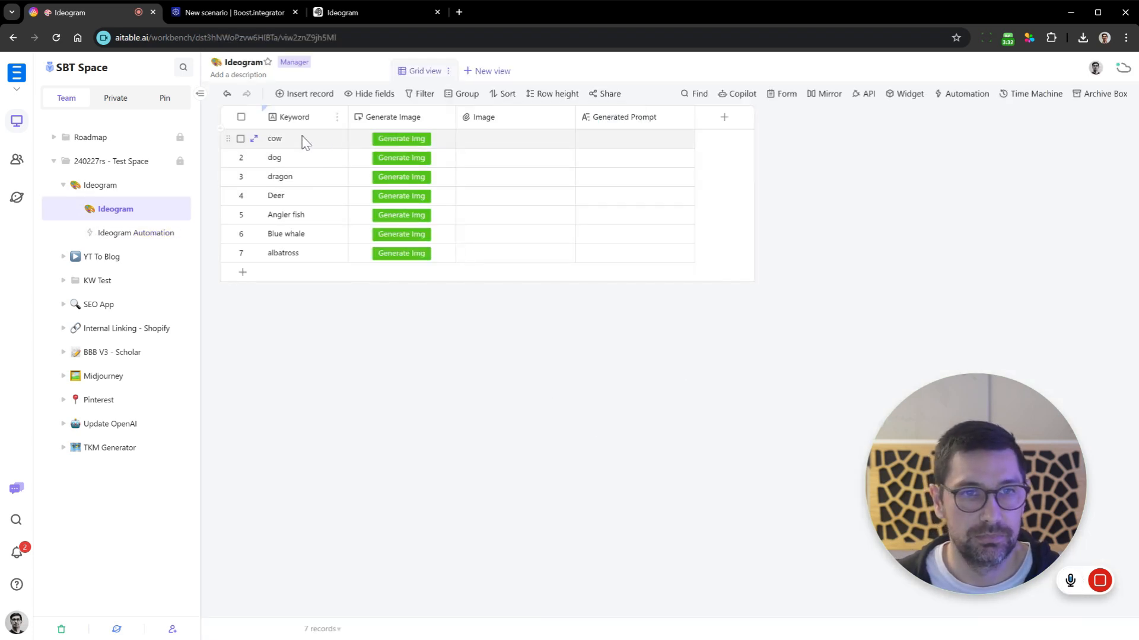
{"action": "mouse_move", "coordinate": [401, 138]}
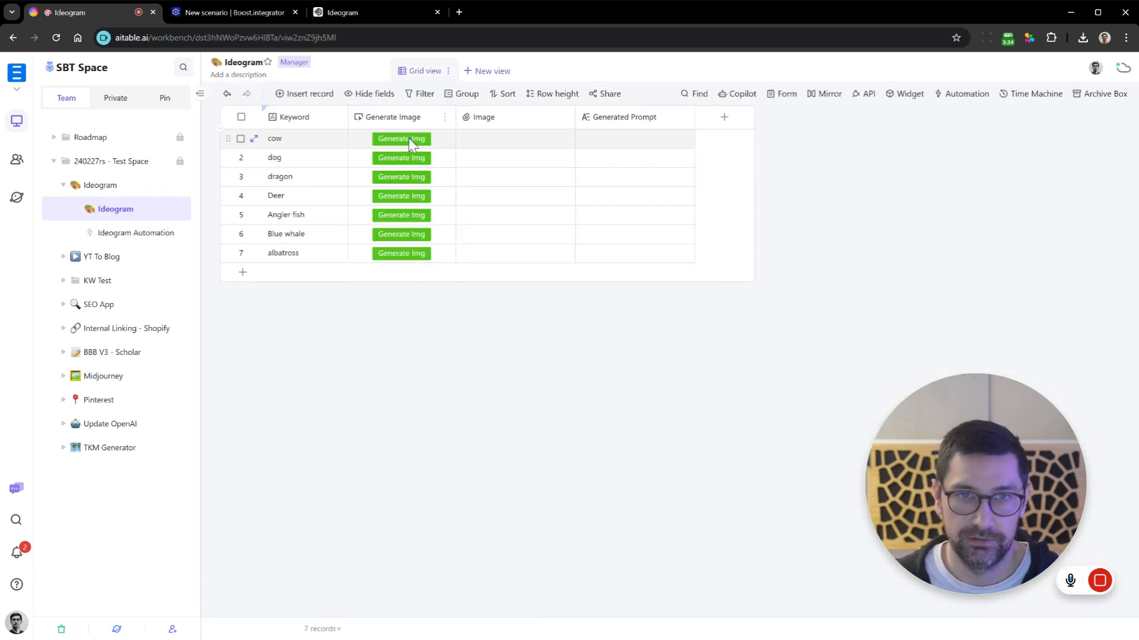
- Trigger Generate Img on the cow row until it sends, then check the scenario in Boost.space
{"action": "left_click", "coordinate": [401, 139]}
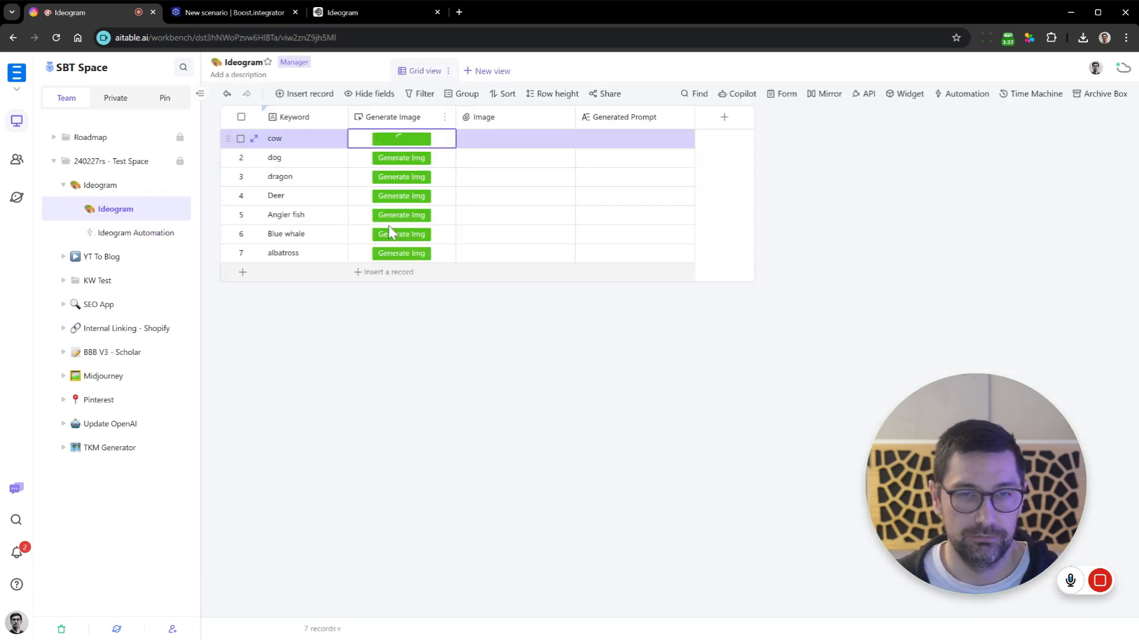
{"action": "left_click", "coordinate": [401, 139]}
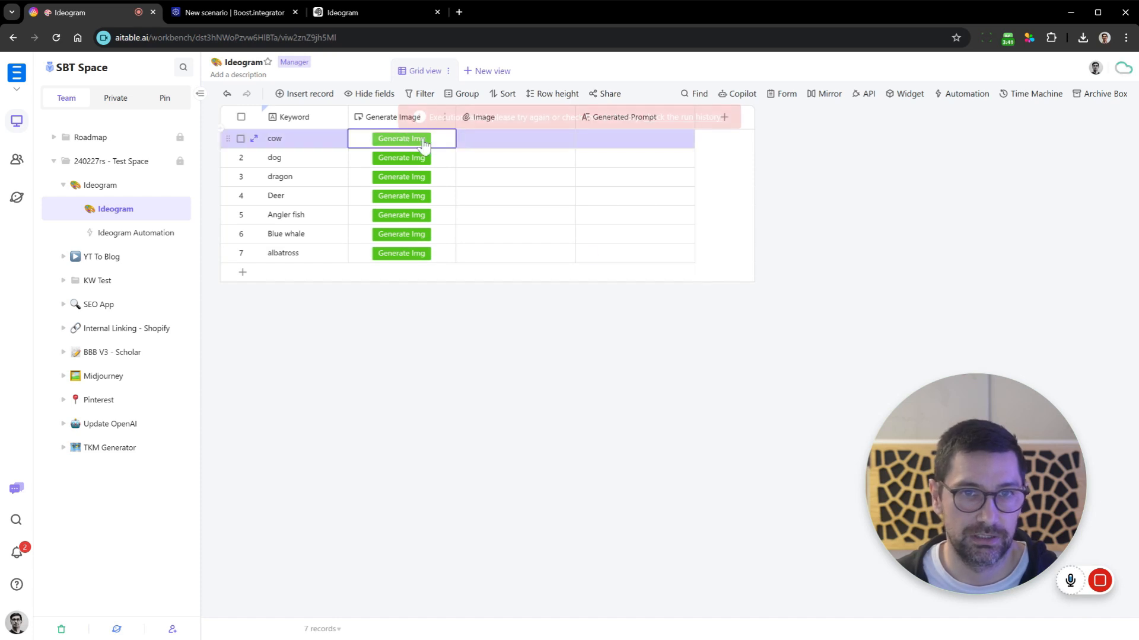
{"action": "left_click", "coordinate": [232, 12]}
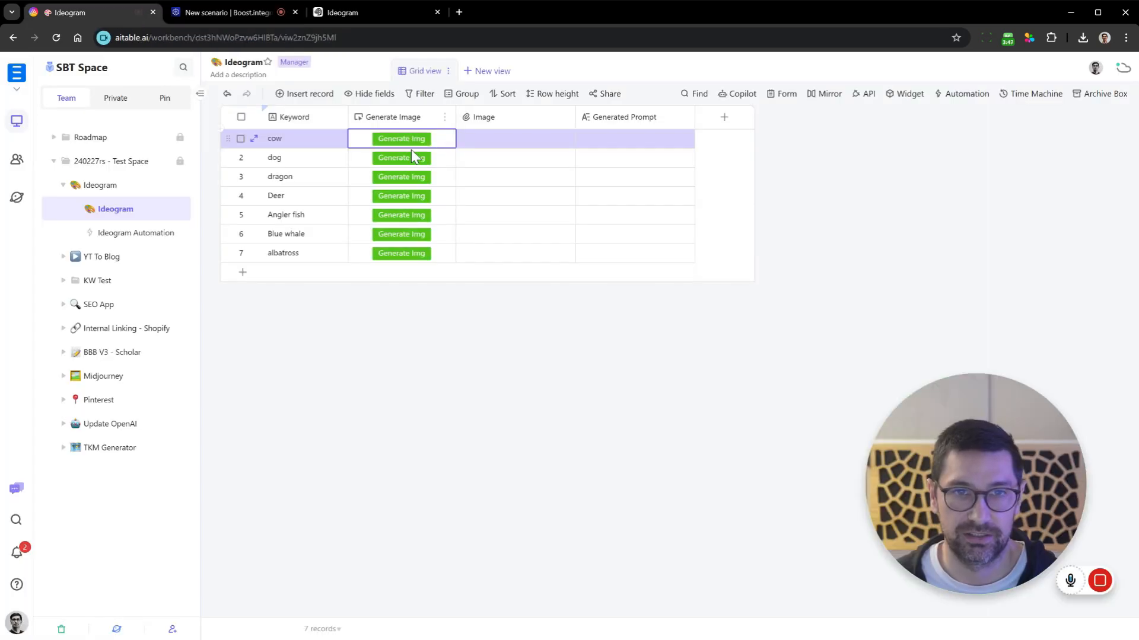
{"action": "left_click", "coordinate": [401, 139]}
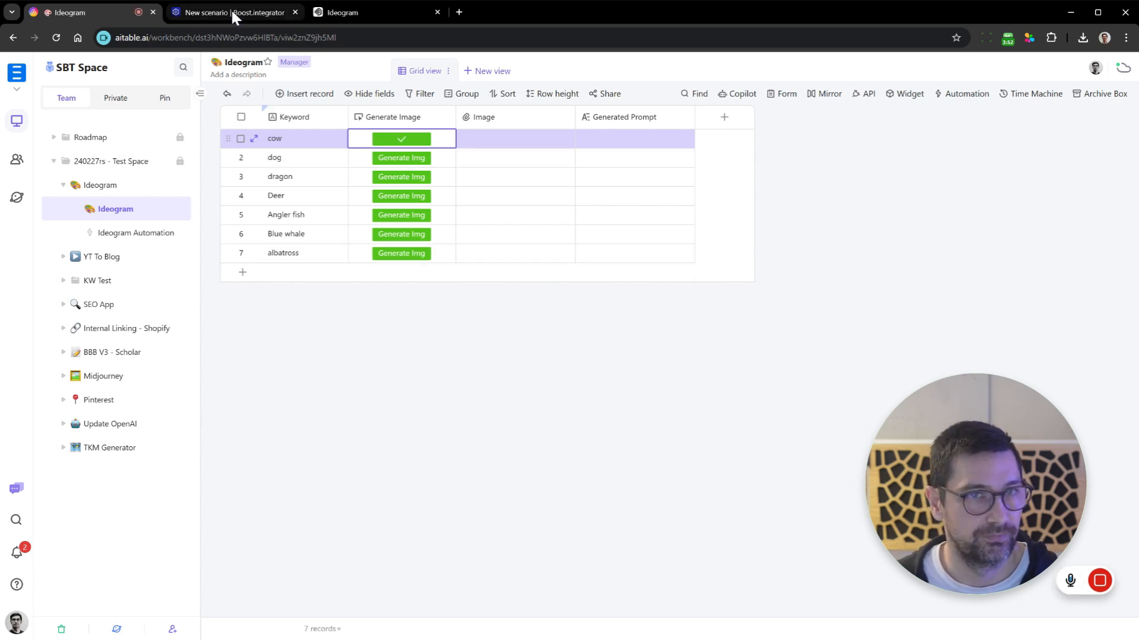
{"action": "left_click", "coordinate": [231, 12]}
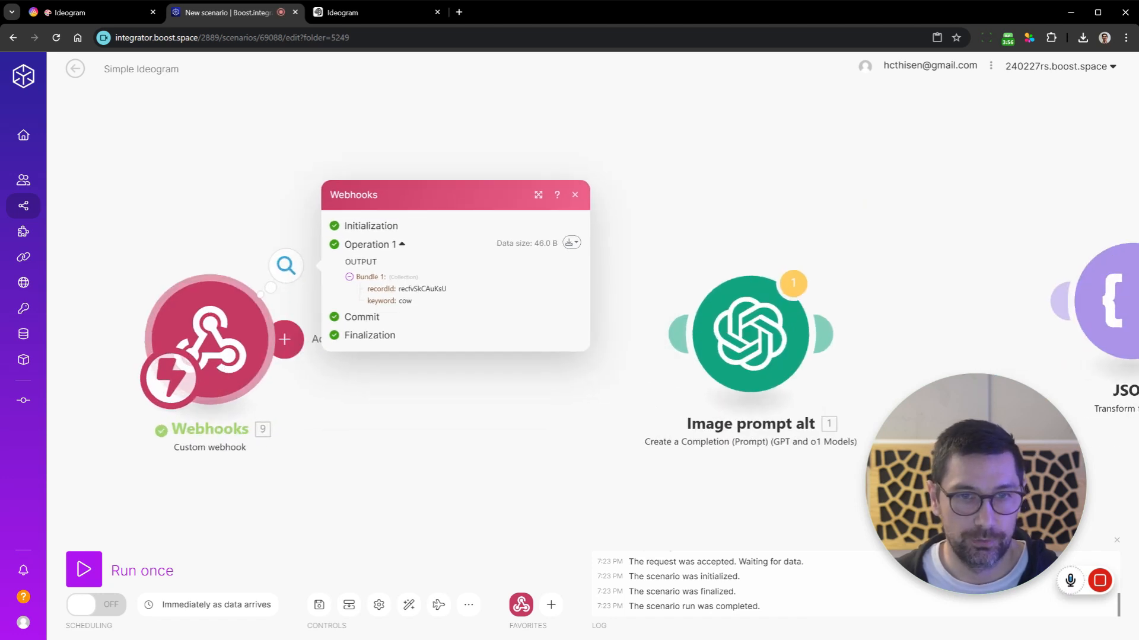
- Open the configuration panel of the Image prompt alt OpenAI module after the webhook
{"action": "double_click", "coordinate": [381, 300]}
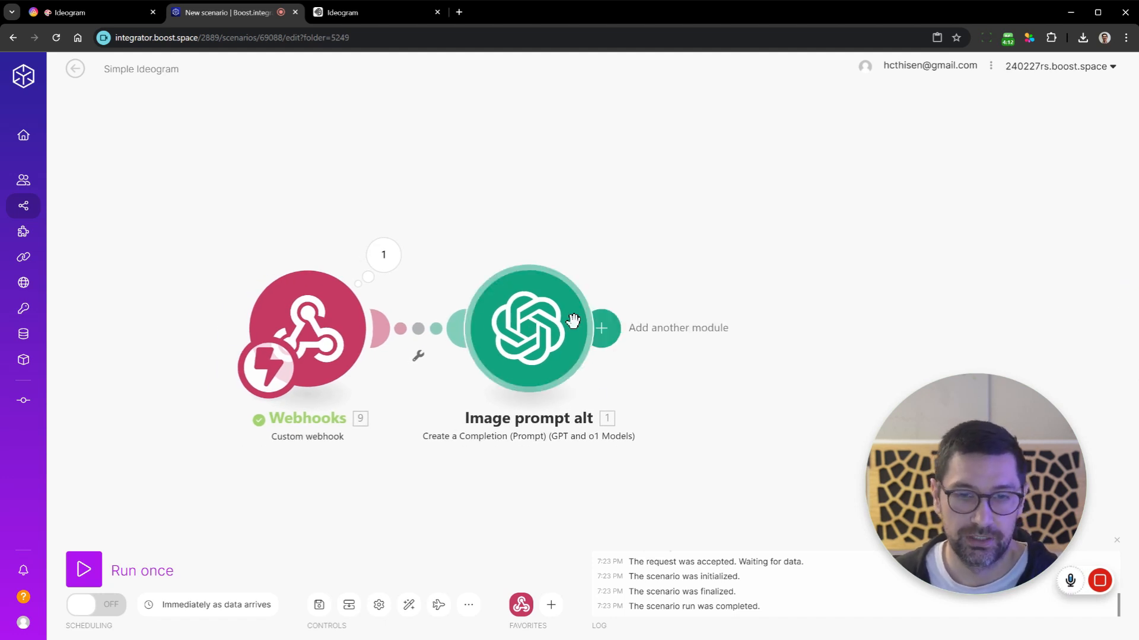
{"action": "left_click", "coordinate": [528, 328]}
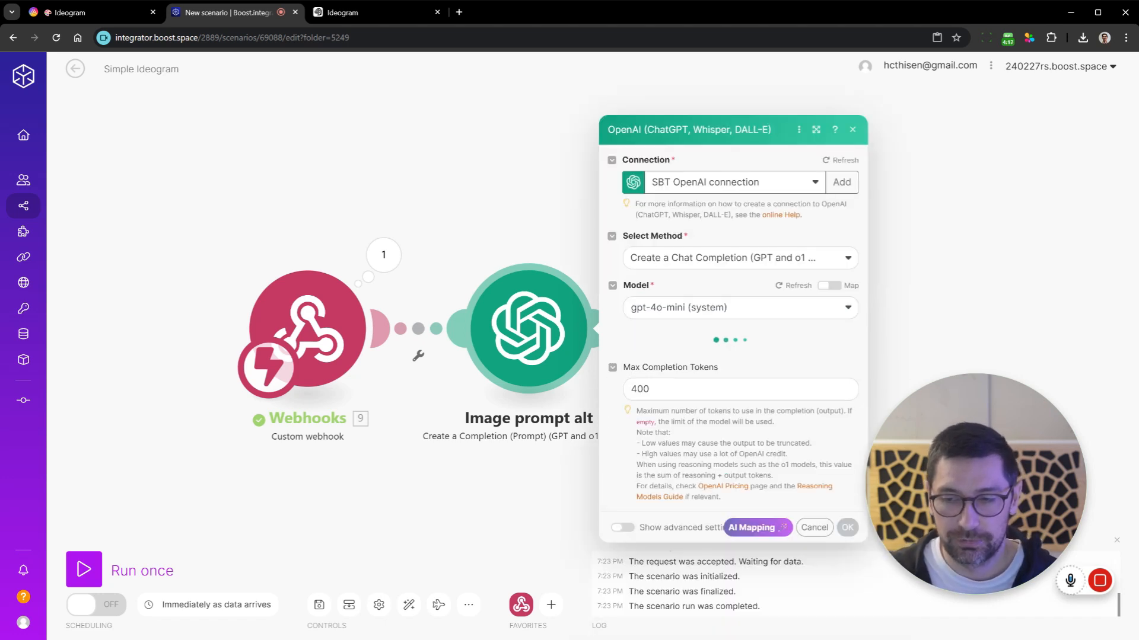
{"action": "mouse_move", "coordinate": [789, 264]}
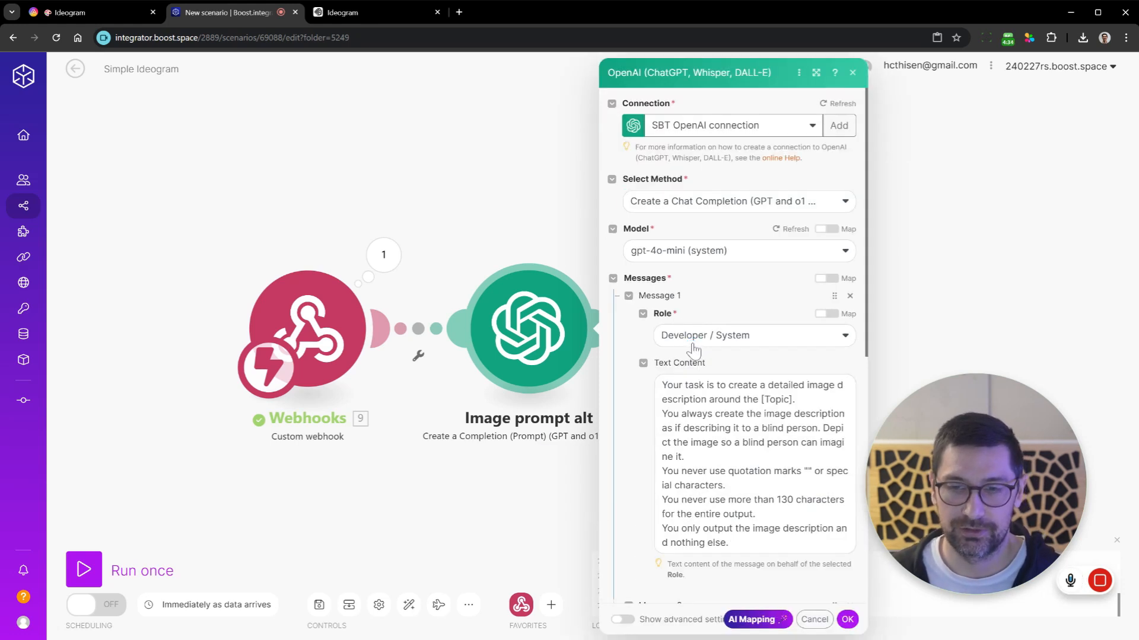
- Scroll the OpenAI module panel down to its Messages section with the system and user prompts
{"action": "scroll", "scroll_direction": "down", "scroll_amount": 3}
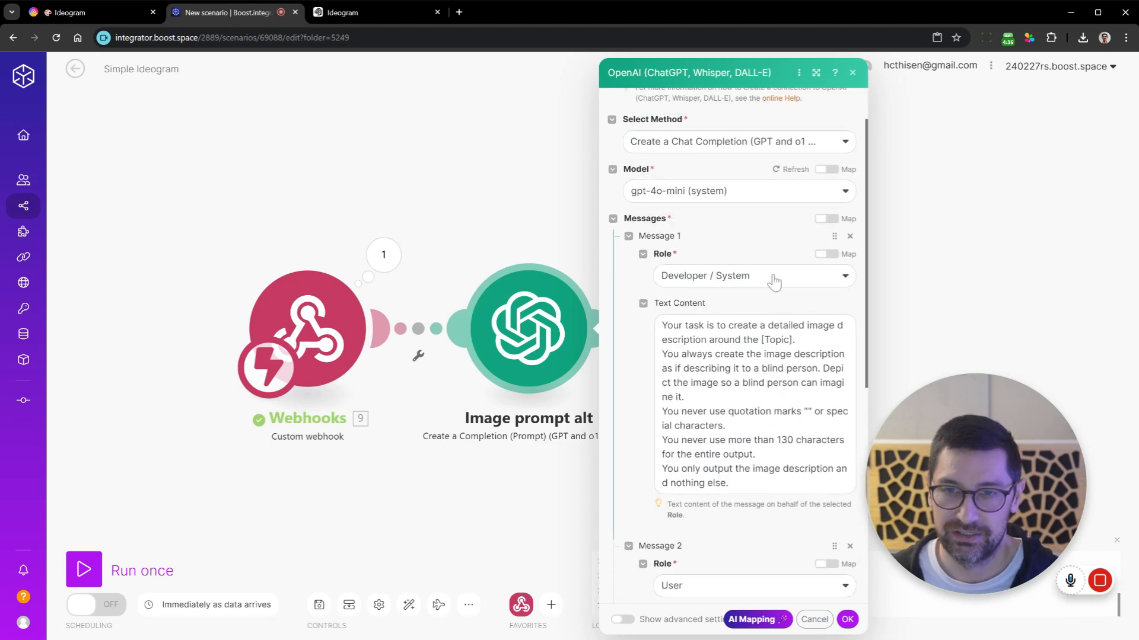
{"action": "scroll", "scroll_direction": "down", "scroll_amount": 3}
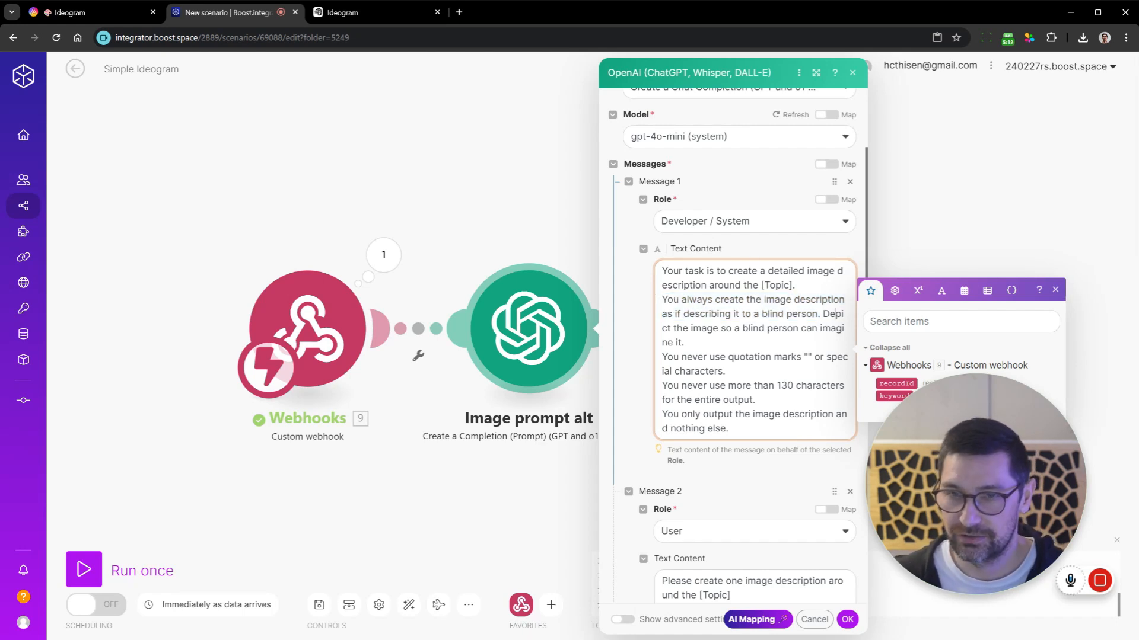
- Replace the 'xyz' placeholder in the [Topic] king-portrait prompt with the webhook keyword and save
{"action": "left_click_drag", "start_coordinate": [662, 299], "coordinate": [683, 341]}
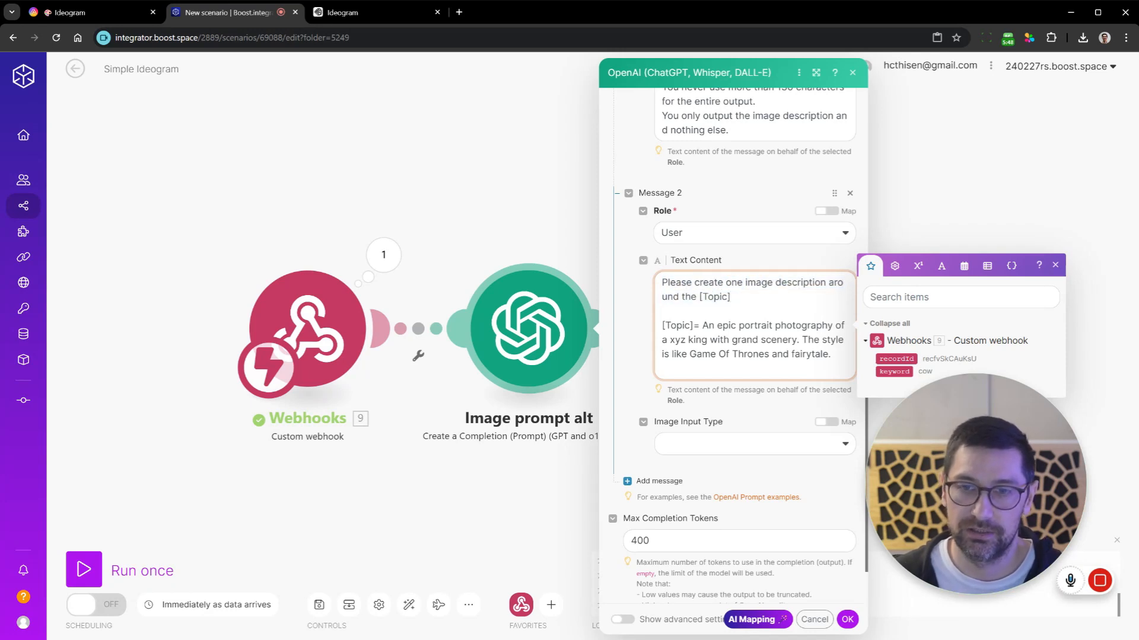
{"action": "double_click", "coordinate": [677, 325]}
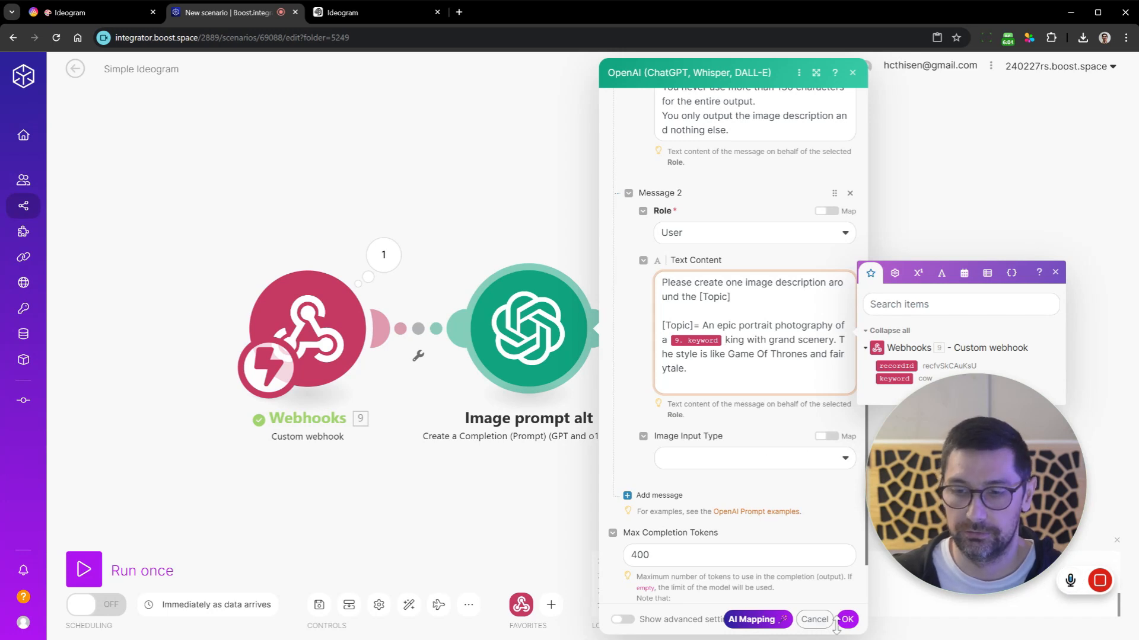
{"action": "left_click", "coordinate": [845, 619]}
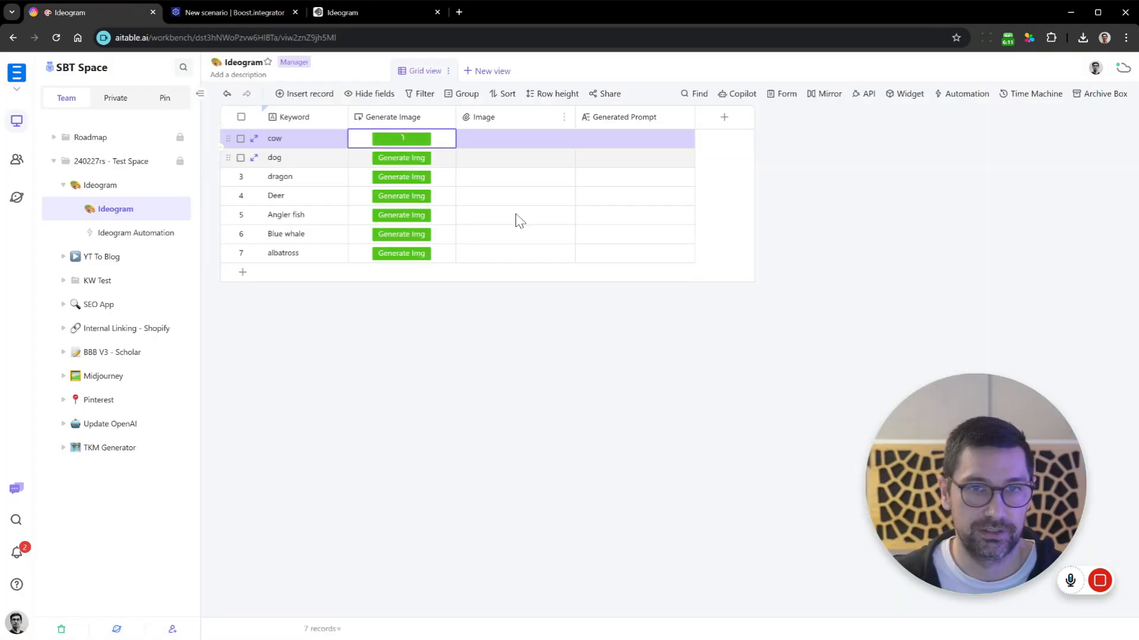
- Inspect the scenario run's OpenAI output describing a crowned cow on a rocky cliff, then close it
{"action": "left_click", "coordinate": [232, 12]}
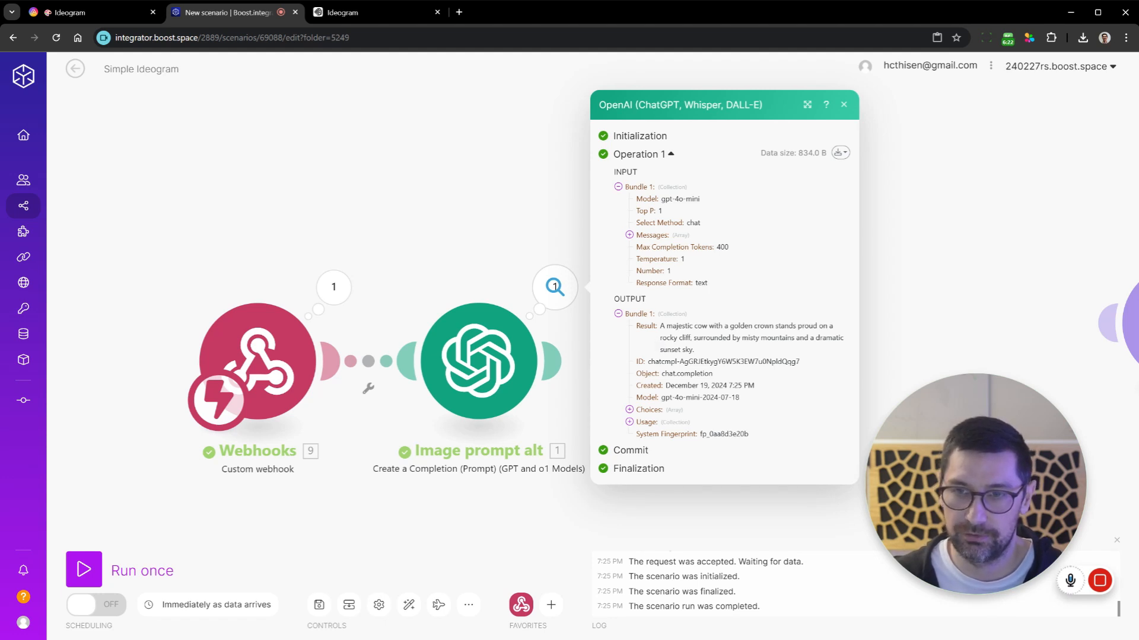
{"action": "mouse_move", "coordinate": [660, 347]}
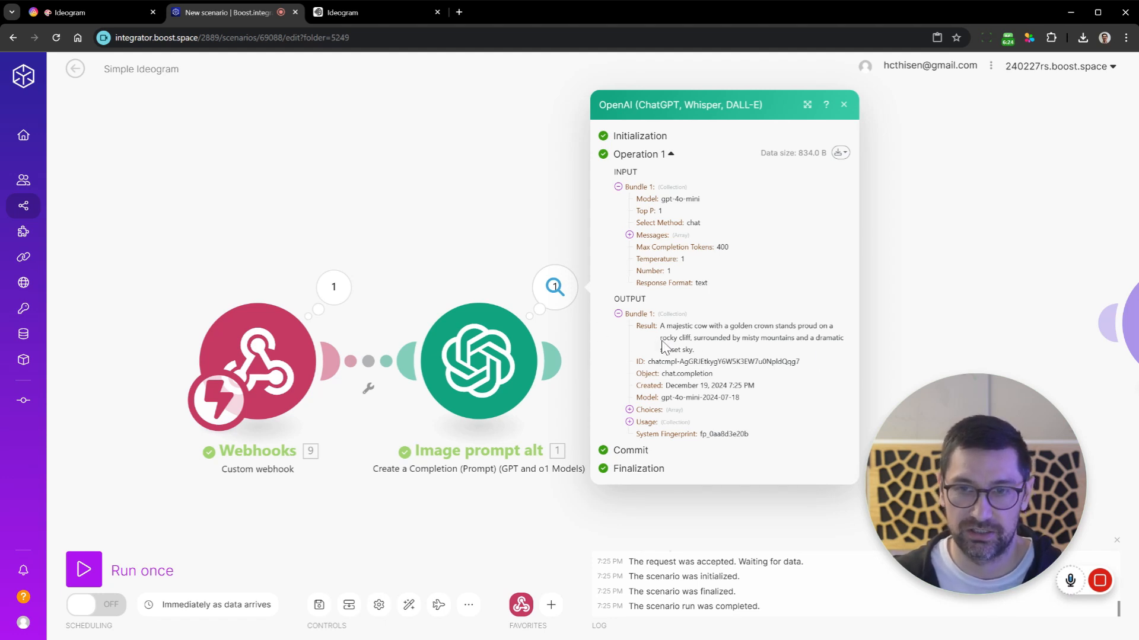
{"action": "left_click", "coordinate": [842, 104]}
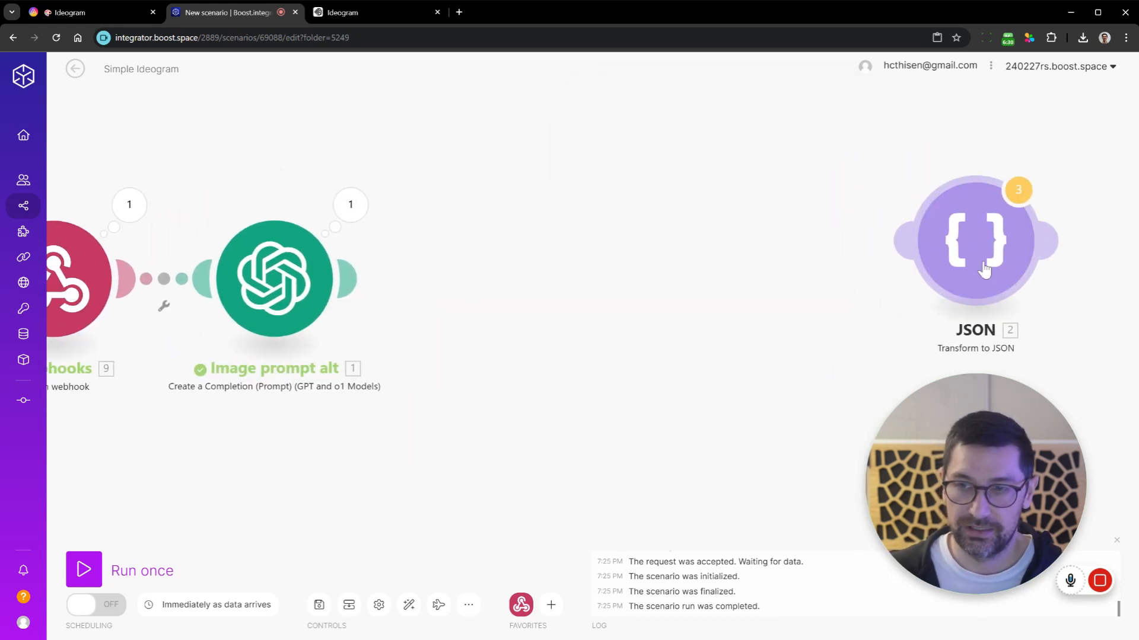
{"action": "mouse_move", "coordinate": [984, 271]}
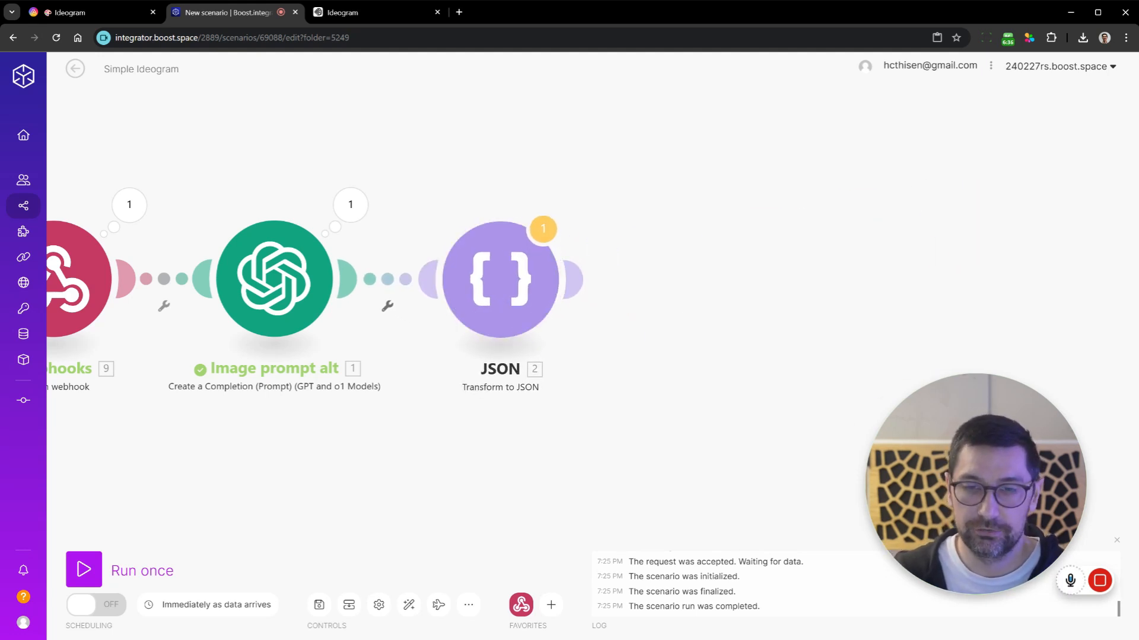
{"action": "mouse_move", "coordinate": [573, 280]}
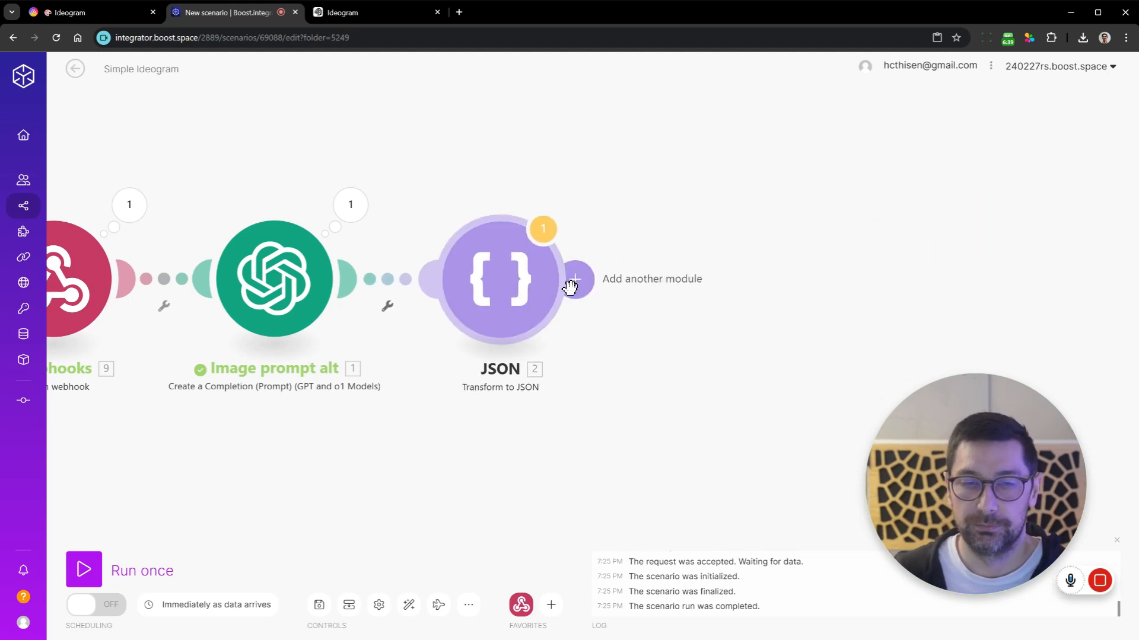
{"action": "mouse_move", "coordinate": [500, 291]}
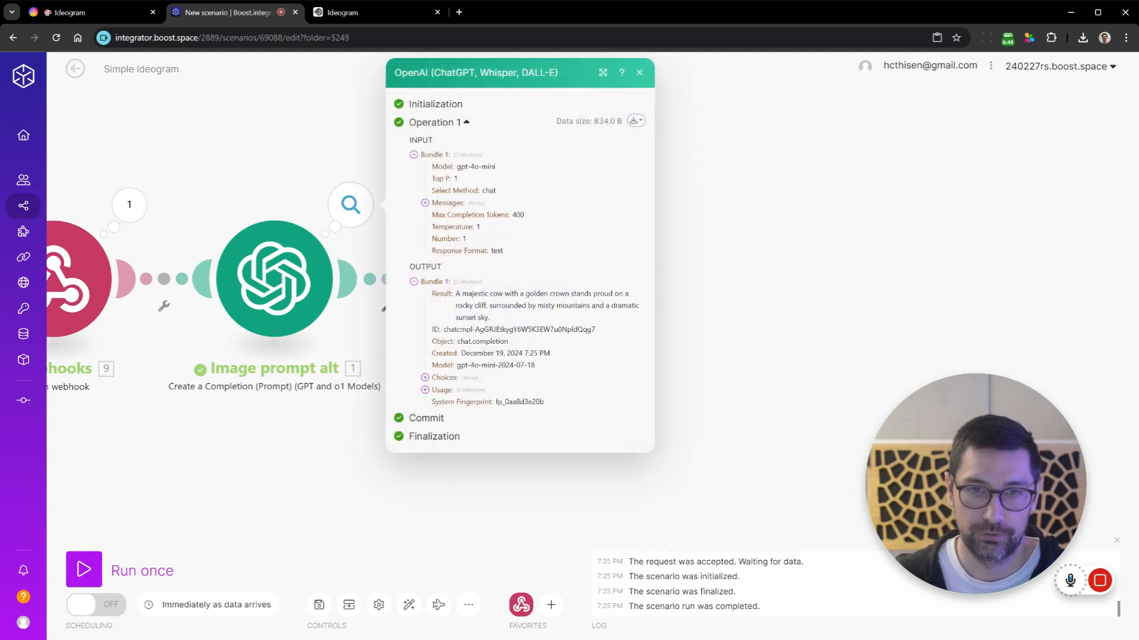
- Reopen the OpenAI module's crowned-cow description output after linking Transform to JSON
{"action": "double_click", "coordinate": [520, 305]}
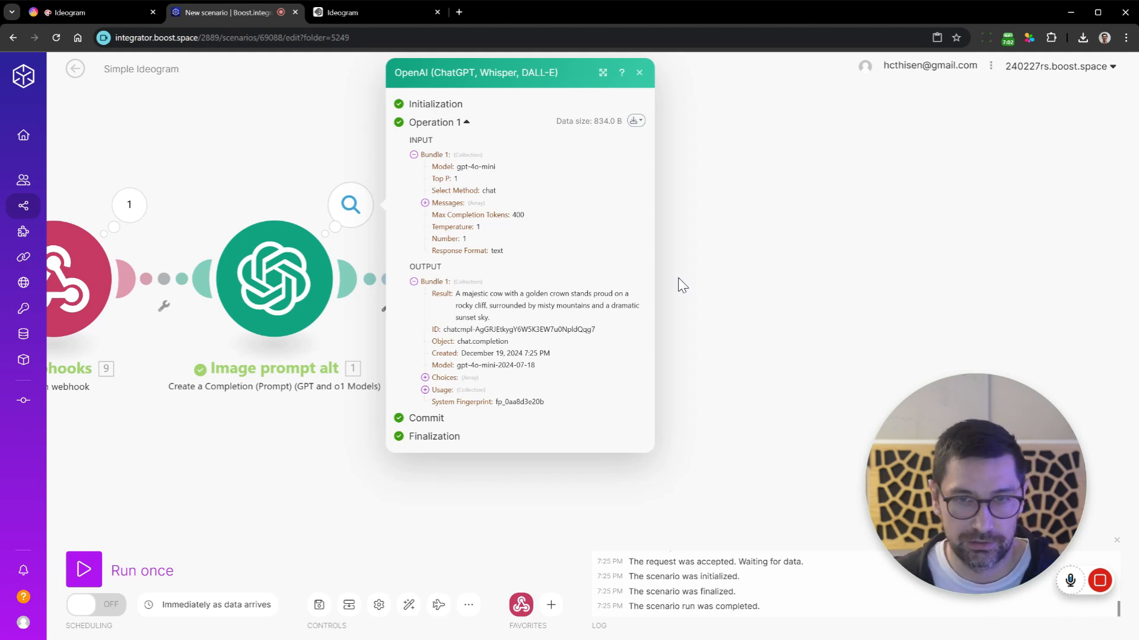
{"action": "mouse_move", "coordinate": [675, 280]}
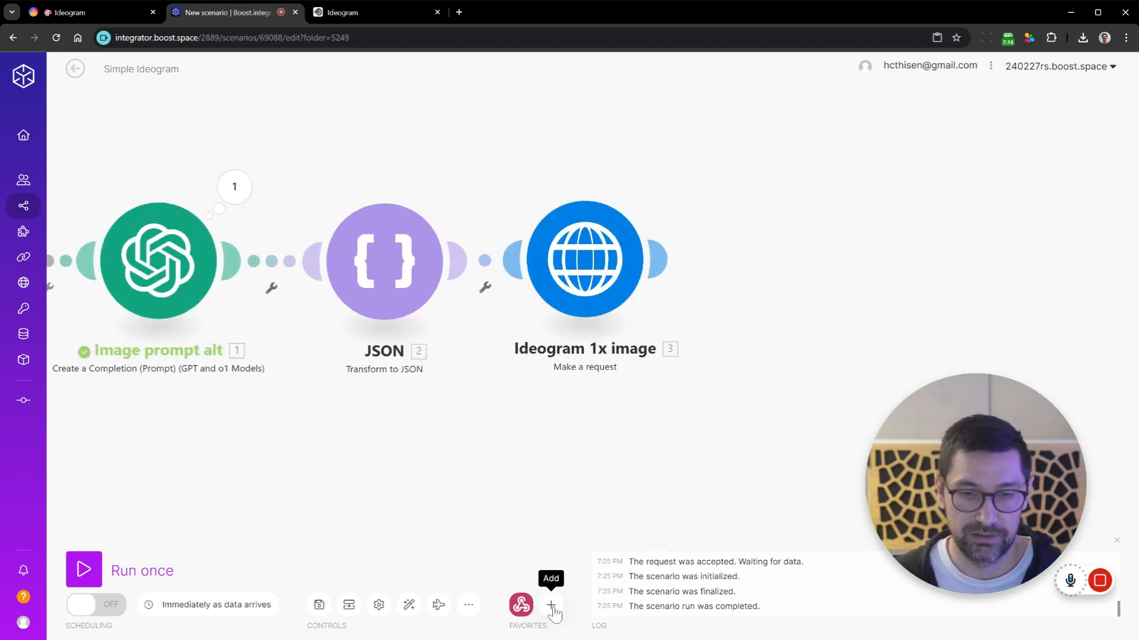
- Add HTTP to favourites and review the Ideogram 1x image request's URL, POST method and headers
{"action": "left_click", "coordinate": [551, 603]}
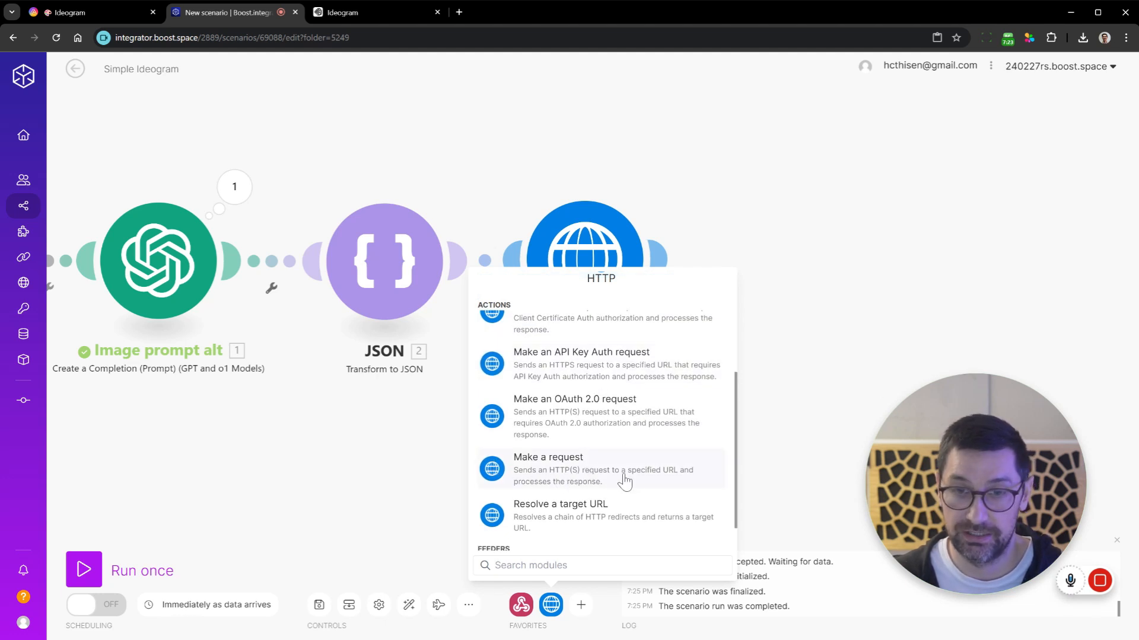
{"action": "mouse_move", "coordinate": [523, 492]}
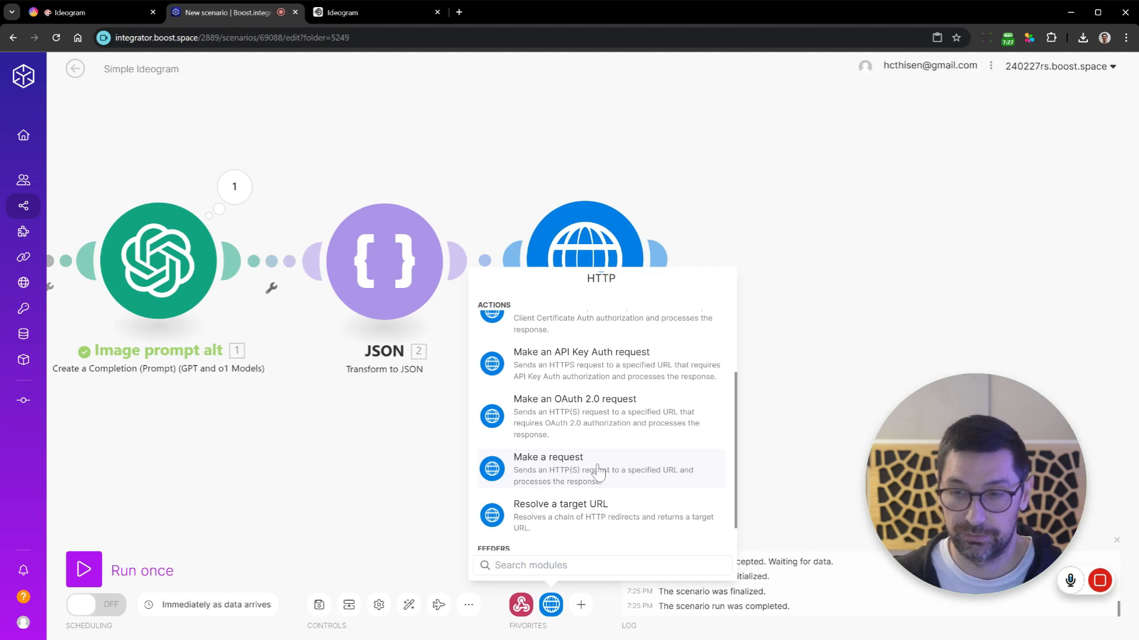
{"action": "left_click", "coordinate": [548, 456]}
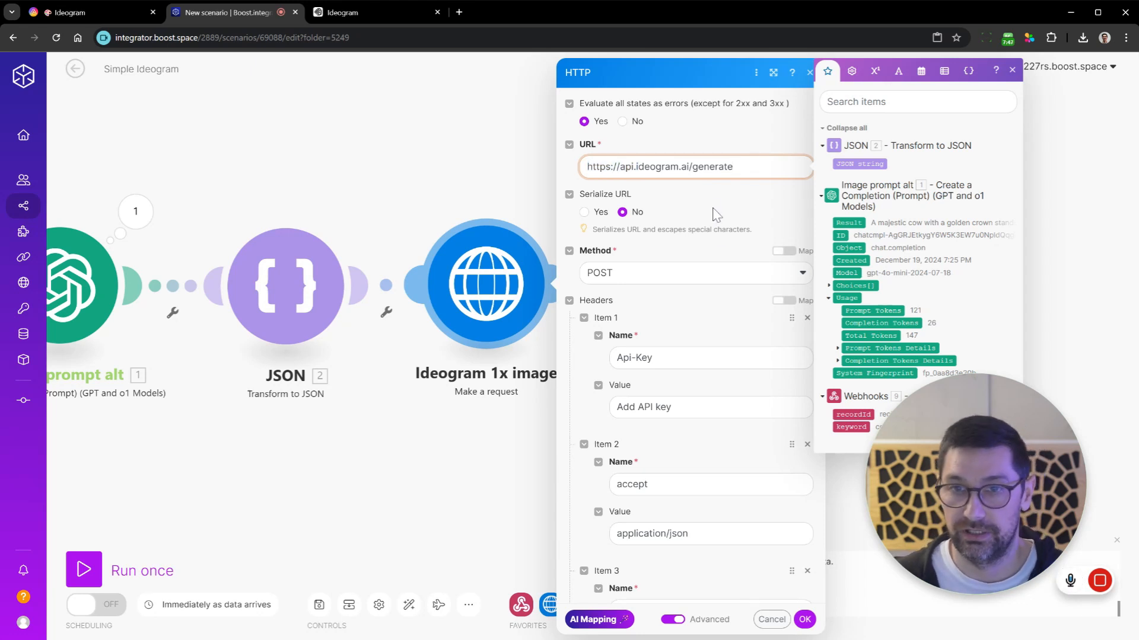
{"action": "scroll", "scroll_direction": "down", "scroll_amount": 3}
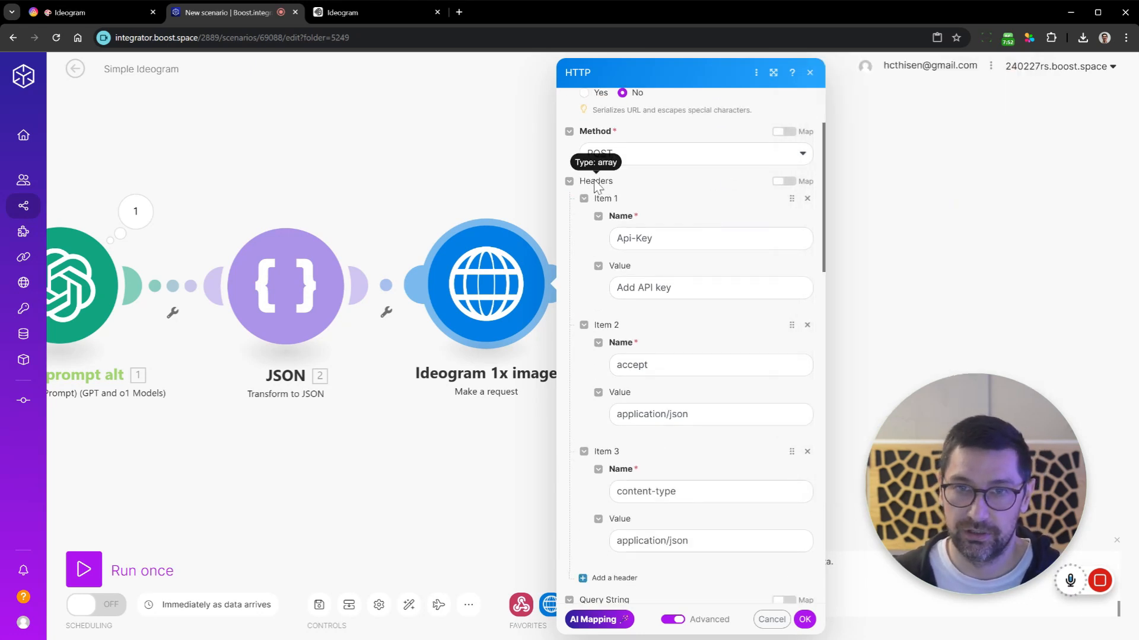
{"action": "scroll", "scroll_direction": "down", "scroll_amount": 3}
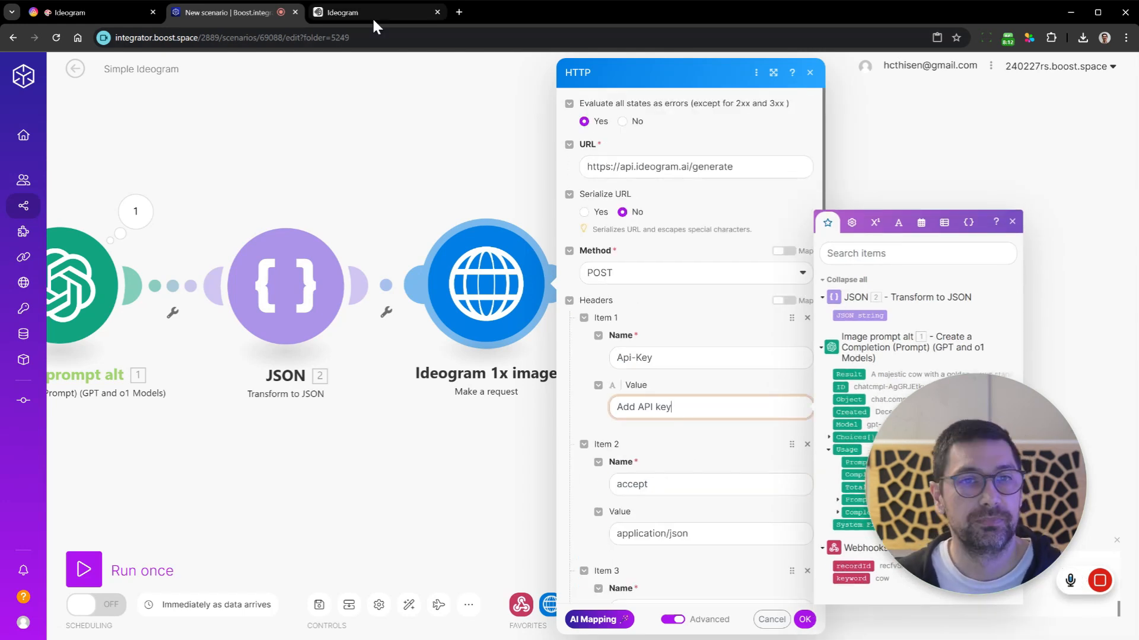
- Go to Ideogram's API management page from the account menu
{"action": "left_click", "coordinate": [356, 12]}
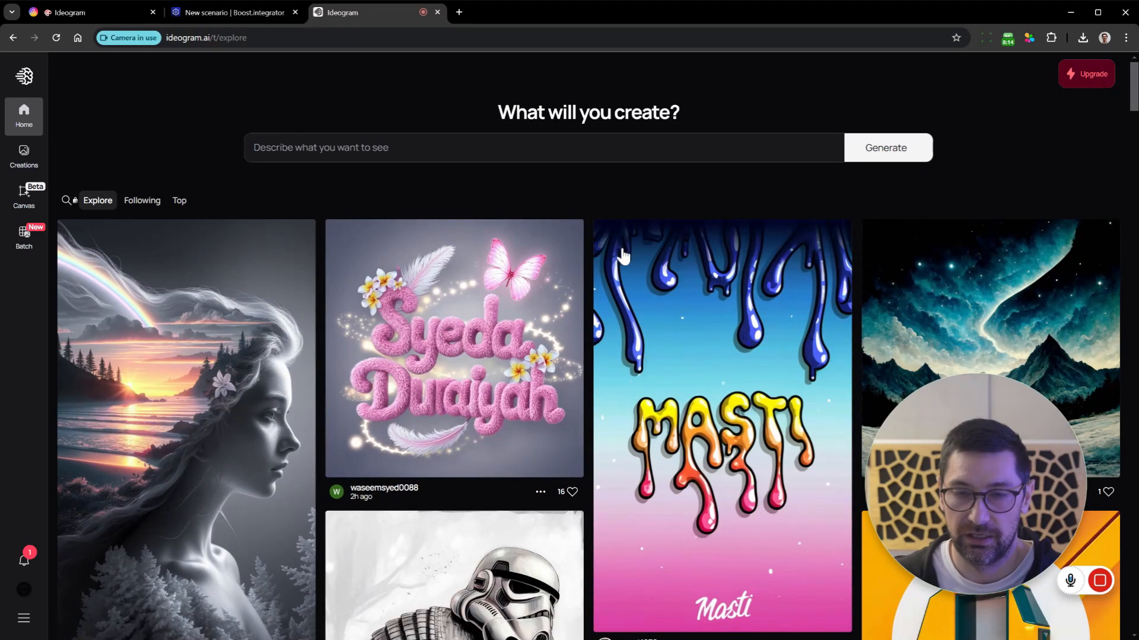
{"action": "mouse_move", "coordinate": [617, 277]}
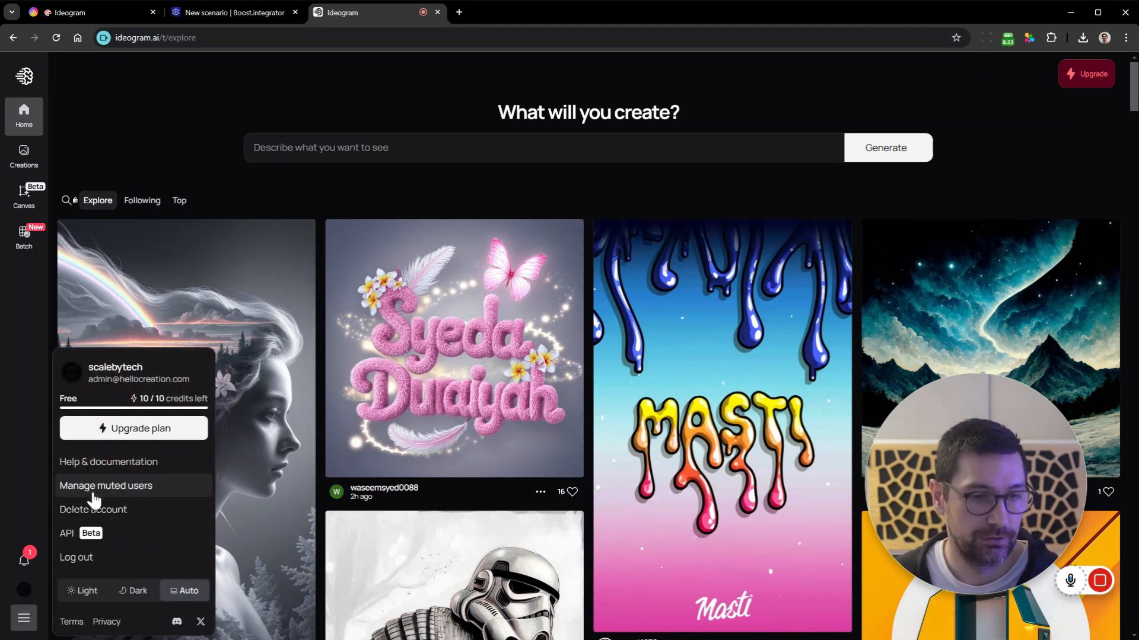
{"action": "left_click", "coordinate": [67, 532]}
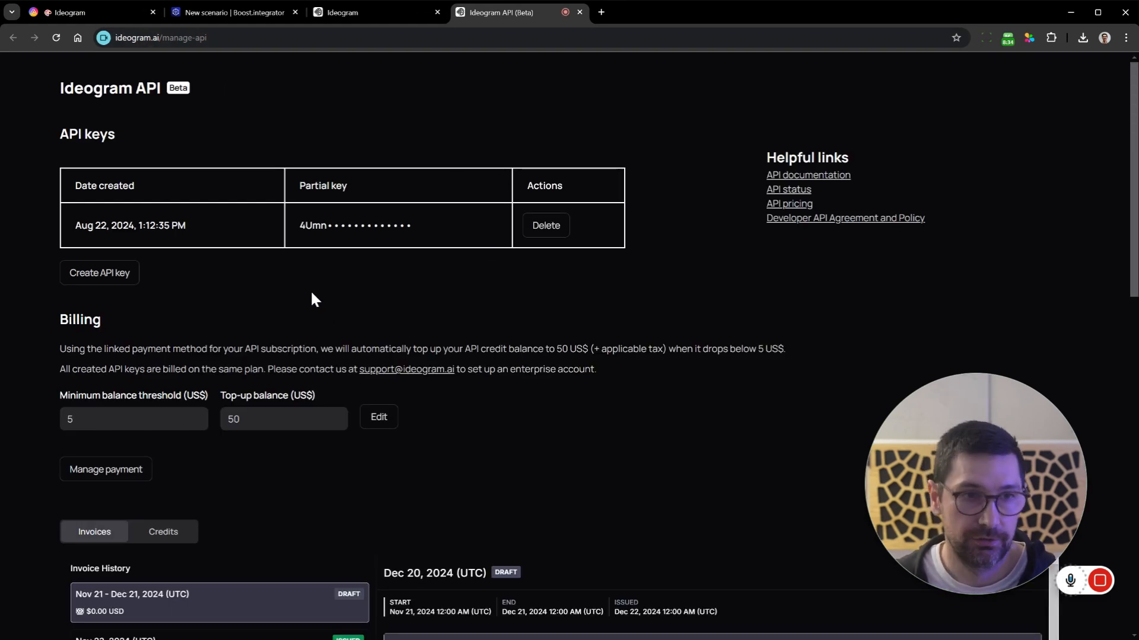
{"action": "scroll", "scroll_direction": "down", "scroll_amount": 3}
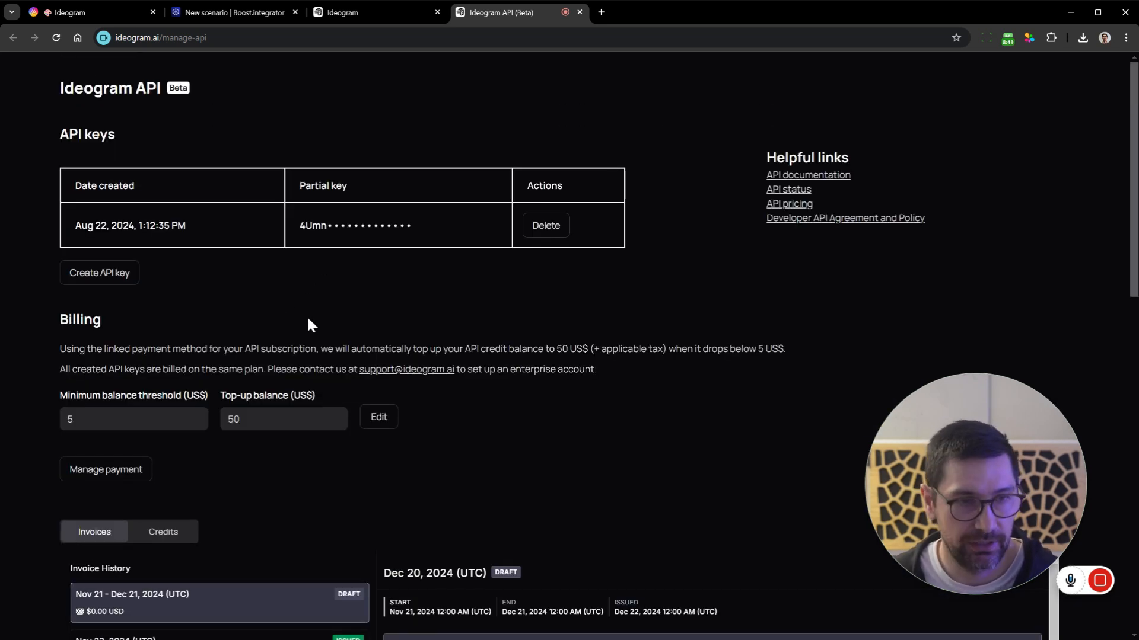
{"action": "mouse_move", "coordinate": [100, 273]}
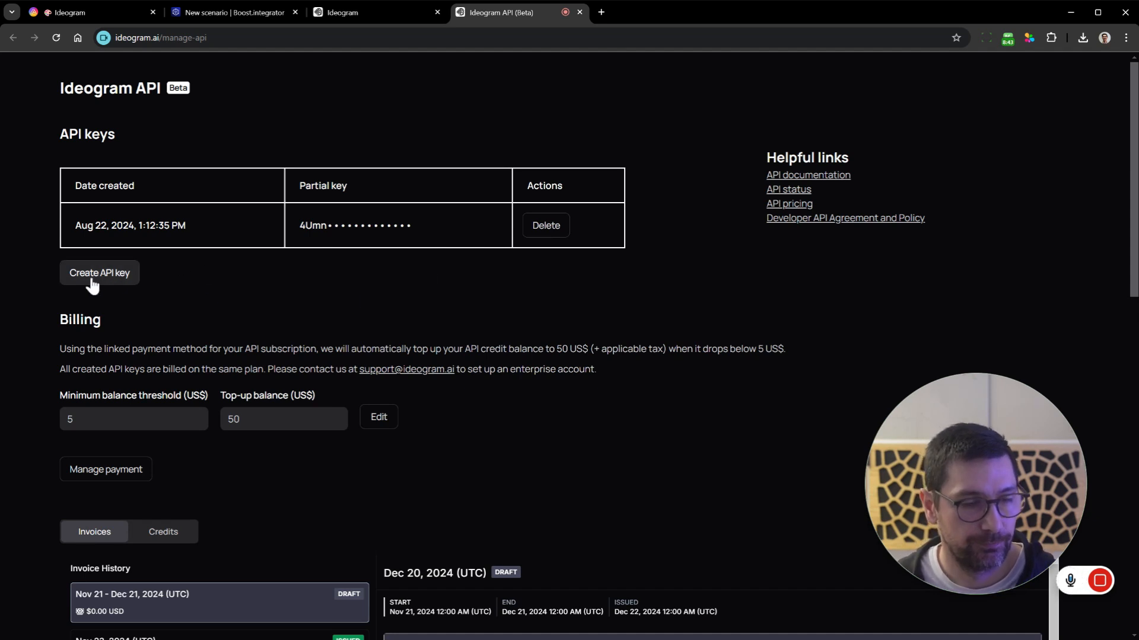
- Create and copy a new Ideogram API key, then return to the scenario
{"action": "left_click", "coordinate": [99, 273]}
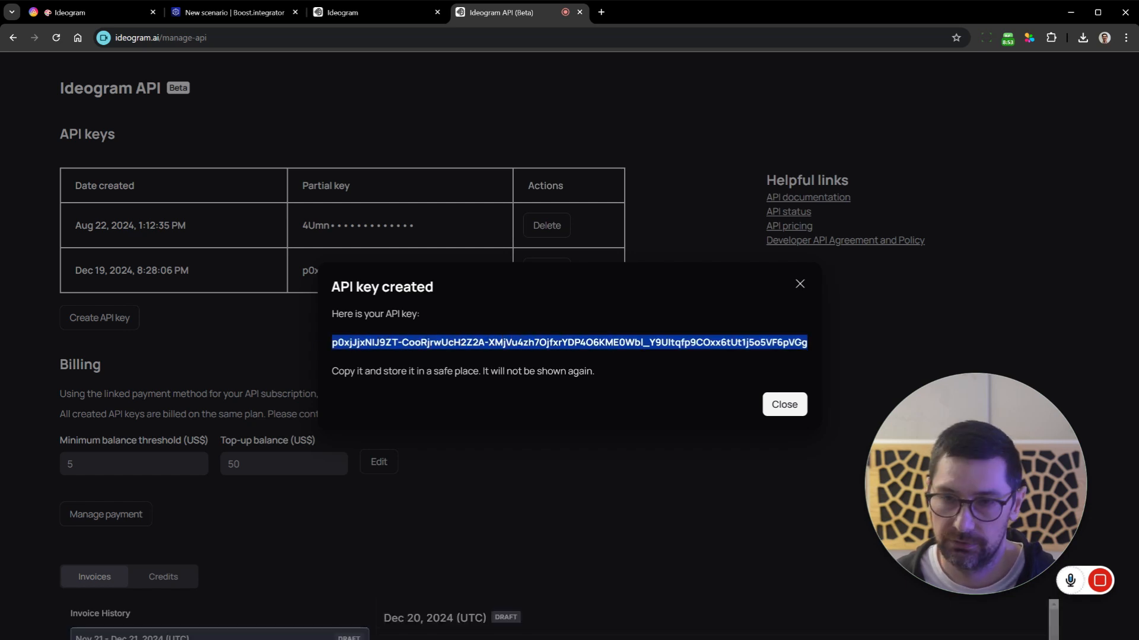
{"action": "left_click", "coordinate": [783, 404]}
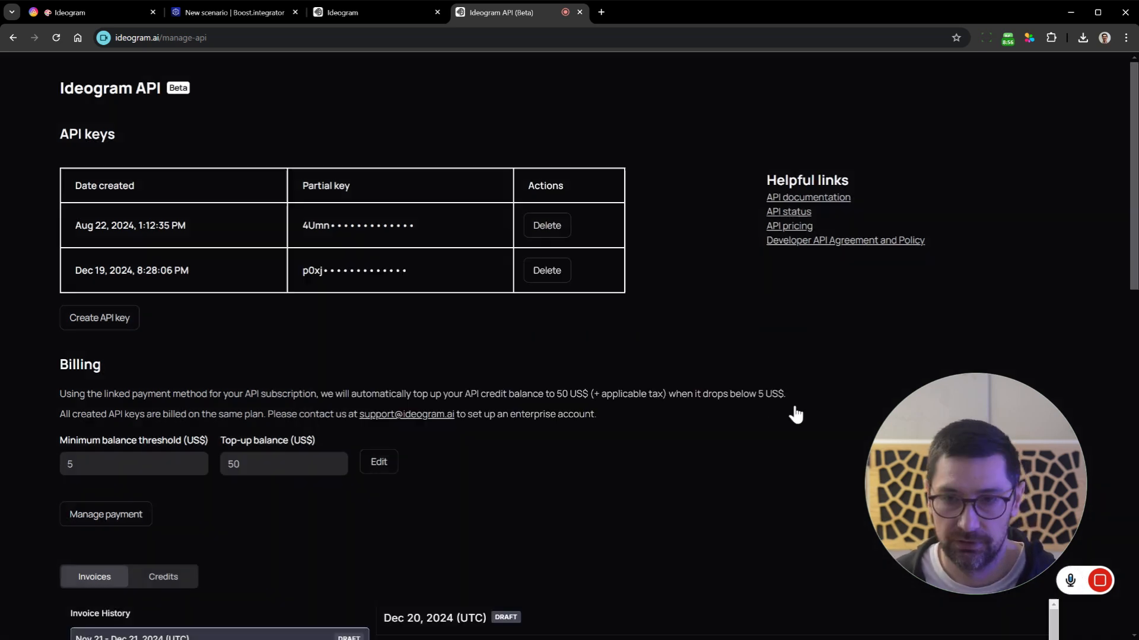
{"action": "left_click", "coordinate": [232, 12]}
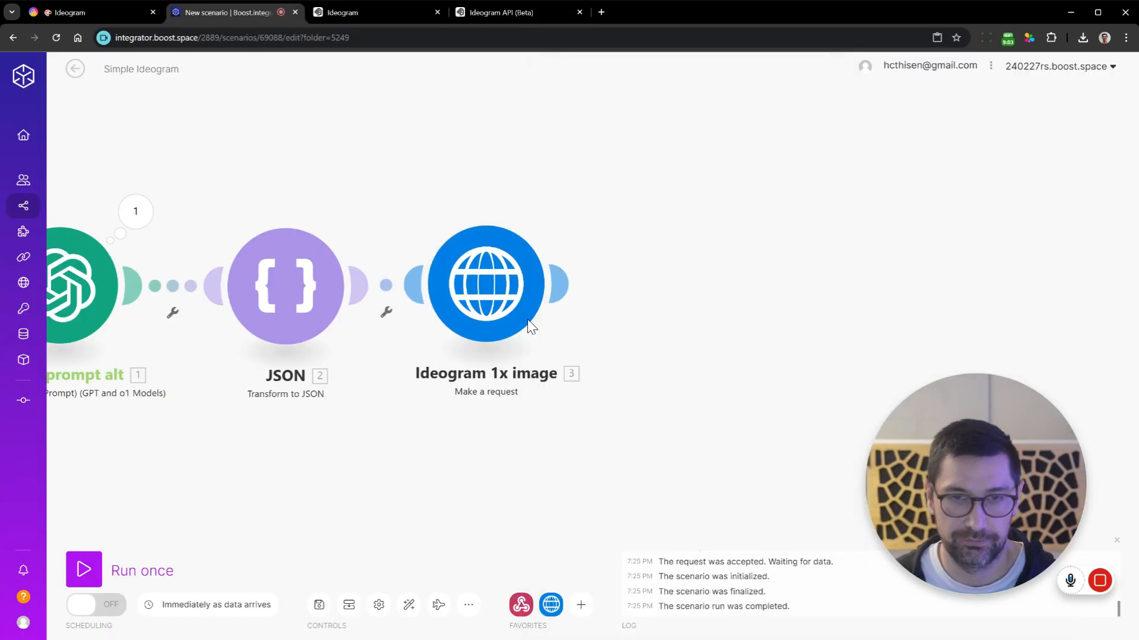
- Review the Ideogram request's JSON body (V_2 model, 9:16 aspect), then show the Ideogram API page
{"action": "left_click", "coordinate": [486, 283]}
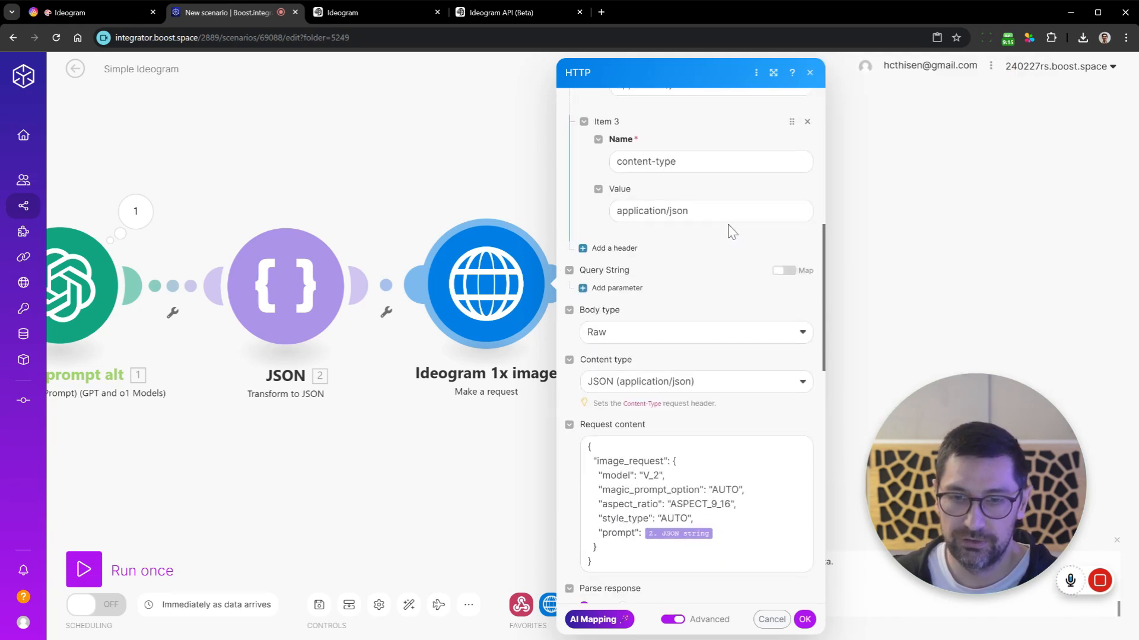
{"action": "scroll", "scroll_direction": "down", "scroll_amount": 3}
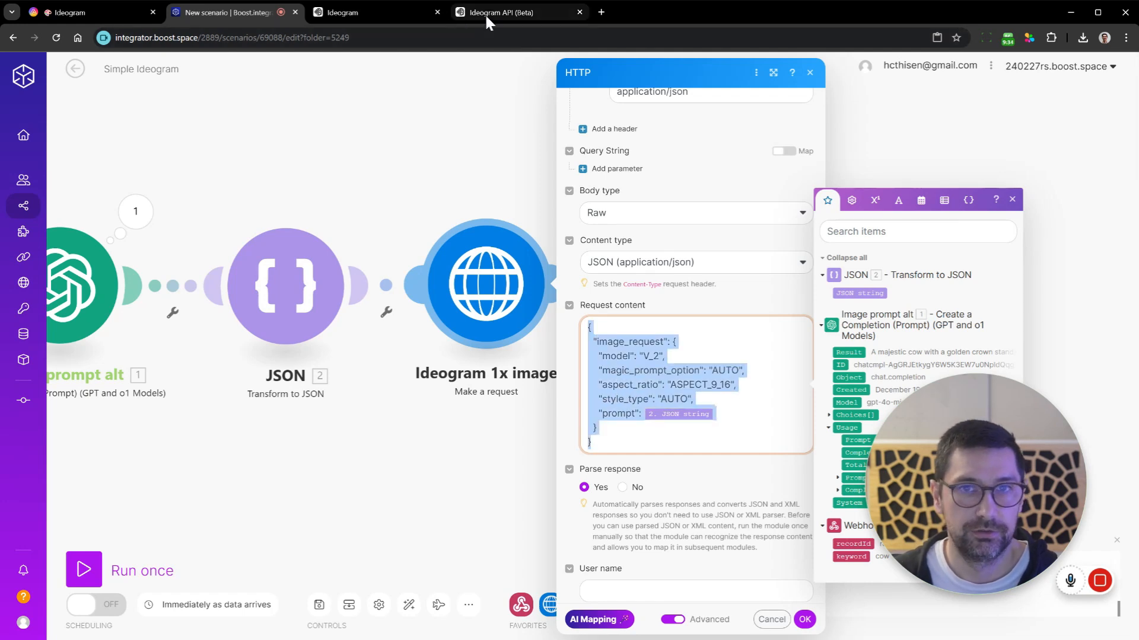
{"action": "left_click", "coordinate": [508, 11]}
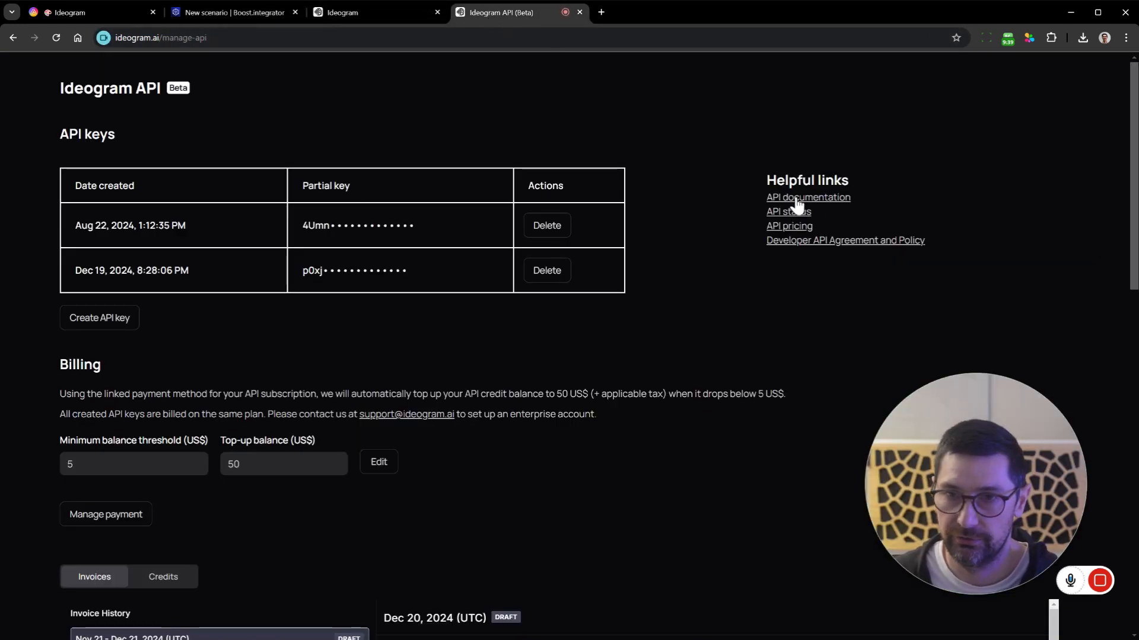
- Look up the Generate endpoint's request properties and allowed aspect_ratio values in Ideogram docs
{"action": "left_click", "coordinate": [808, 197]}
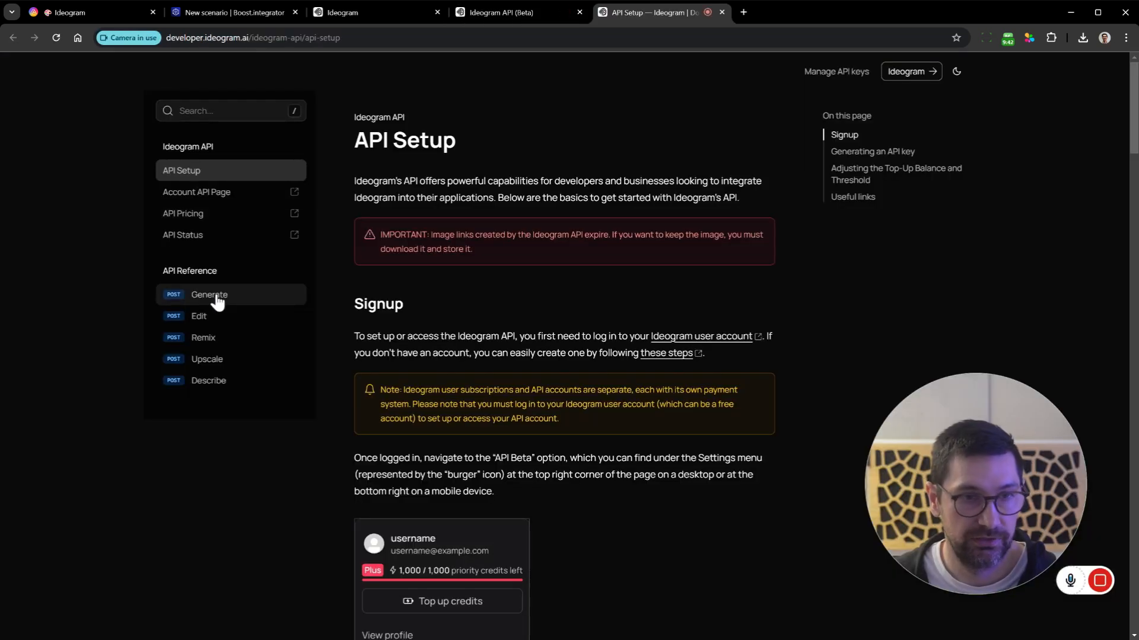
{"action": "left_click", "coordinate": [208, 294]}
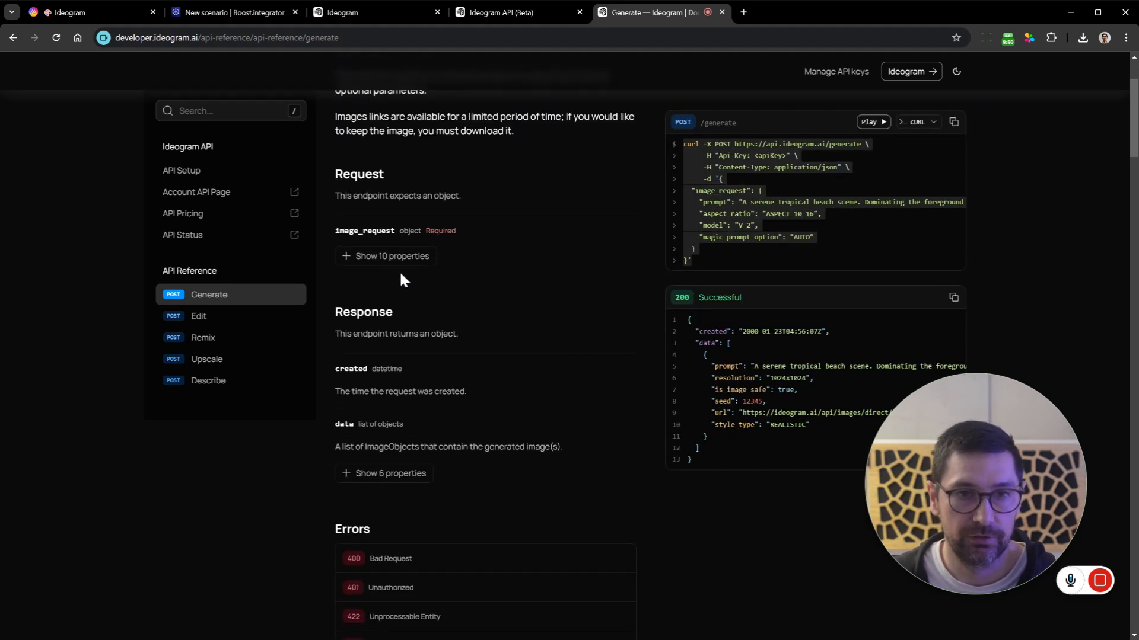
{"action": "left_click", "coordinate": [387, 256]}
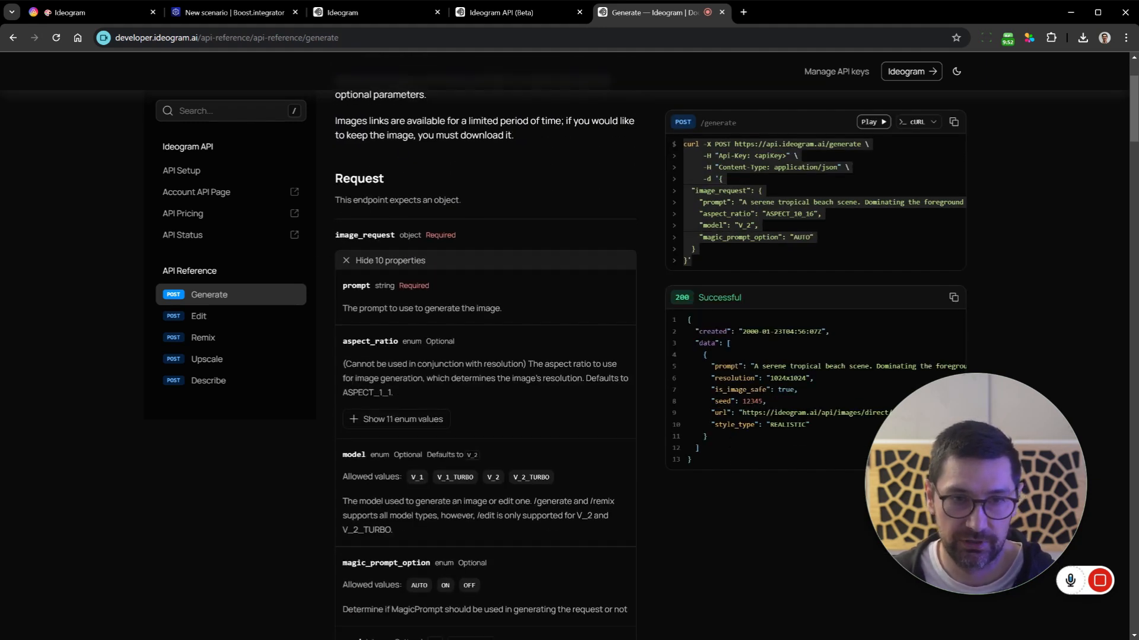
{"action": "left_click", "coordinate": [396, 419]}
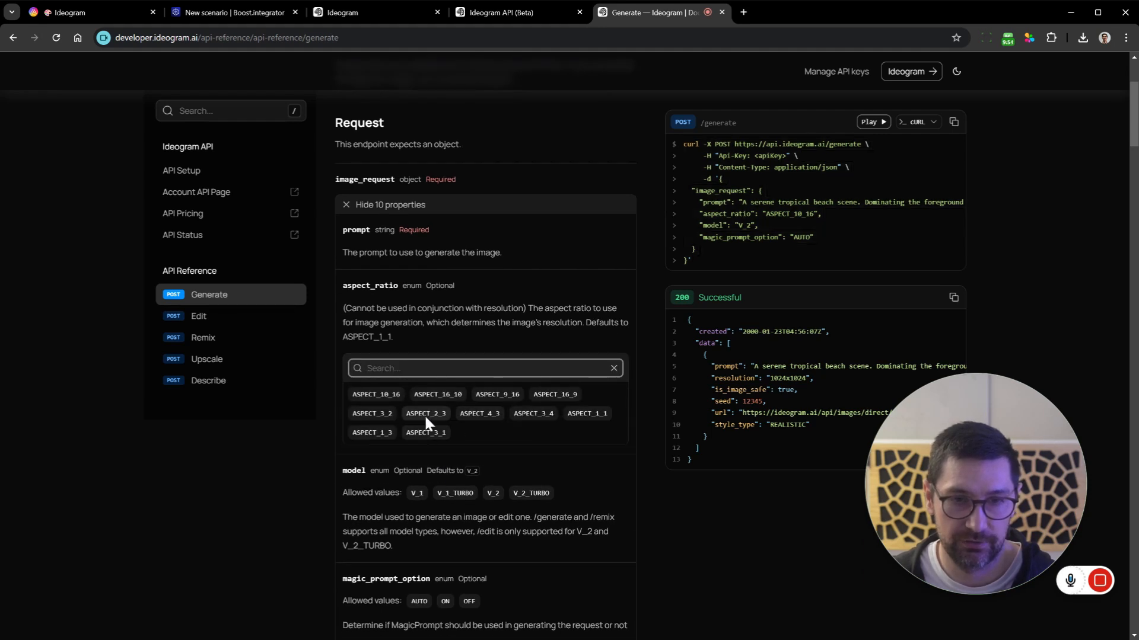
{"action": "mouse_move", "coordinate": [394, 302]}
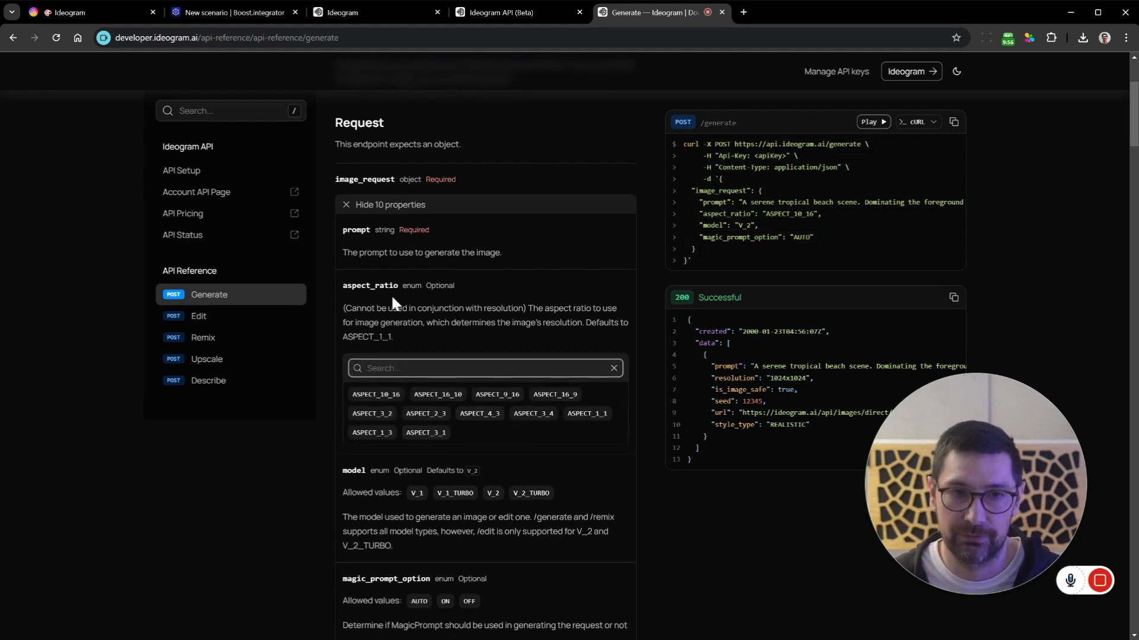
- Compare the docs' aspect ratios, models and magic prompt options against the scenario's request body
{"action": "left_click", "coordinate": [229, 12]}
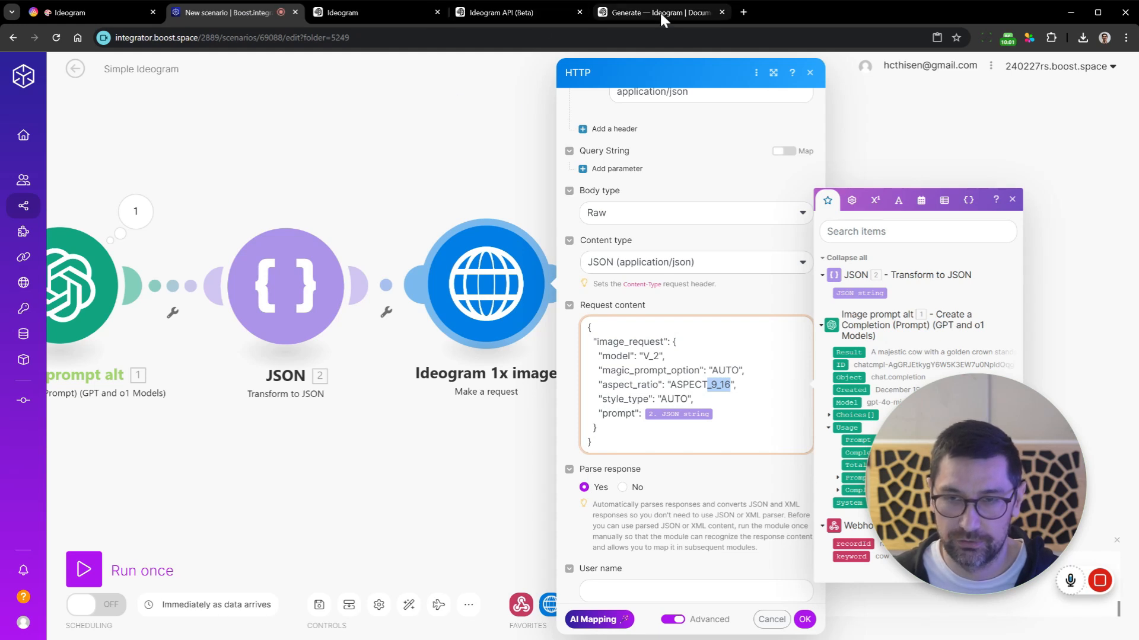
{"action": "left_click", "coordinate": [657, 12]}
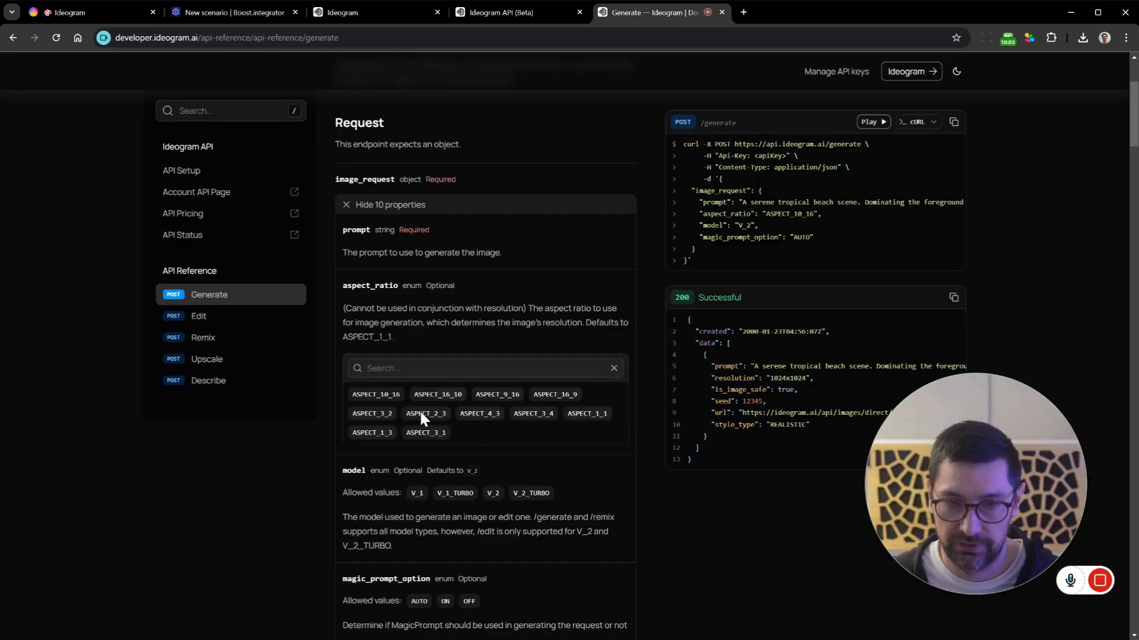
{"action": "scroll", "scroll_direction": "down", "scroll_amount": 3}
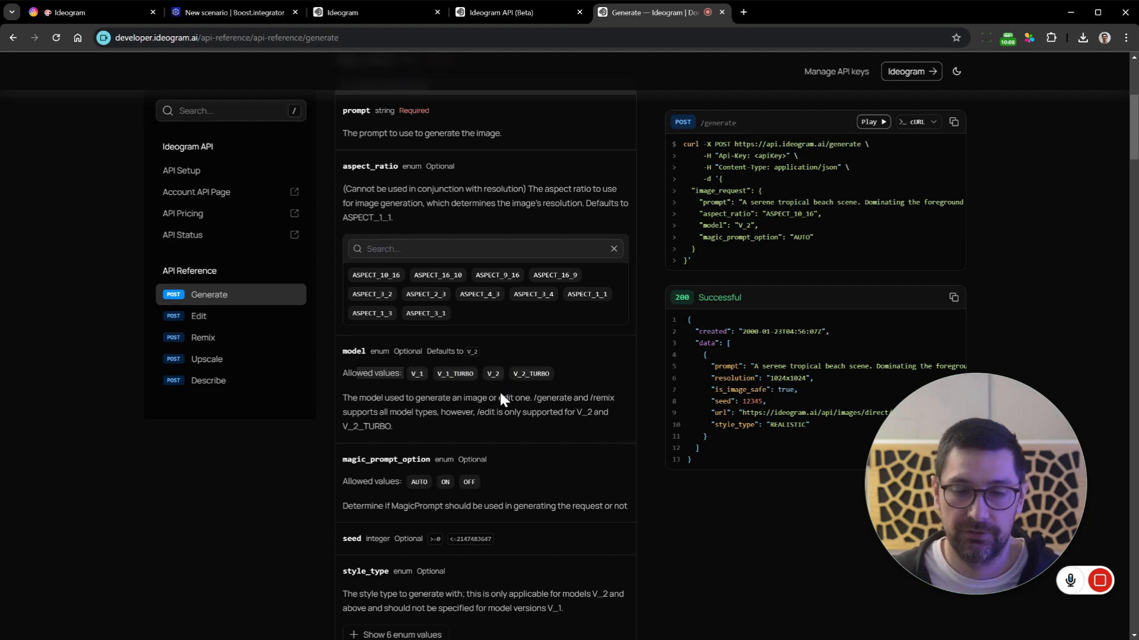
{"action": "scroll", "scroll_direction": "down", "scroll_amount": 3}
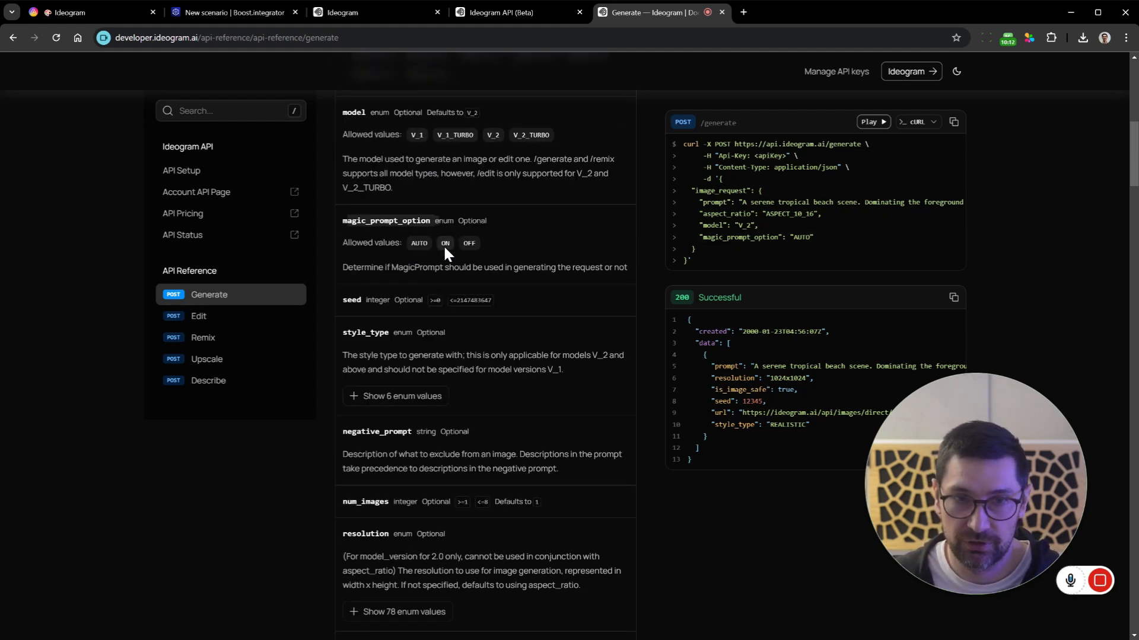
{"action": "left_click", "coordinate": [227, 11]}
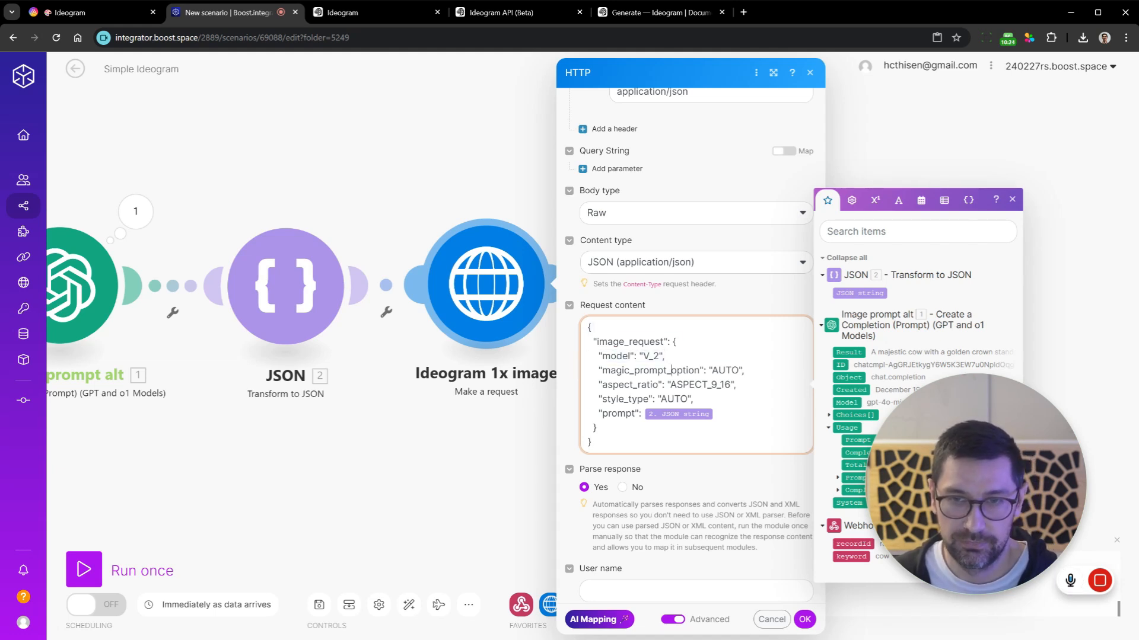
{"action": "double_click", "coordinate": [724, 370]}
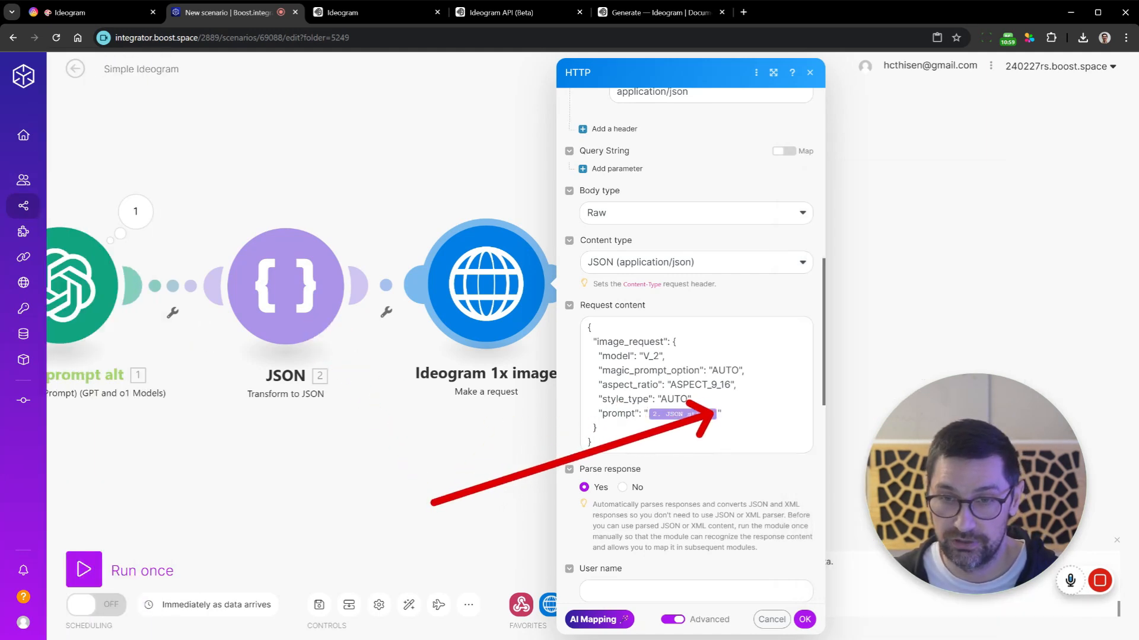
{"action": "scroll", "scroll_direction": "down", "scroll_amount": 3}
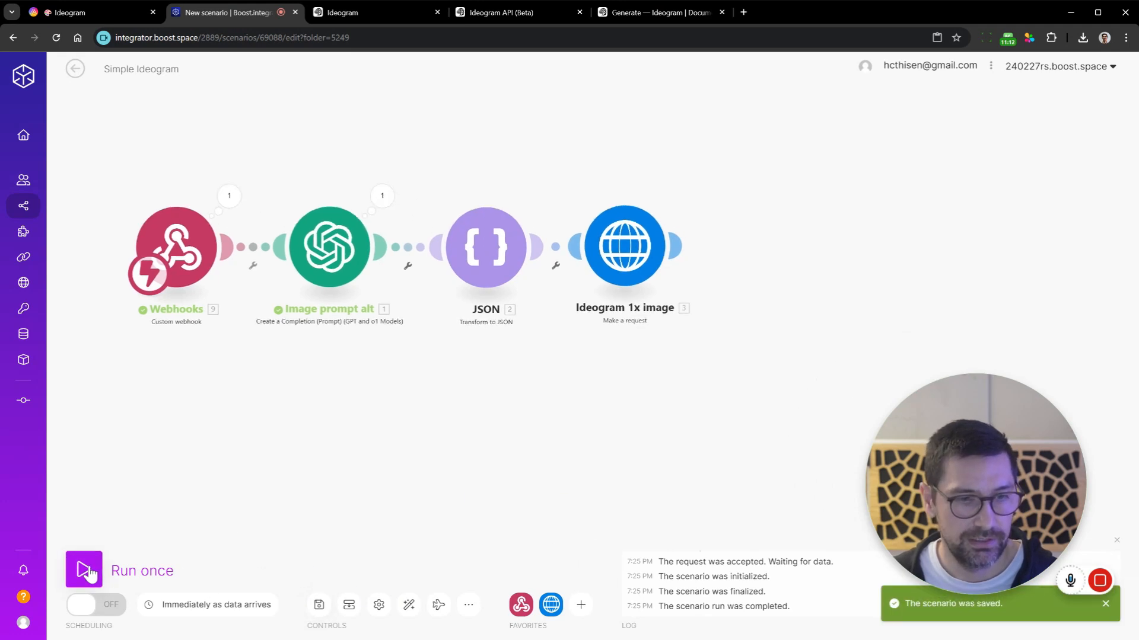
- Run the scenario once and trigger it from the cow row in AITable
{"action": "left_click", "coordinate": [84, 570]}
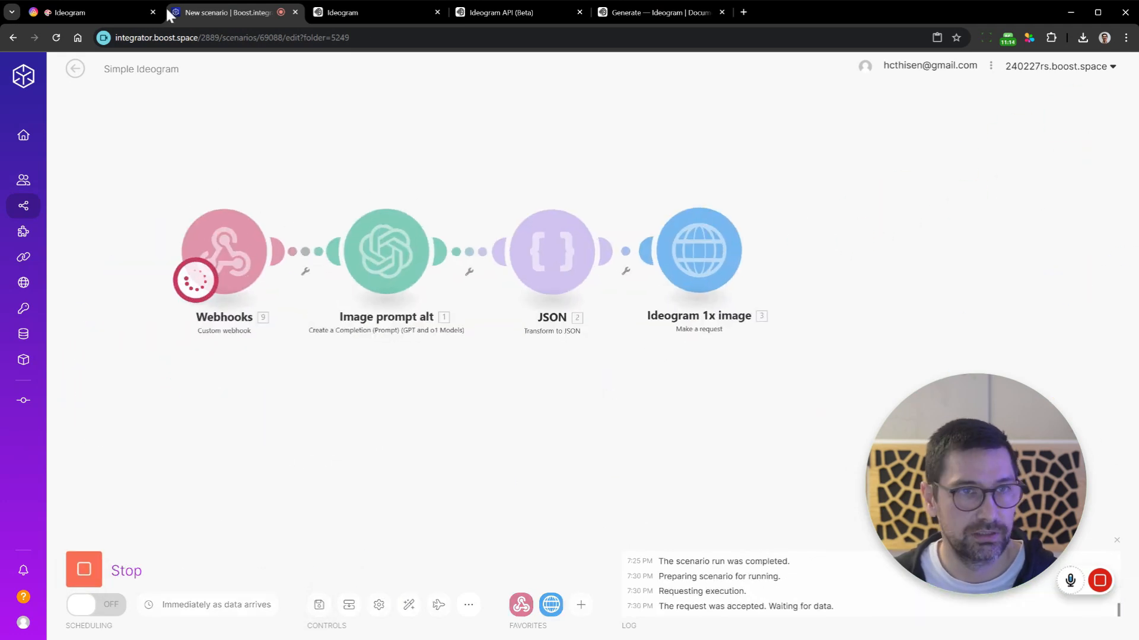
{"action": "left_click", "coordinate": [69, 12]}
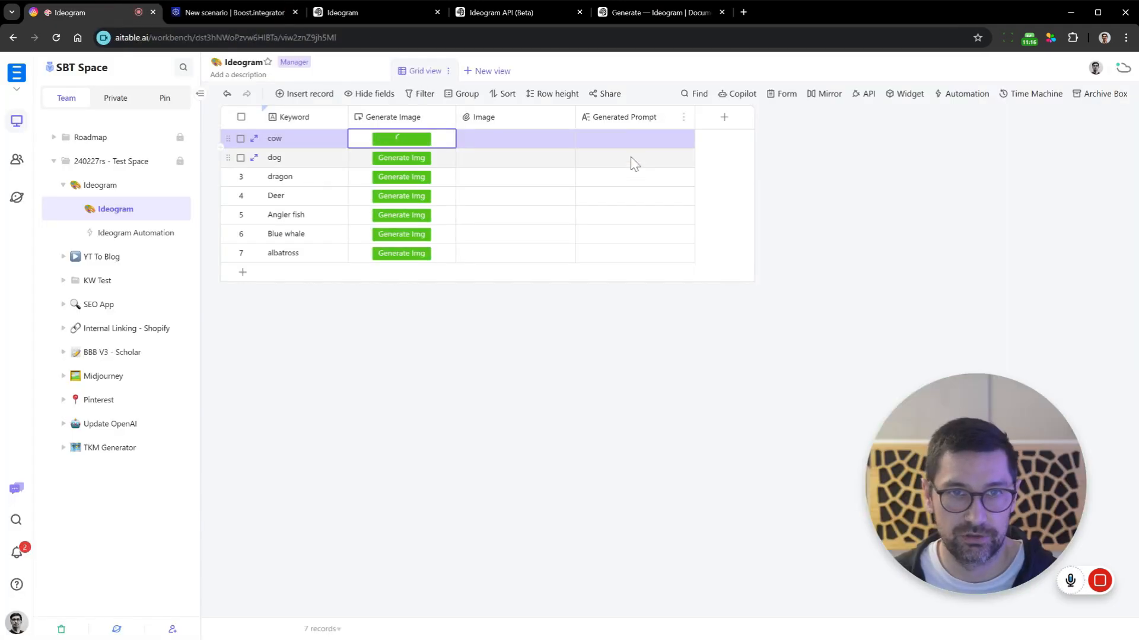
{"action": "left_click", "coordinate": [231, 12]}
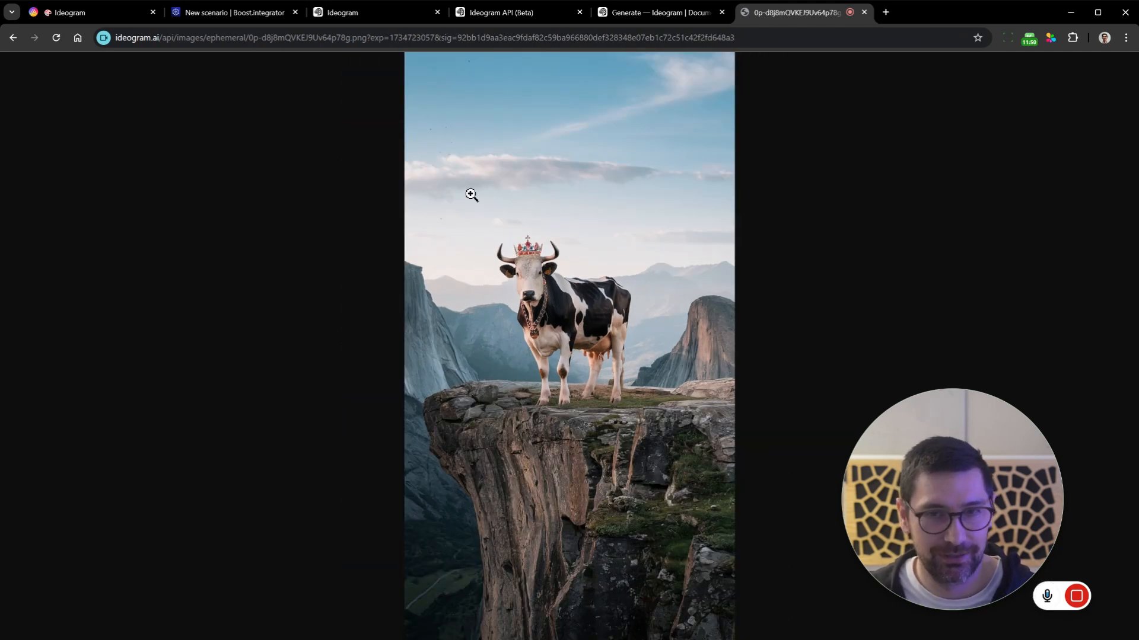
- Place an HTTP Get a file module after the Ideogram 1x image request
{"action": "left_click", "coordinate": [233, 12]}
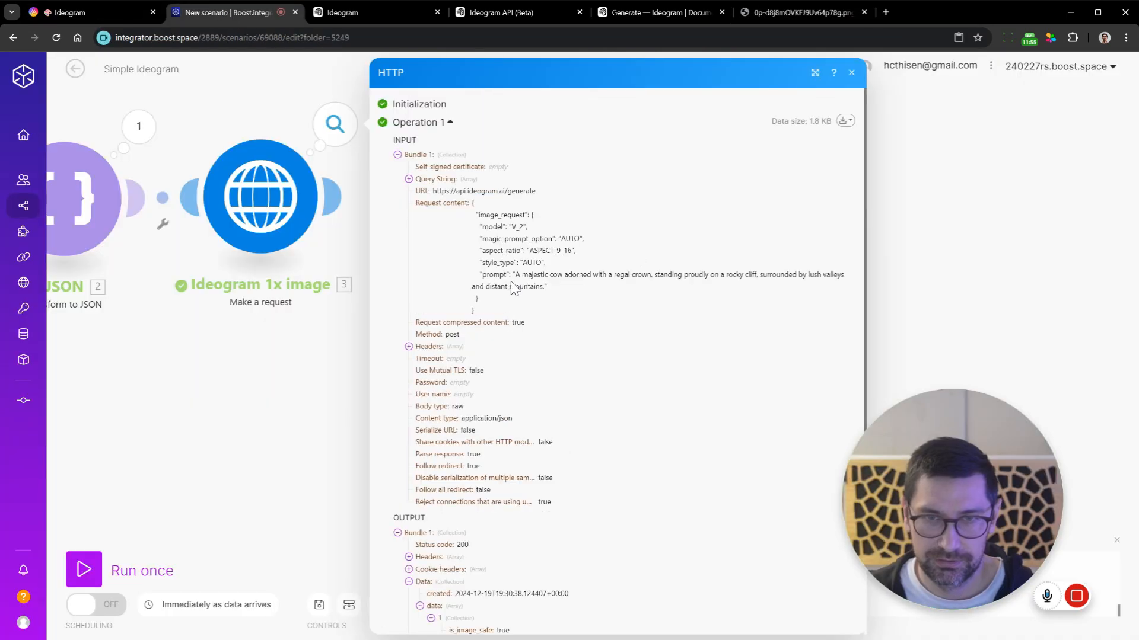
{"action": "left_click_drag", "start_coordinate": [522, 274], "coordinate": [842, 274]}
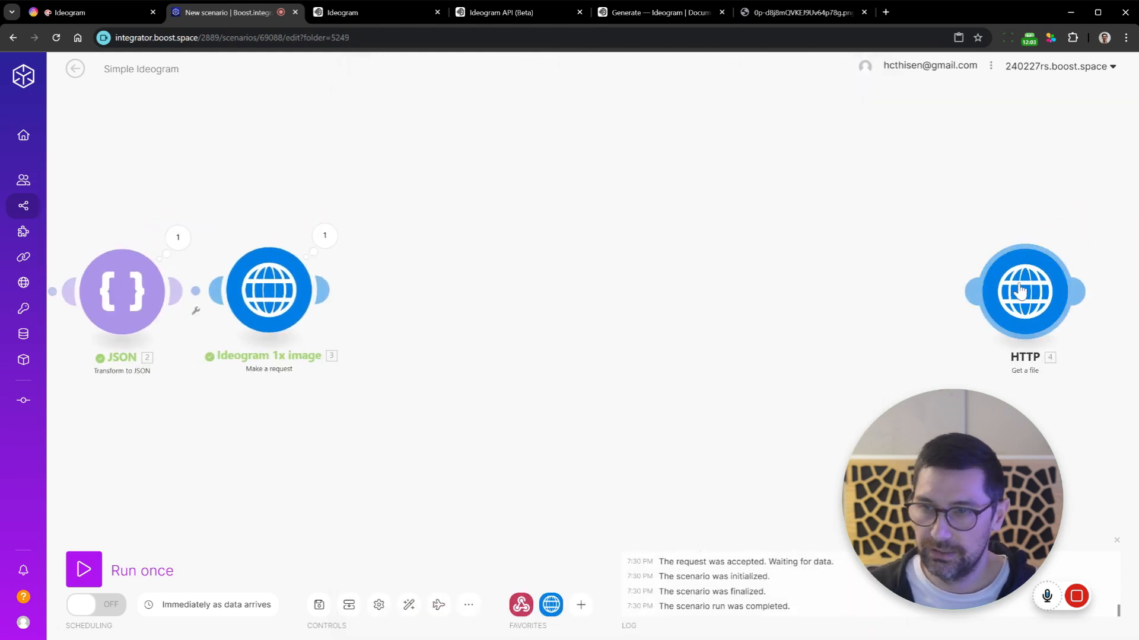
{"action": "left_click_drag", "start_coordinate": [1024, 291], "coordinate": [425, 291]}
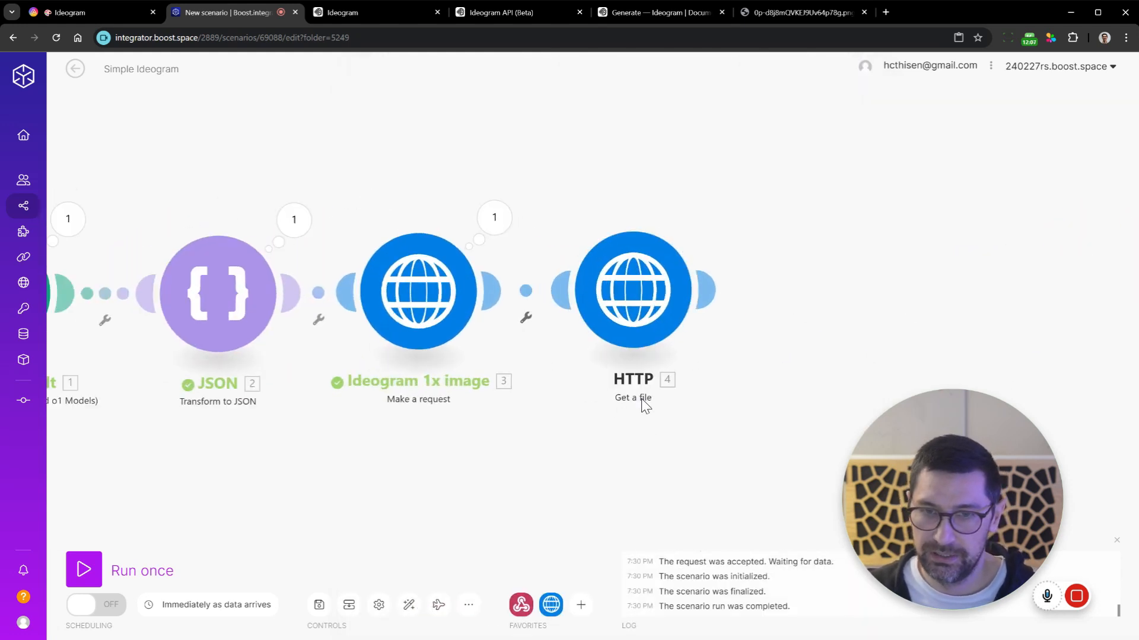
- Map Data.data[1].url into the Get a file URL and confirm
{"action": "left_click", "coordinate": [632, 290]}
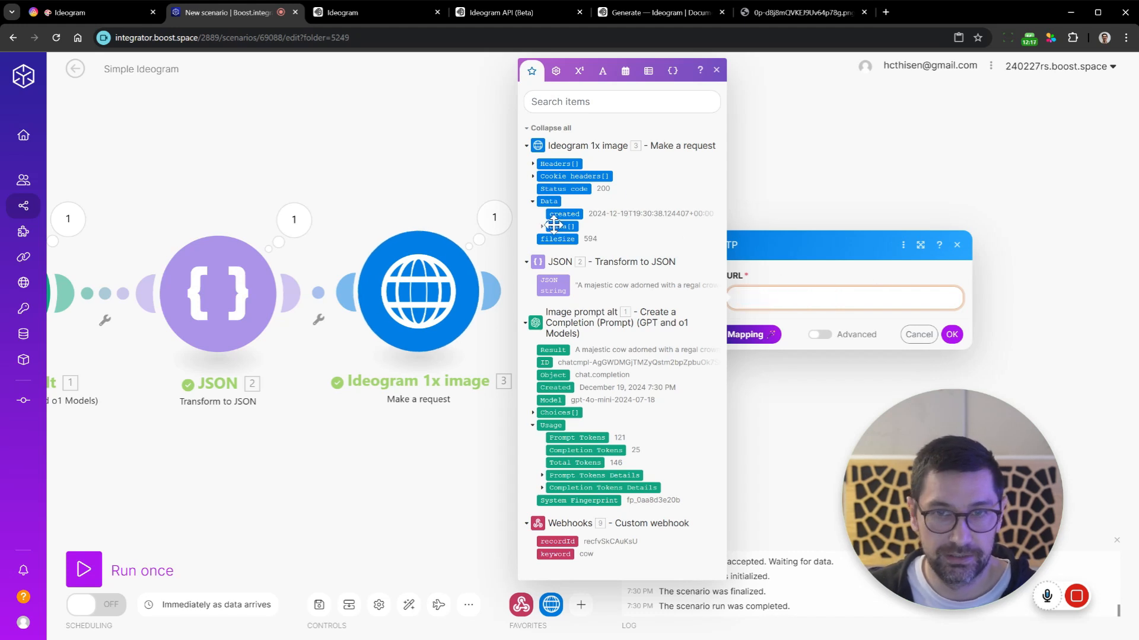
{"action": "left_click", "coordinate": [542, 226]}
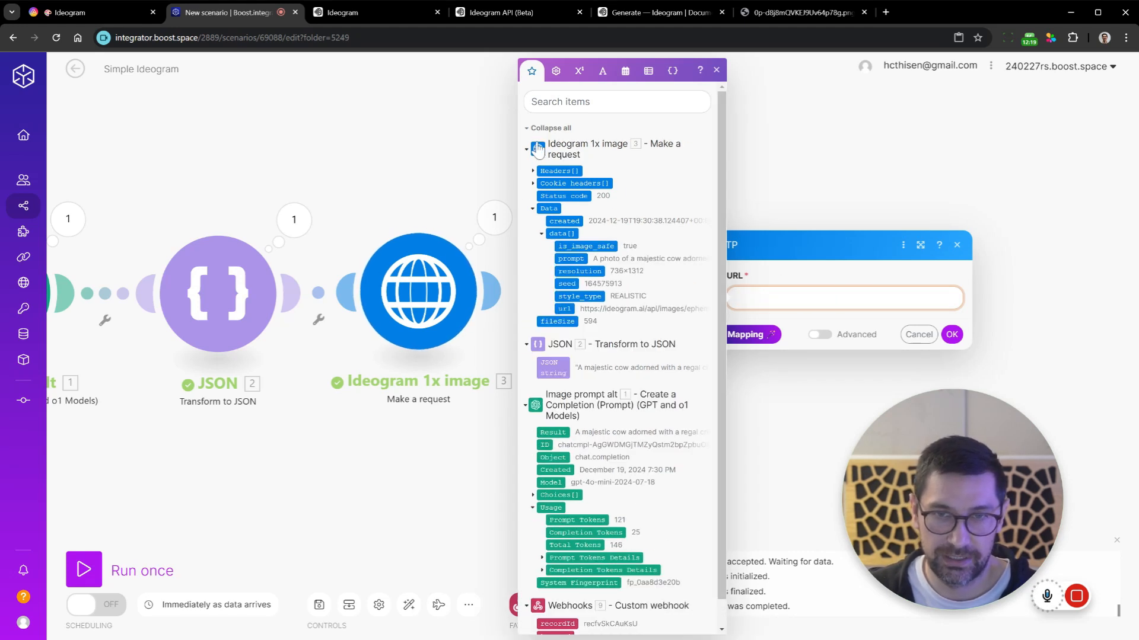
{"action": "left_click", "coordinate": [565, 309]}
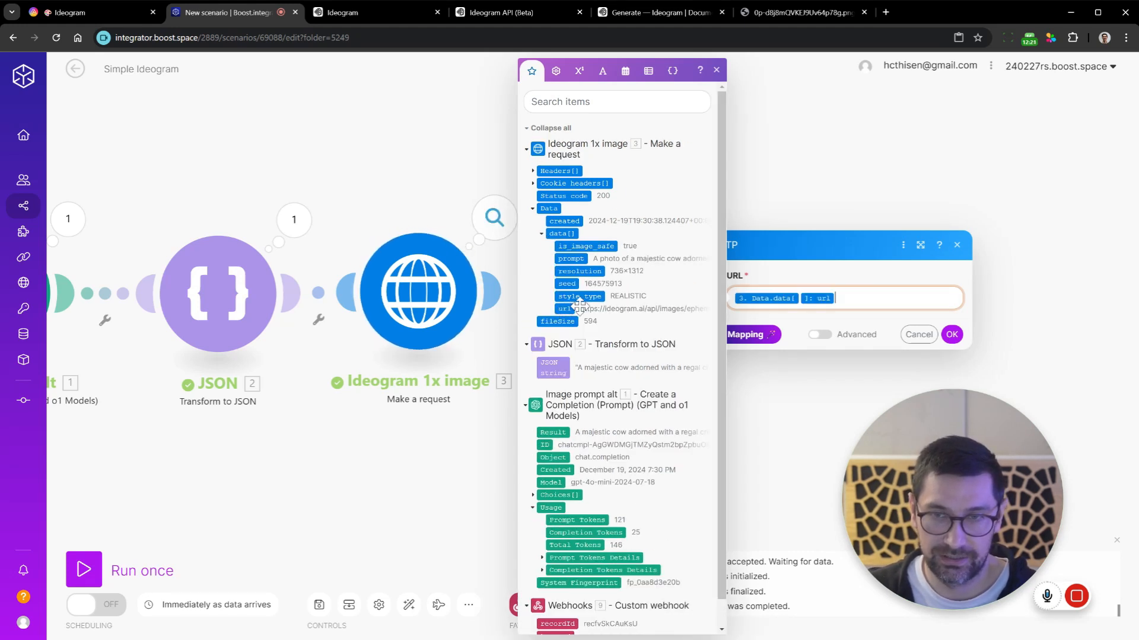
{"action": "left_click", "coordinate": [950, 334]}
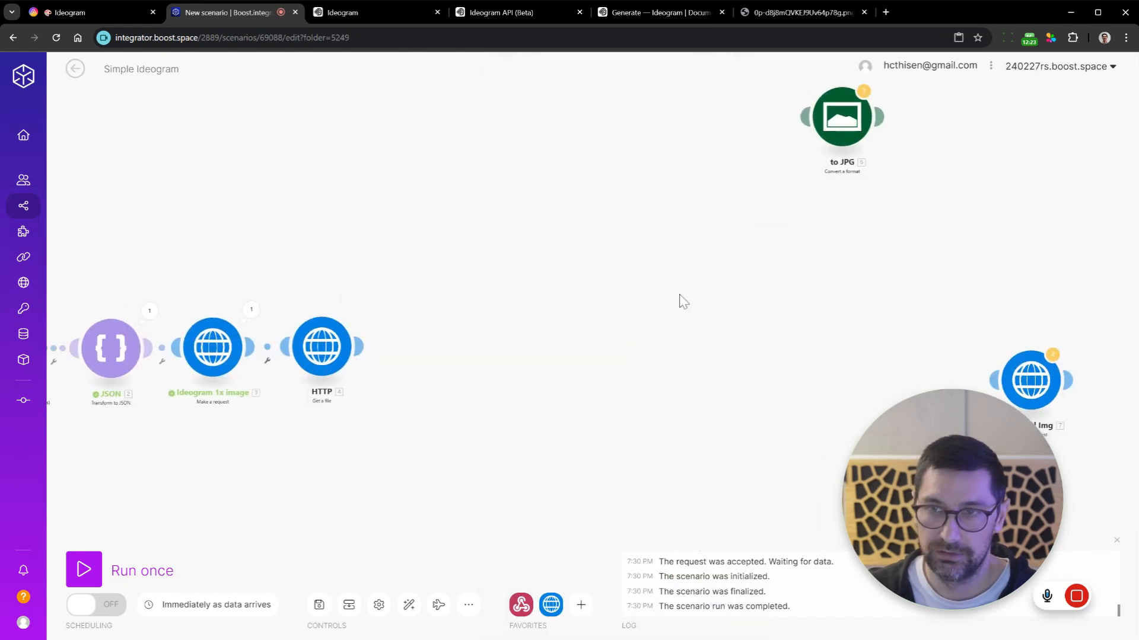
- Attach the JPG conversion after the download and open the Upload Img request settings
{"action": "left_click_drag", "start_coordinate": [841, 116], "coordinate": [424, 341]}
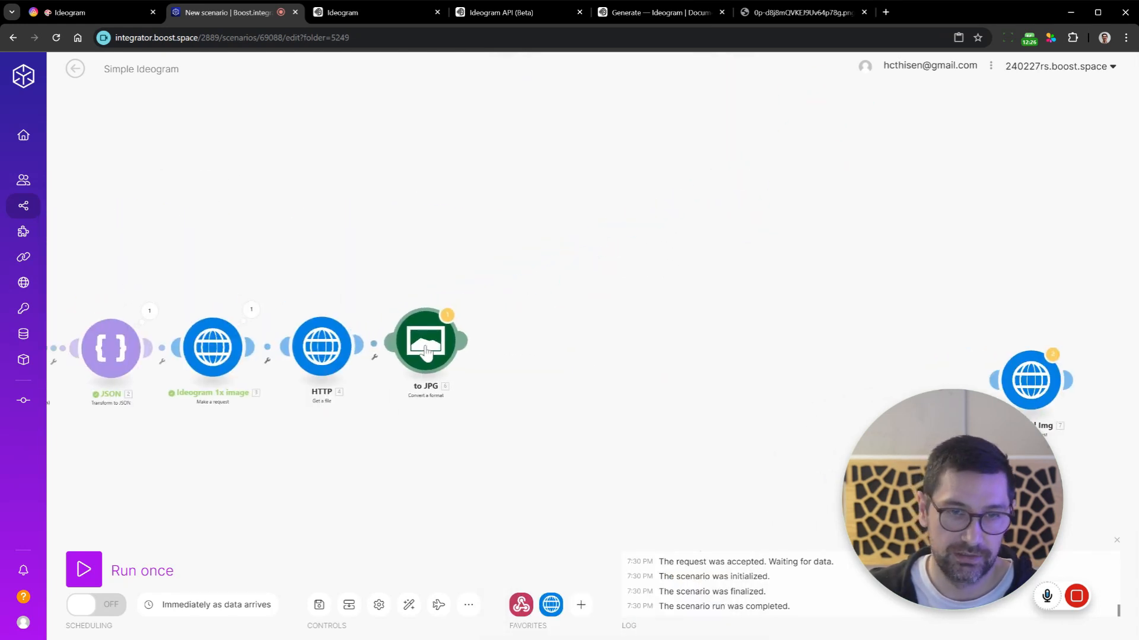
{"action": "left_click", "coordinate": [425, 342]}
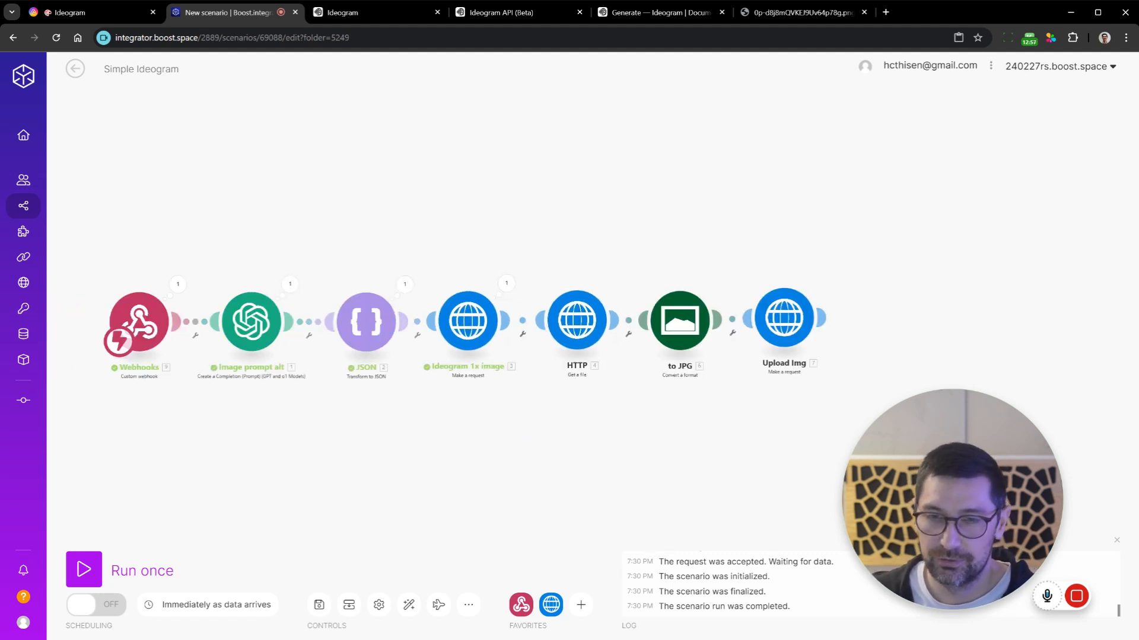
{"action": "mouse_move", "coordinate": [848, 331]}
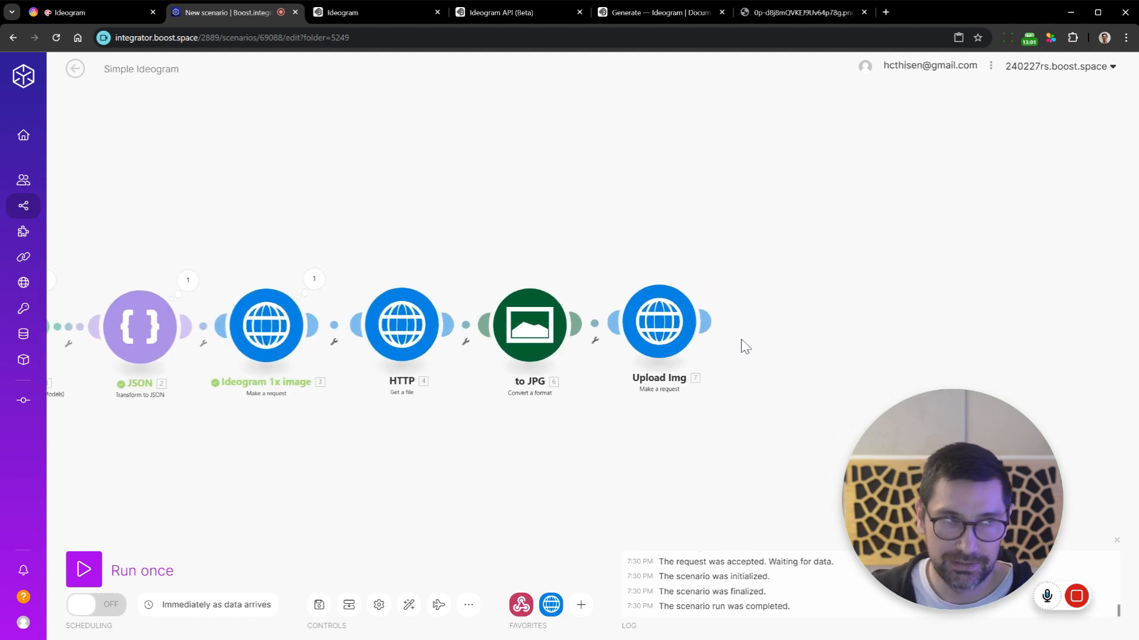
{"action": "mouse_move", "coordinate": [772, 338]}
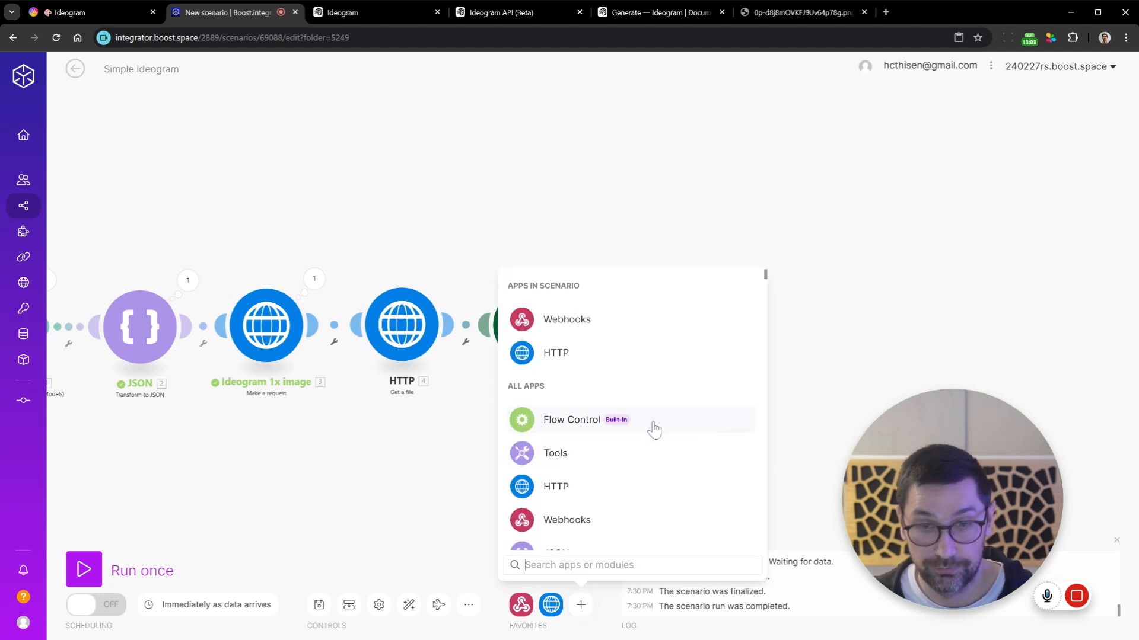
{"action": "type", "text": "air"}
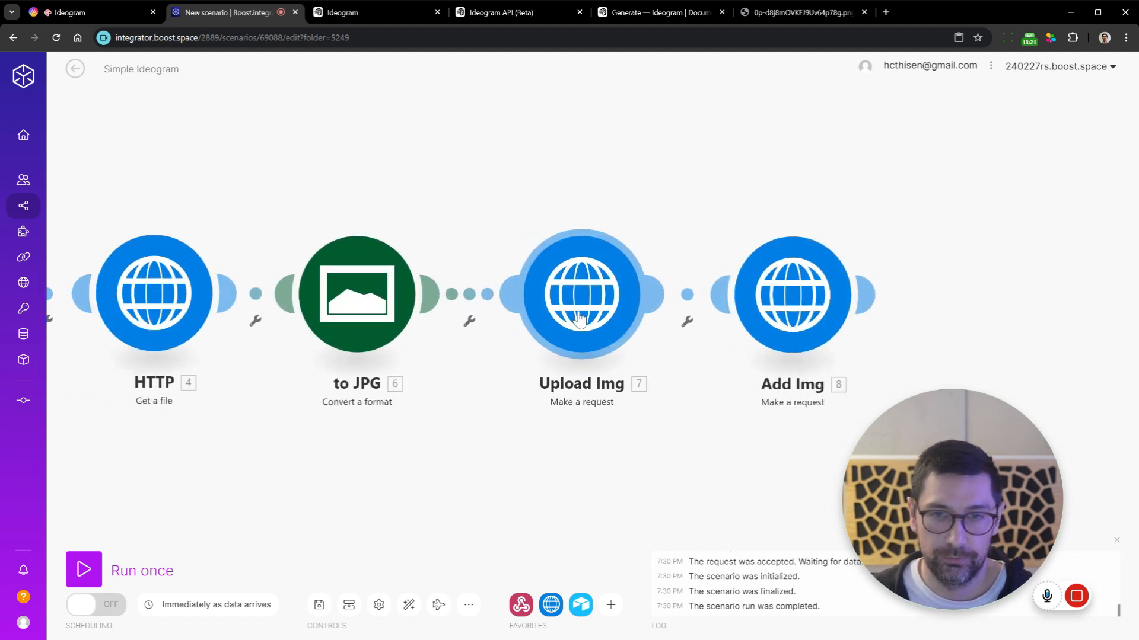
{"action": "mouse_move", "coordinate": [584, 329]}
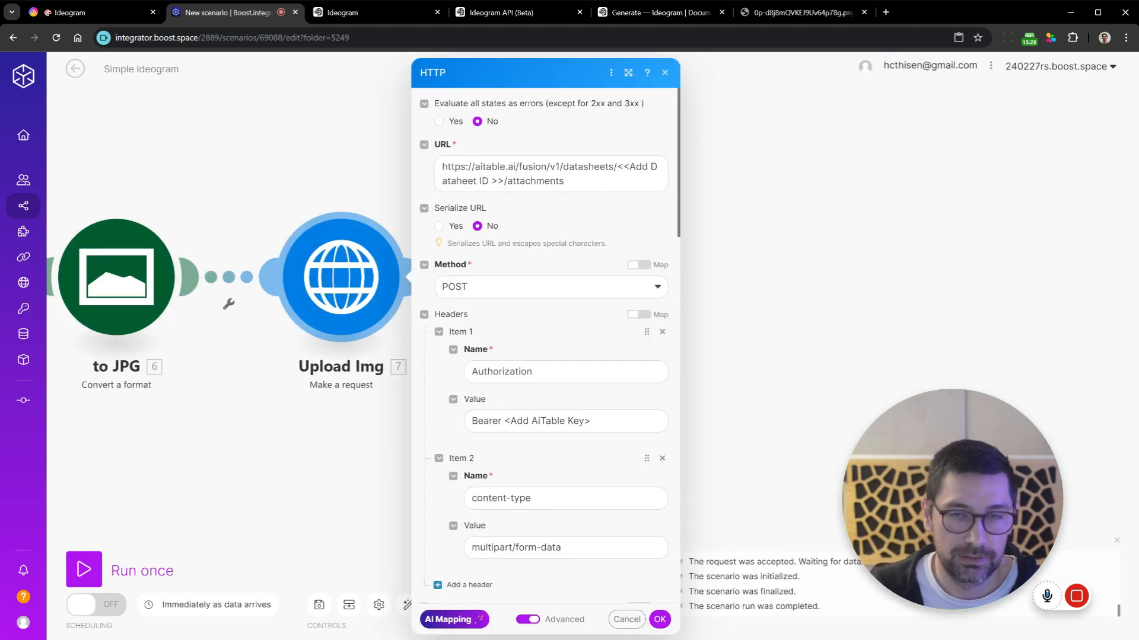
{"action": "left_click", "coordinate": [549, 173]}
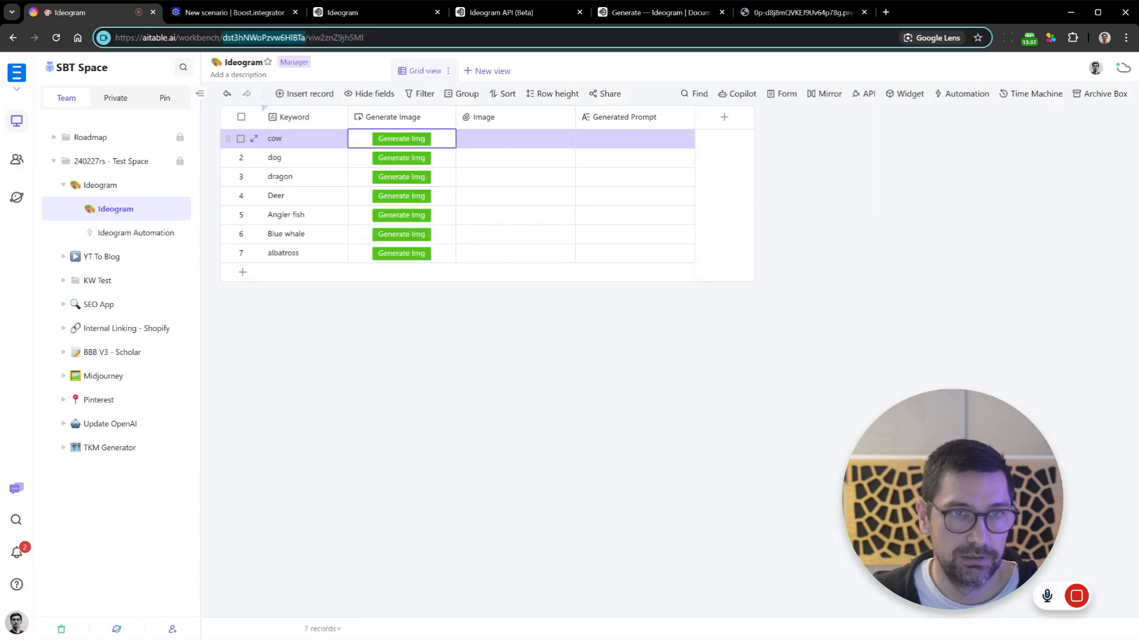
{"action": "left_click", "coordinate": [233, 12]}
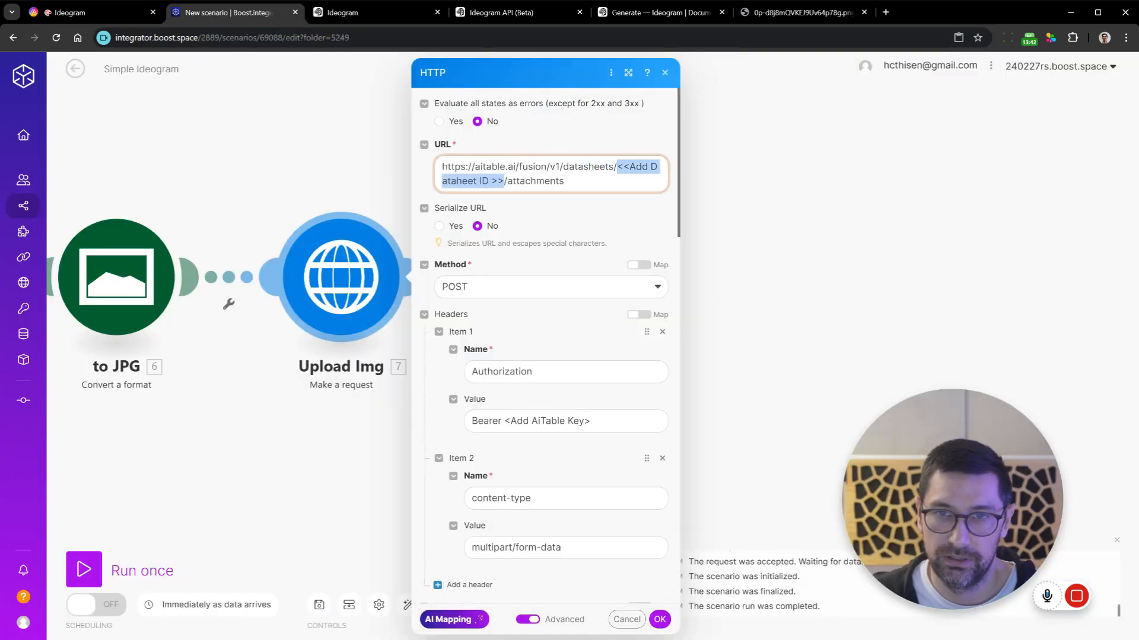
{"action": "scroll", "scroll_direction": "down", "scroll_amount": 3}
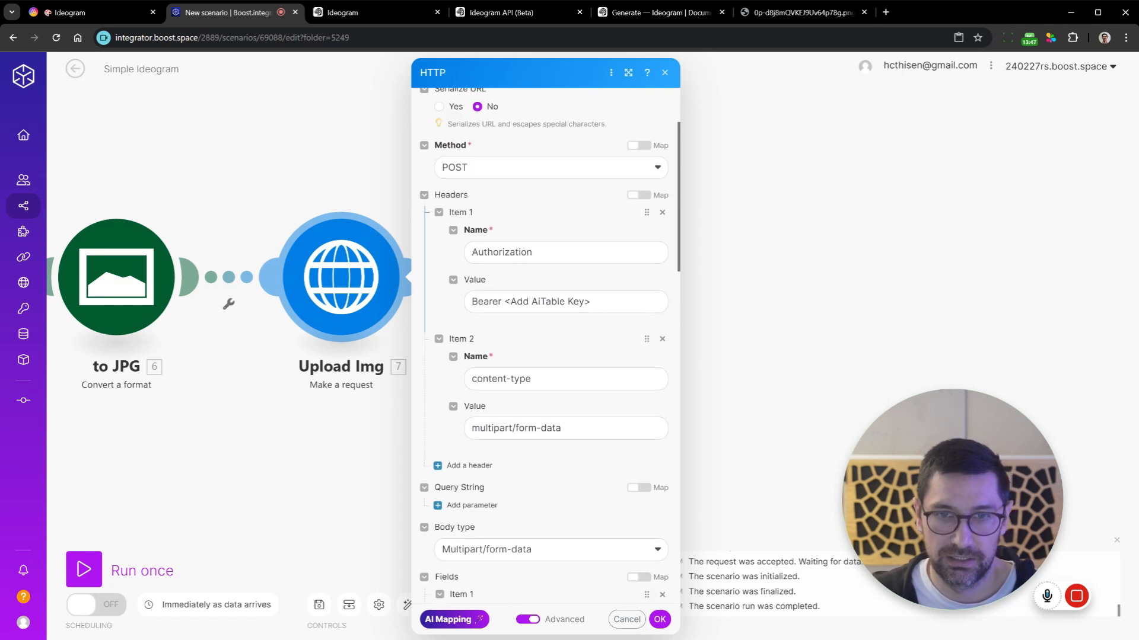
{"action": "left_click", "coordinate": [67, 12]}
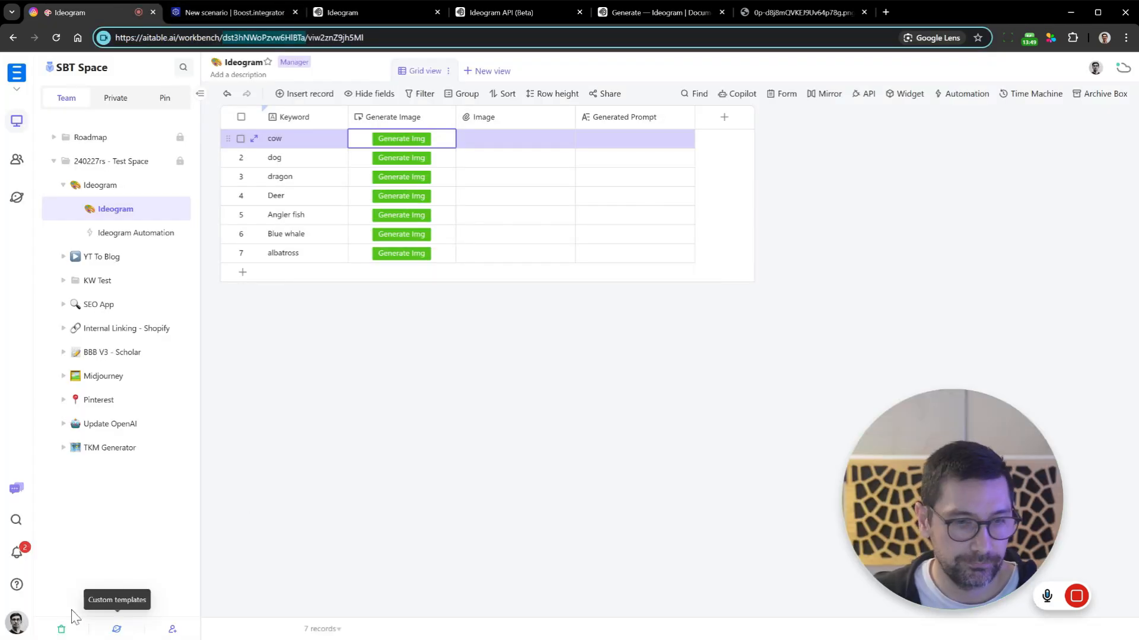
{"action": "left_click", "coordinate": [16, 623]}
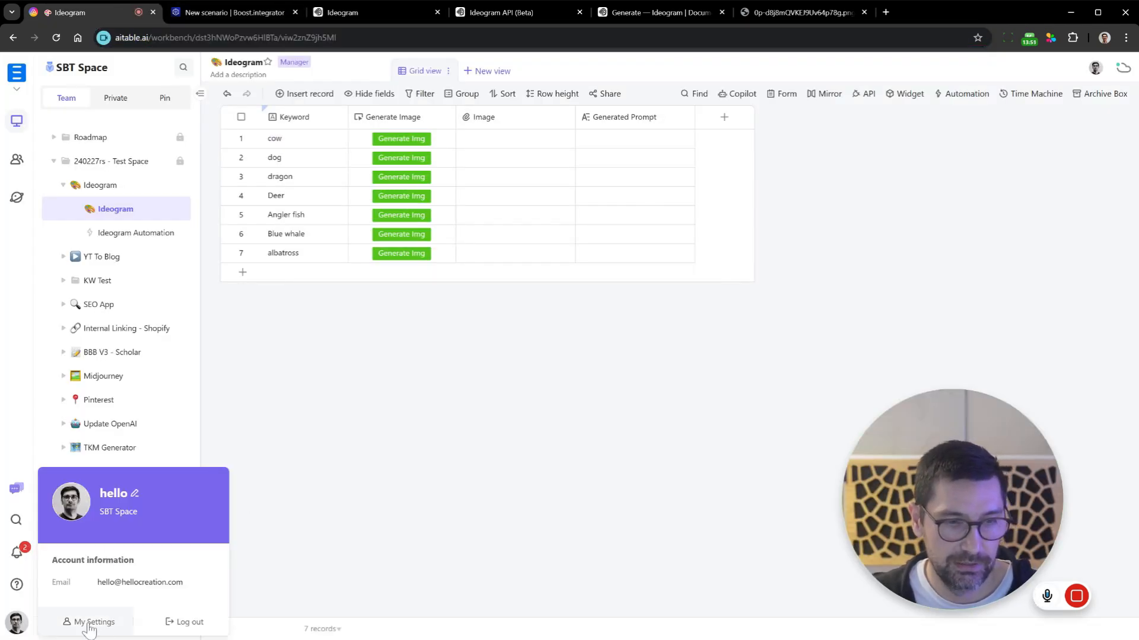
{"action": "left_click", "coordinate": [92, 623]}
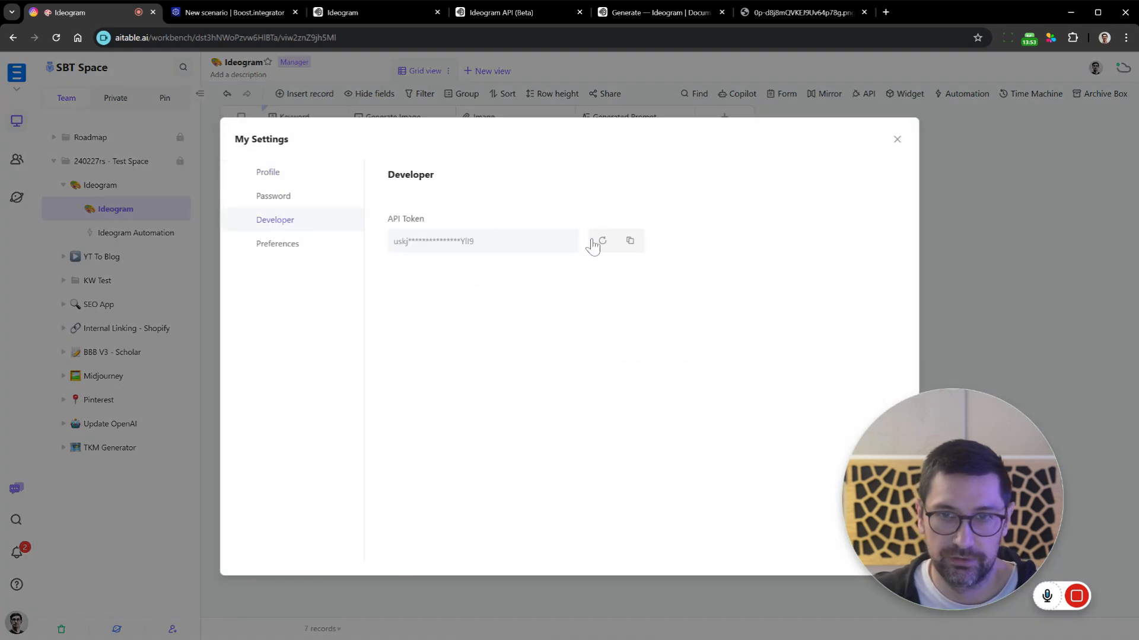
{"action": "left_click", "coordinate": [629, 241]}
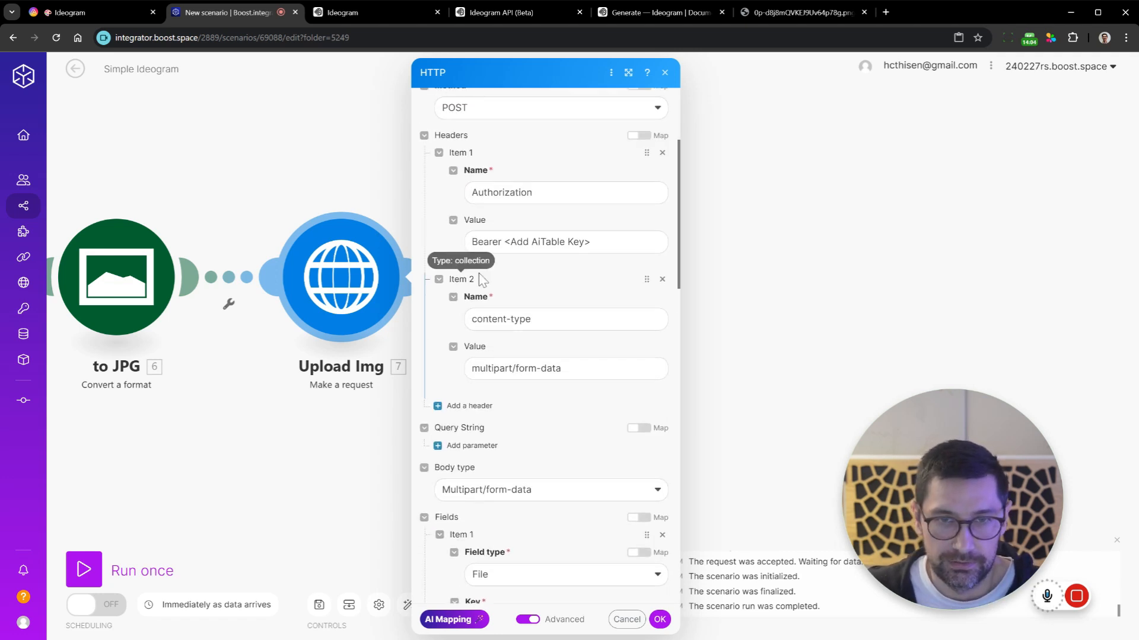
- Set Upload Img's file name to the webhook Keyword plus .jpg and save the request
{"action": "left_click", "coordinate": [564, 367]}
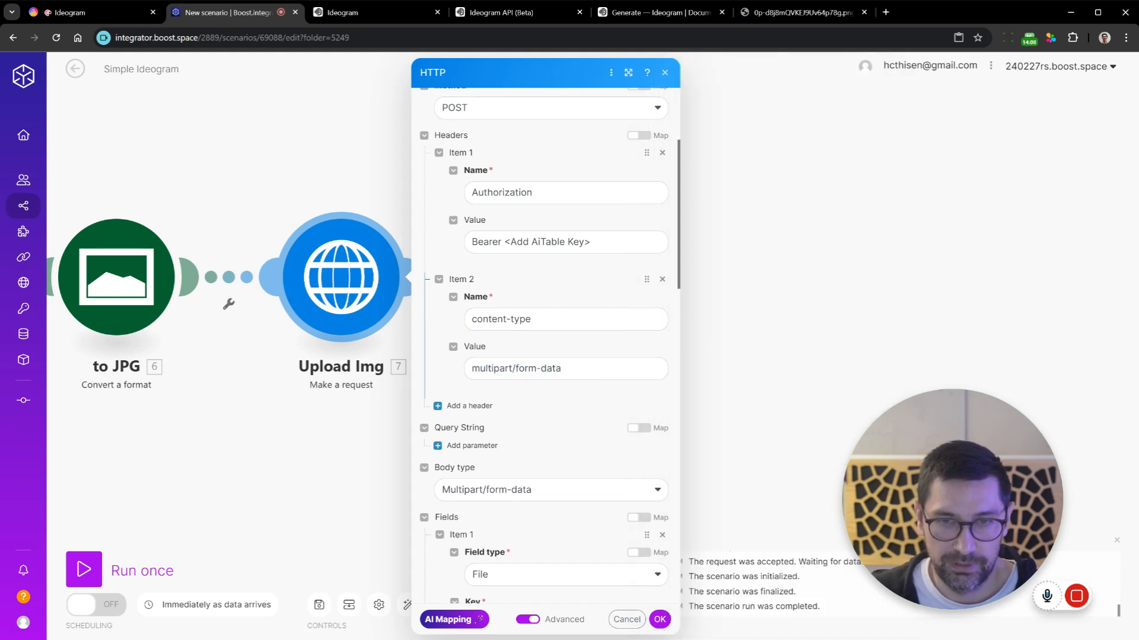
{"action": "scroll", "scroll_direction": "down", "scroll_amount": 3}
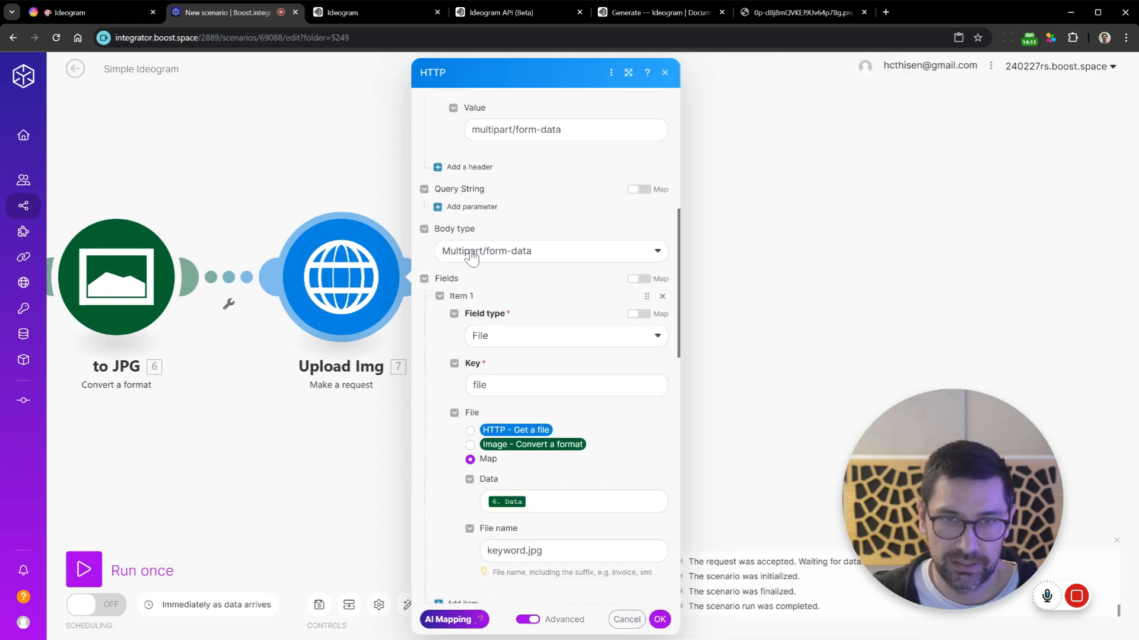
{"action": "mouse_move", "coordinate": [572, 261]}
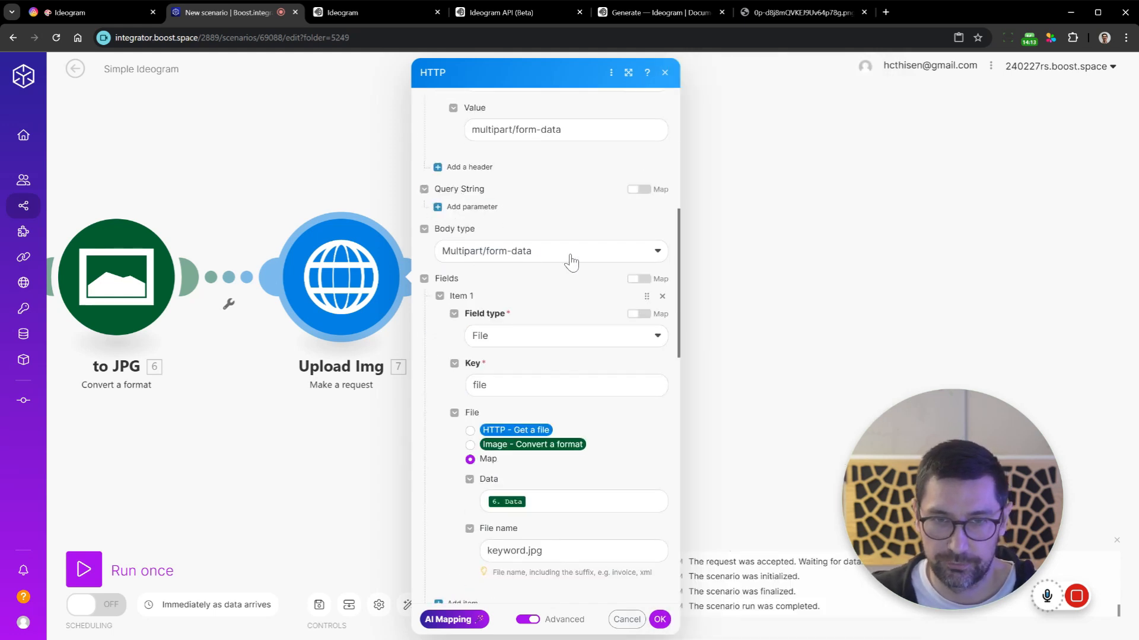
{"action": "mouse_move", "coordinate": [456, 302]}
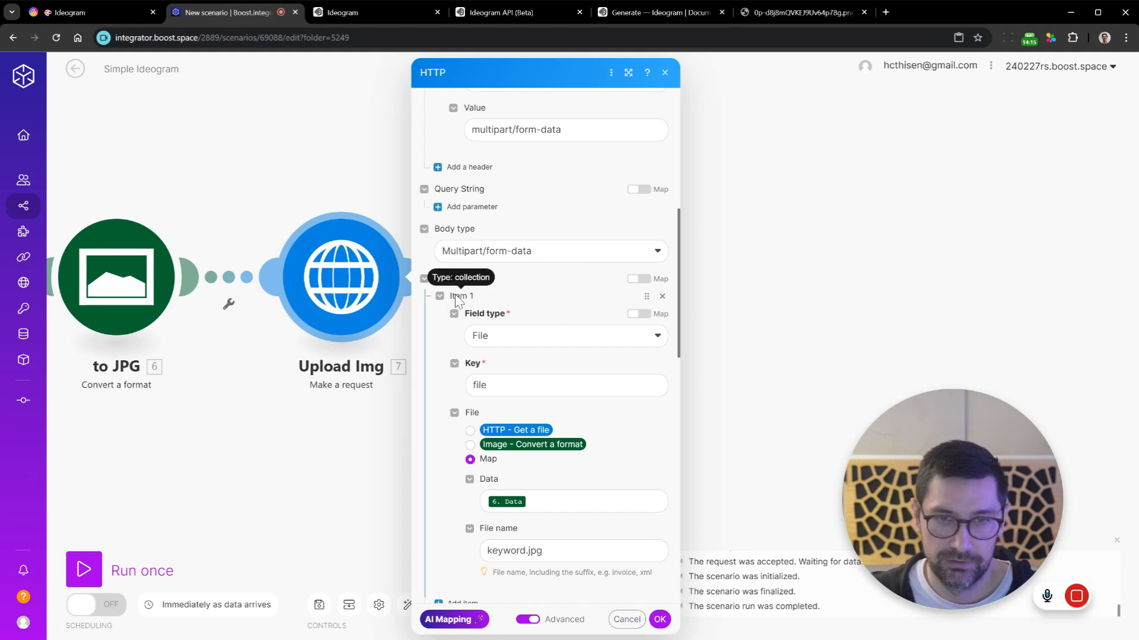
{"action": "scroll", "scroll_direction": "down", "scroll_amount": 3}
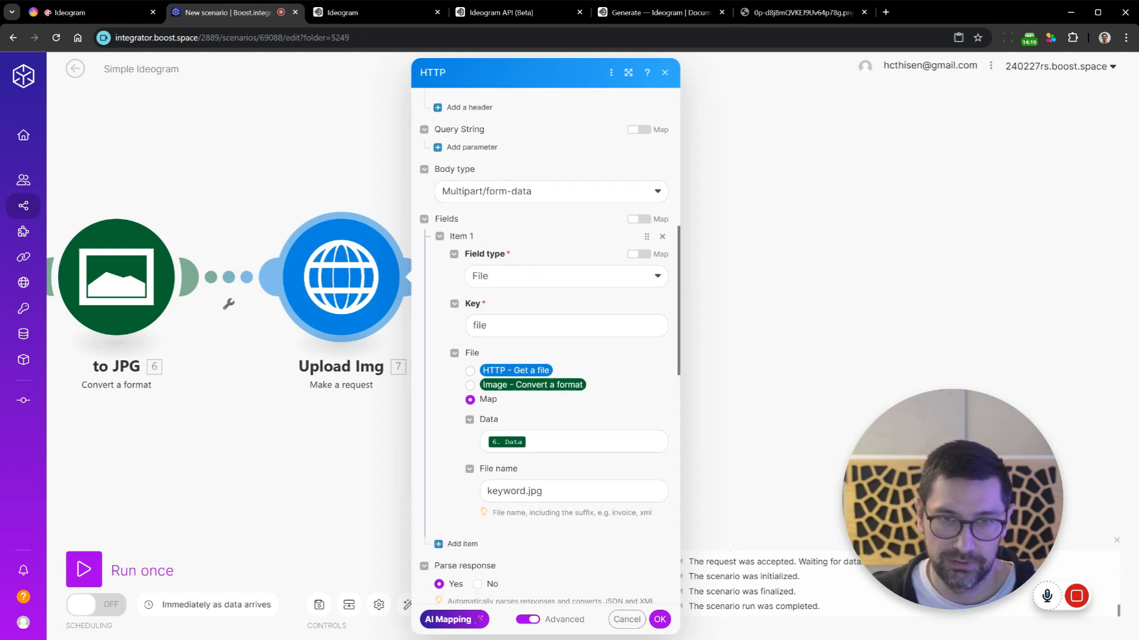
{"action": "scroll", "scroll_direction": "down", "scroll_amount": 3}
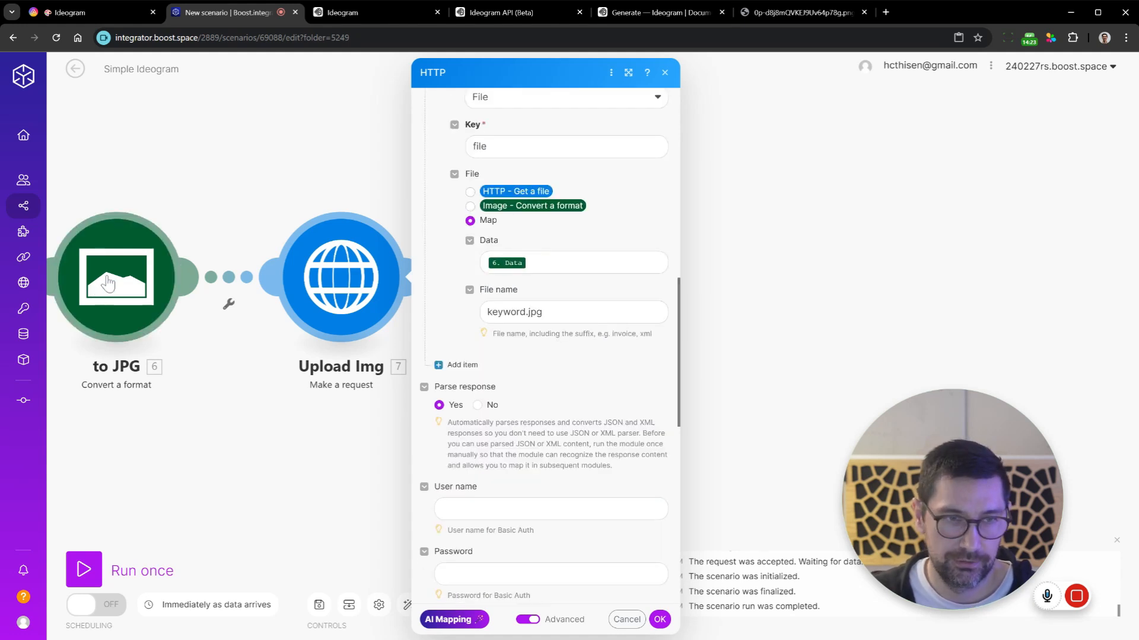
{"action": "left_click", "coordinate": [574, 312]}
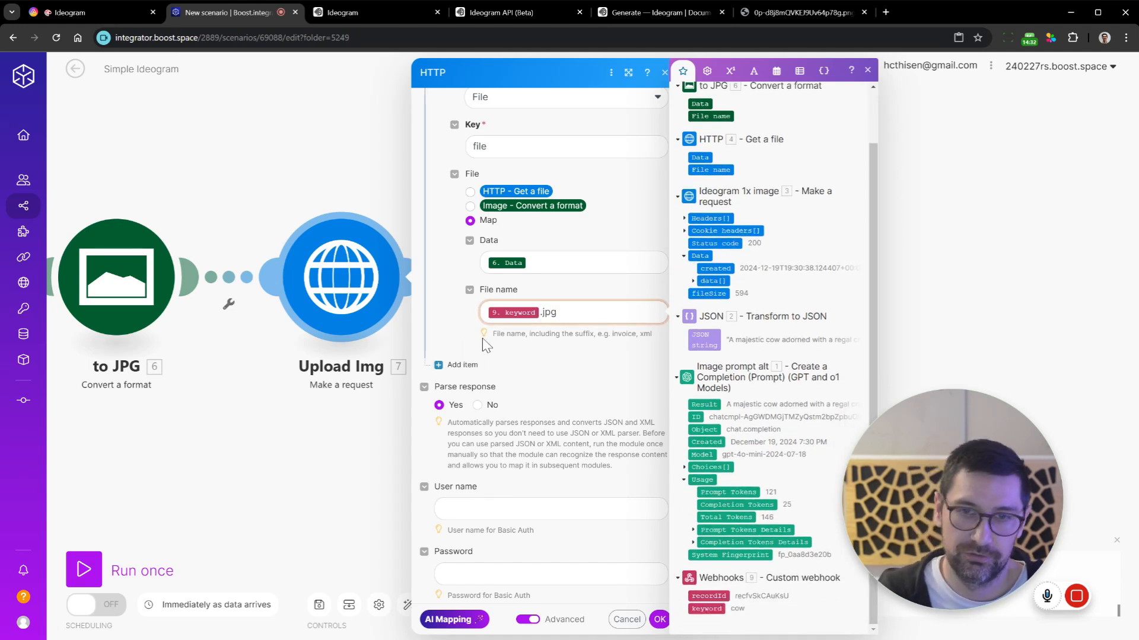
{"action": "scroll", "scroll_direction": "down", "scroll_amount": 3}
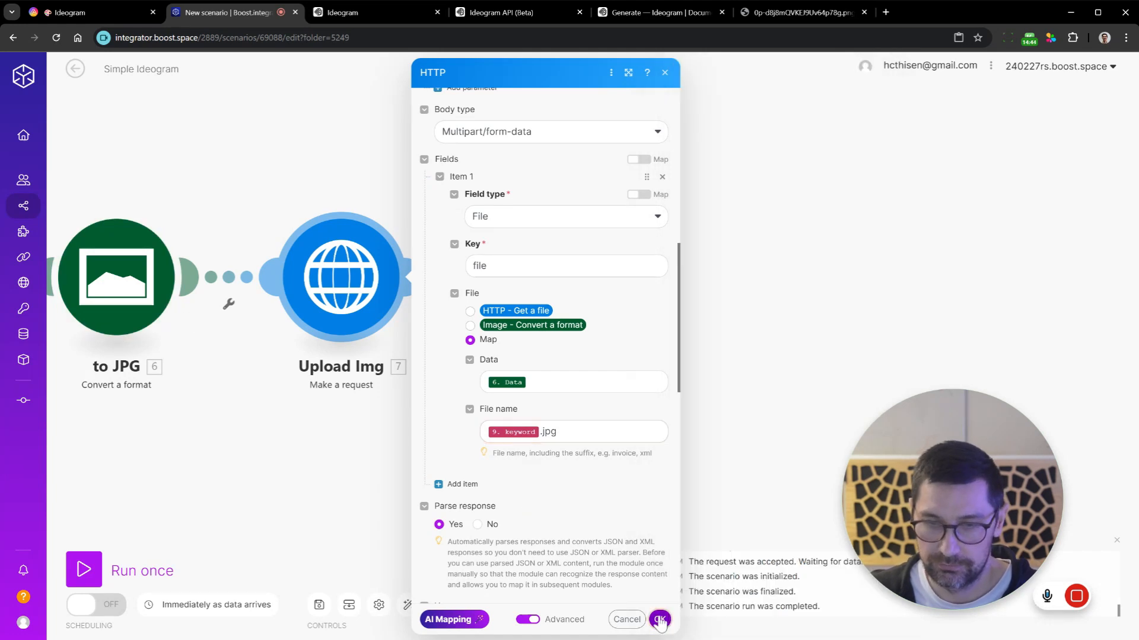
{"action": "left_click", "coordinate": [658, 619]}
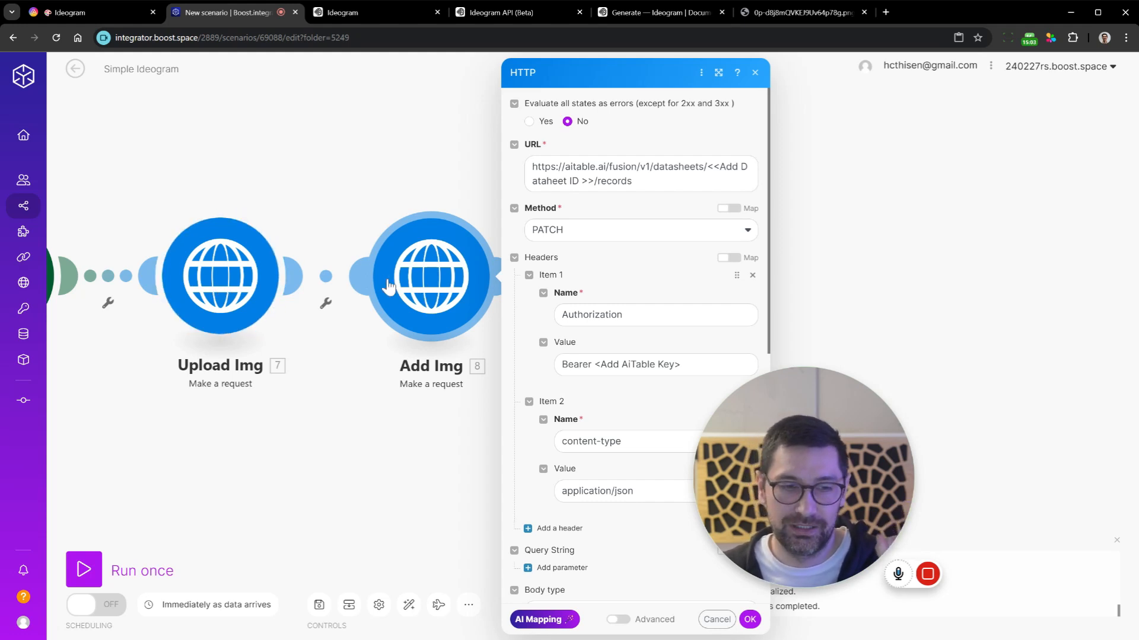
{"action": "mouse_move", "coordinate": [403, 287]}
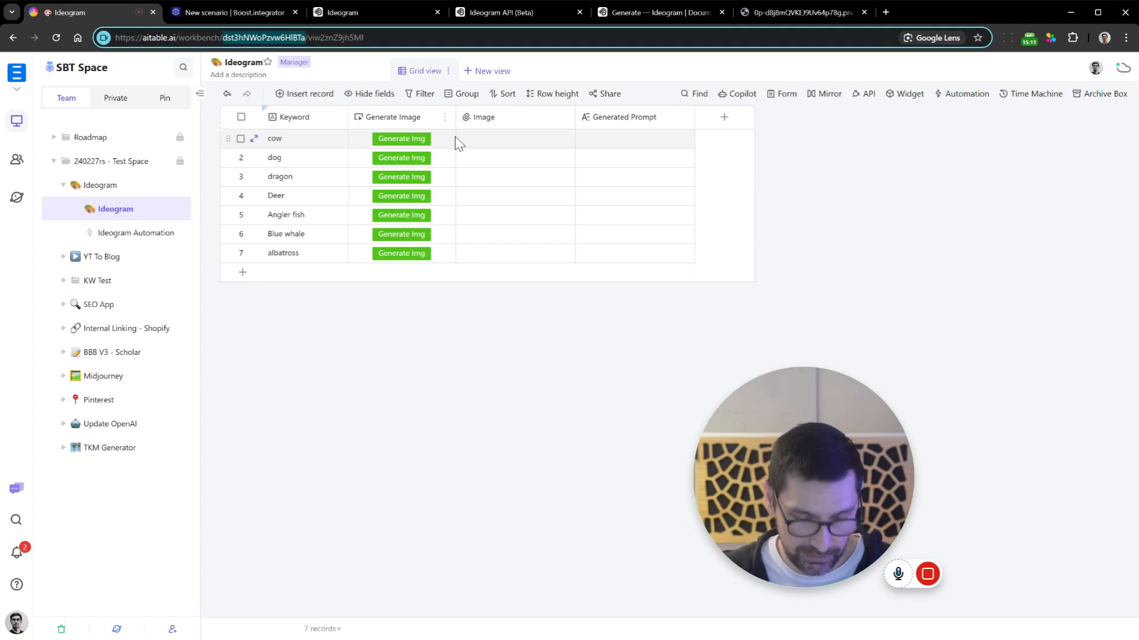
- Check Add Img's body field names (record ID, Image) against the AITable columns
{"action": "left_click", "coordinate": [232, 12]}
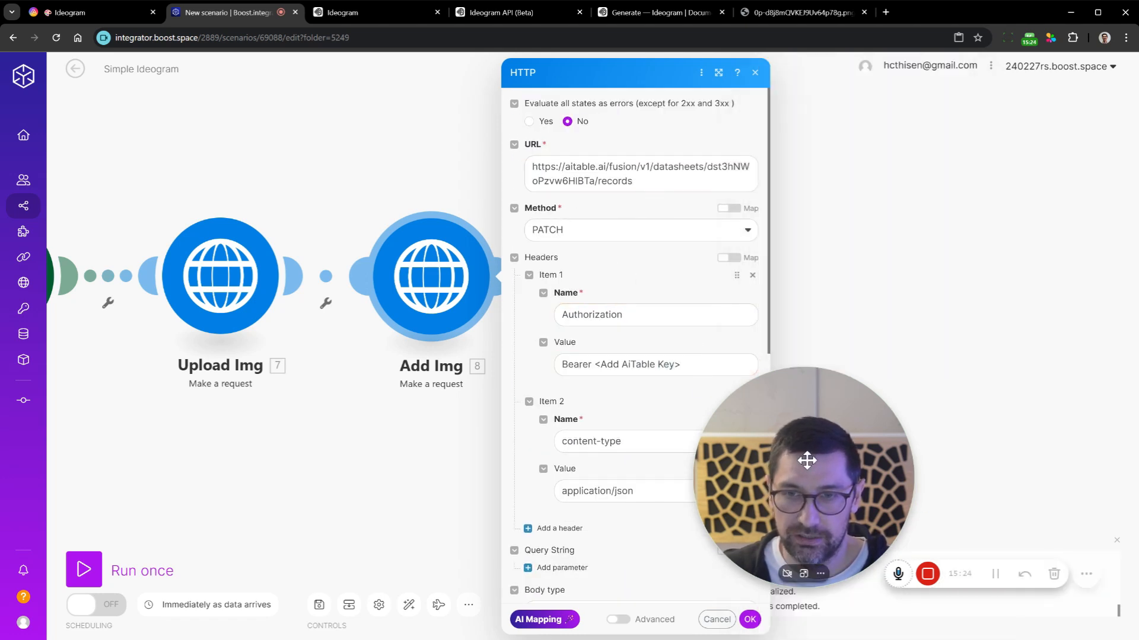
{"action": "scroll", "scroll_direction": "down", "scroll_amount": 3}
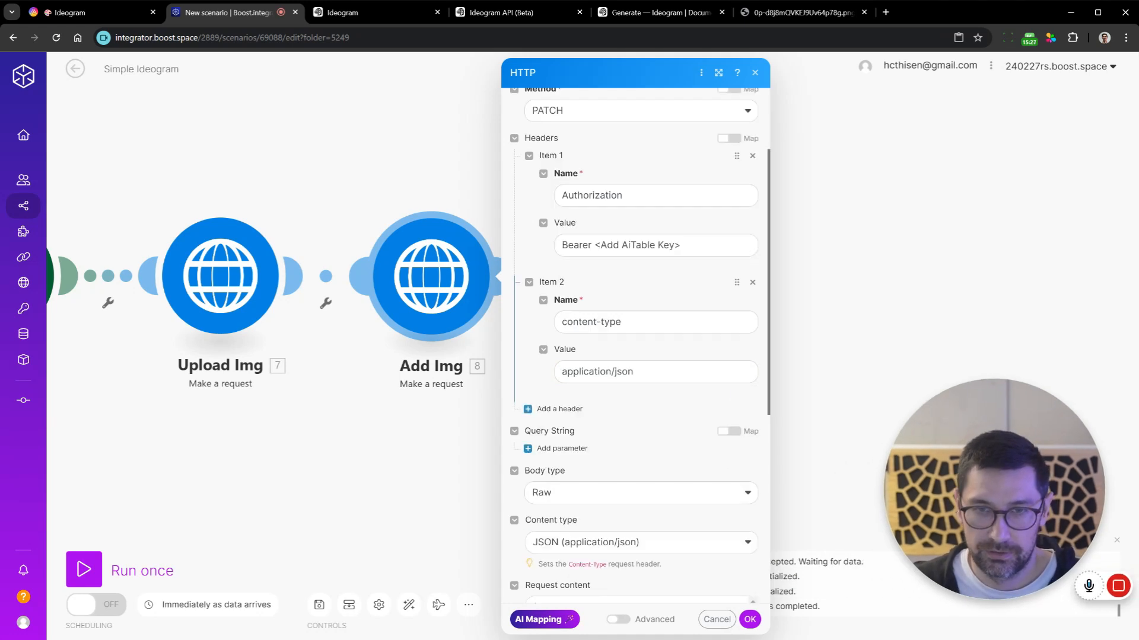
{"action": "scroll", "scroll_direction": "down", "scroll_amount": 3}
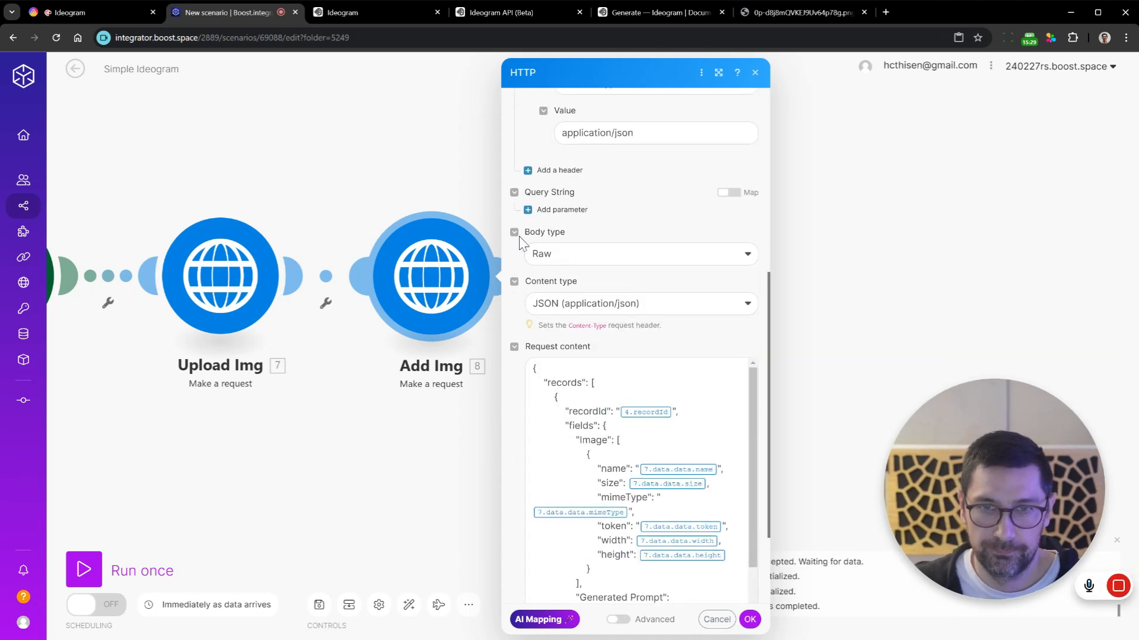
{"action": "mouse_move", "coordinate": [660, 309]}
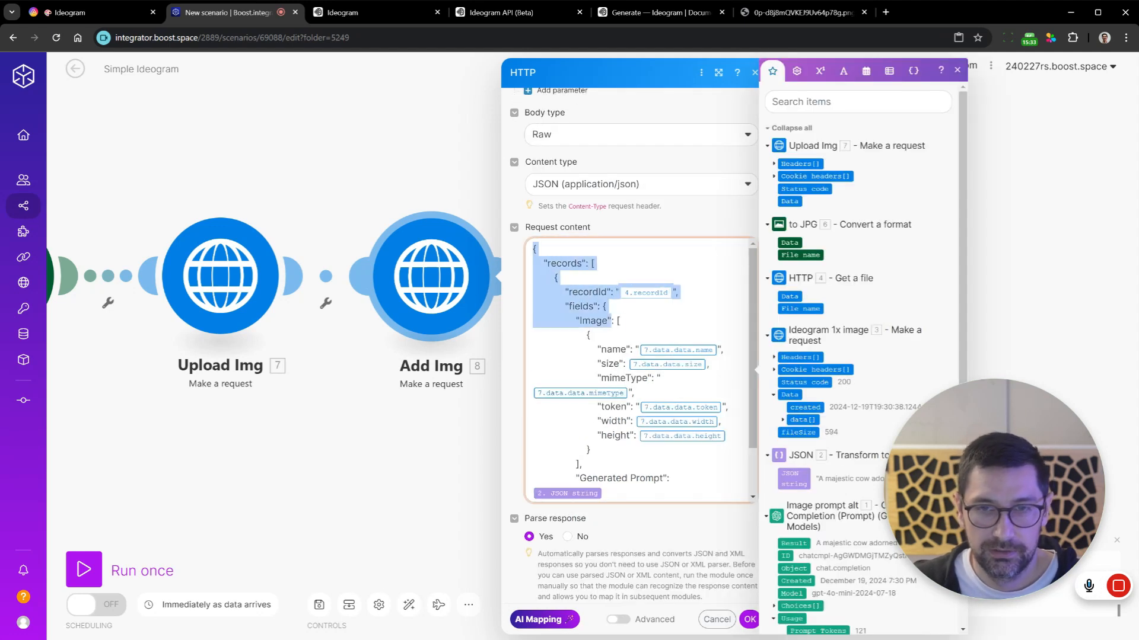
{"action": "scroll", "scroll_direction": "down", "scroll_amount": 3}
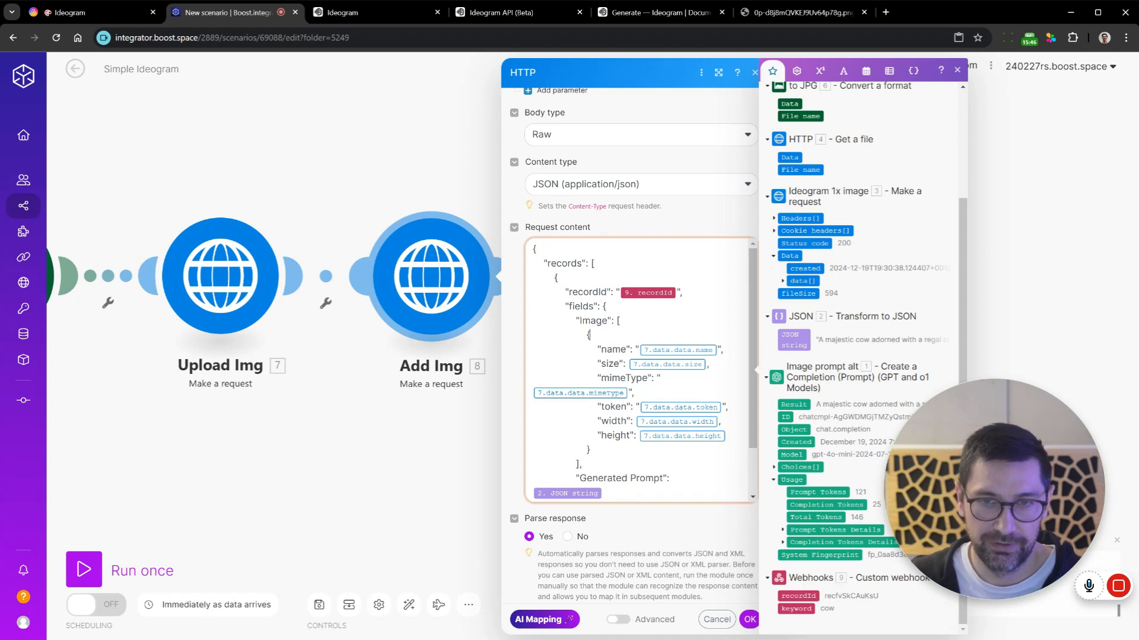
{"action": "double_click", "coordinate": [595, 322]}
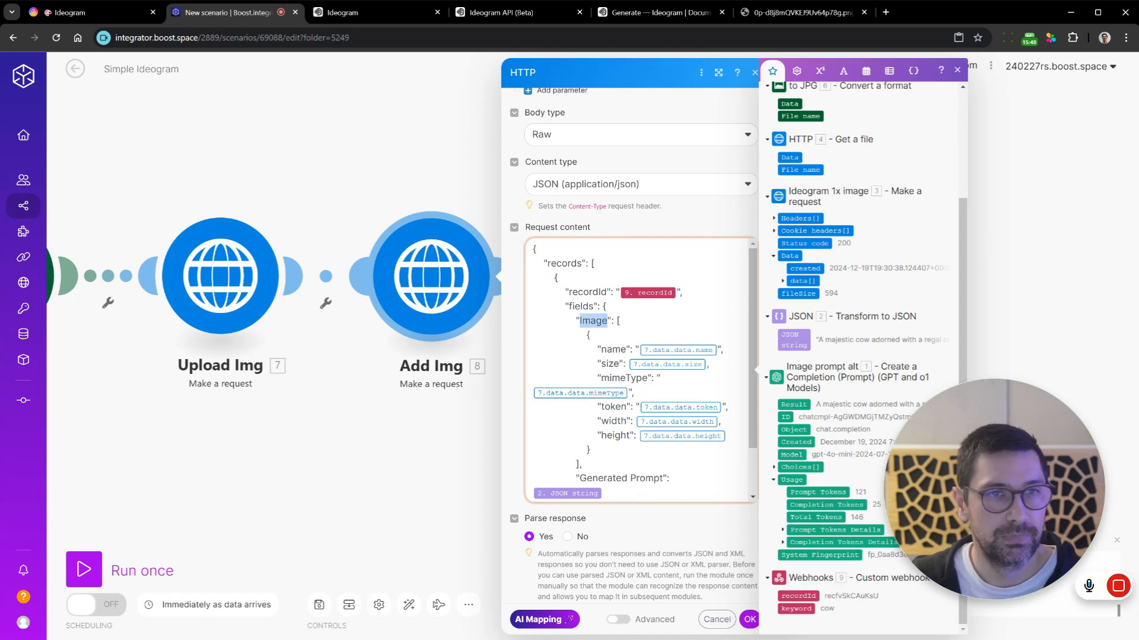
{"action": "left_click", "coordinate": [68, 12]}
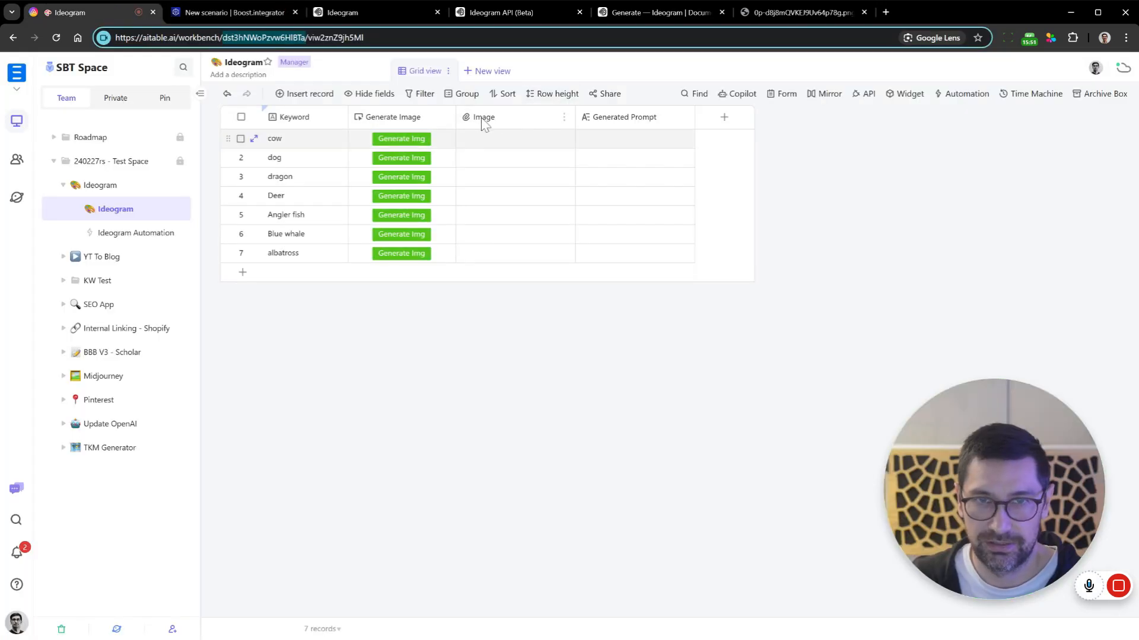
{"action": "left_click", "coordinate": [231, 12]}
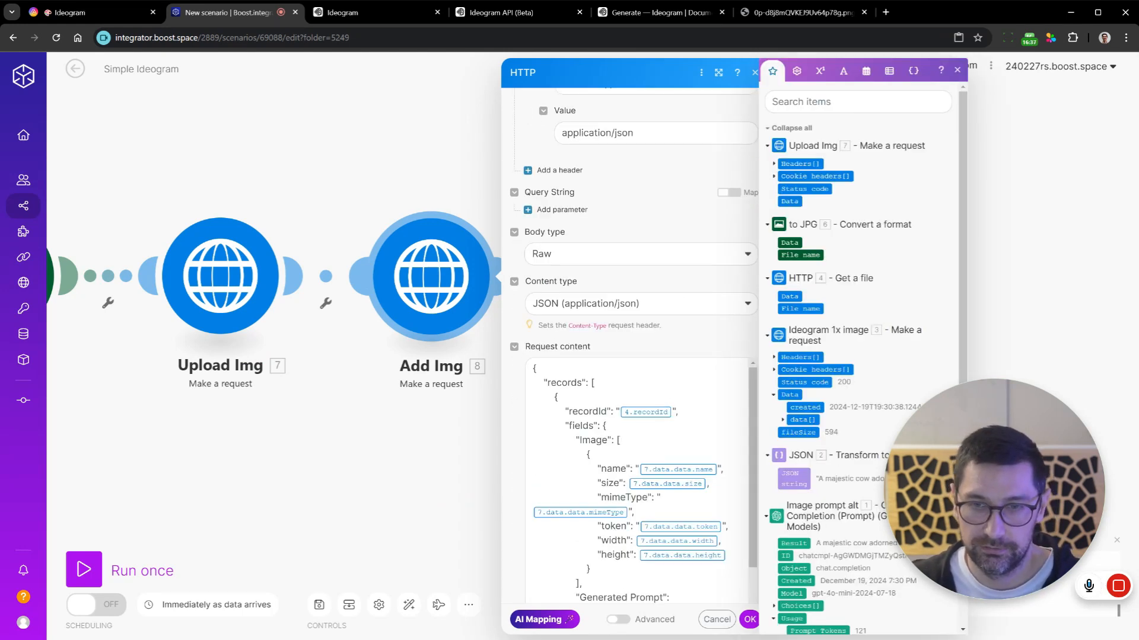
- Make Generated Prompt a Long text field in AITable and return to the finished scenario
{"action": "scroll", "scroll_direction": "down", "scroll_amount": 3}
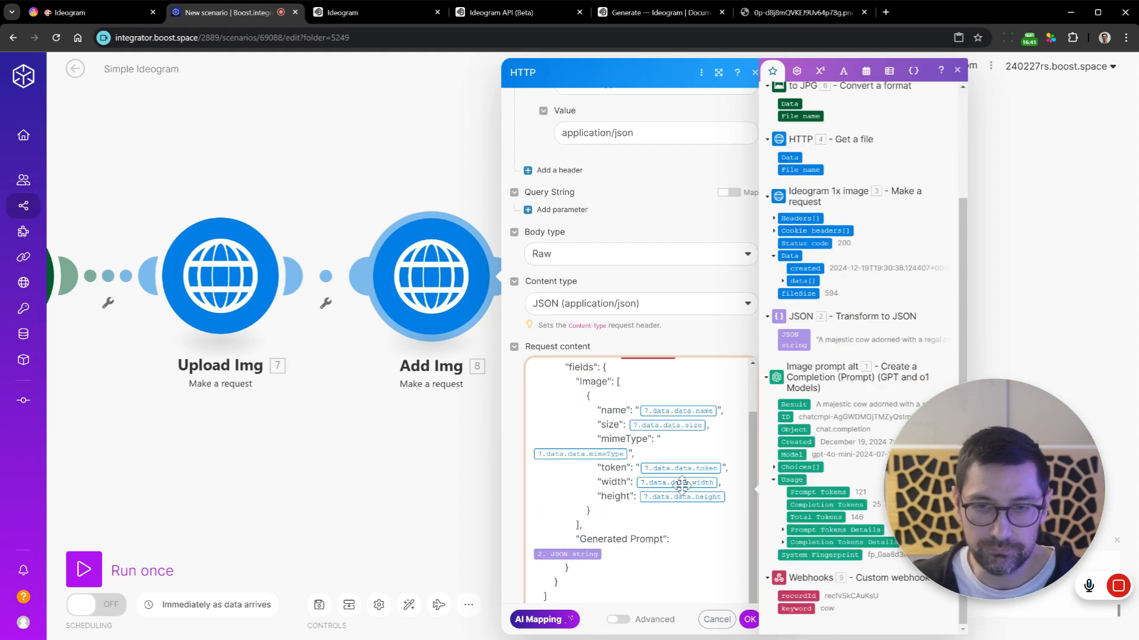
{"action": "double_click", "coordinate": [621, 538]}
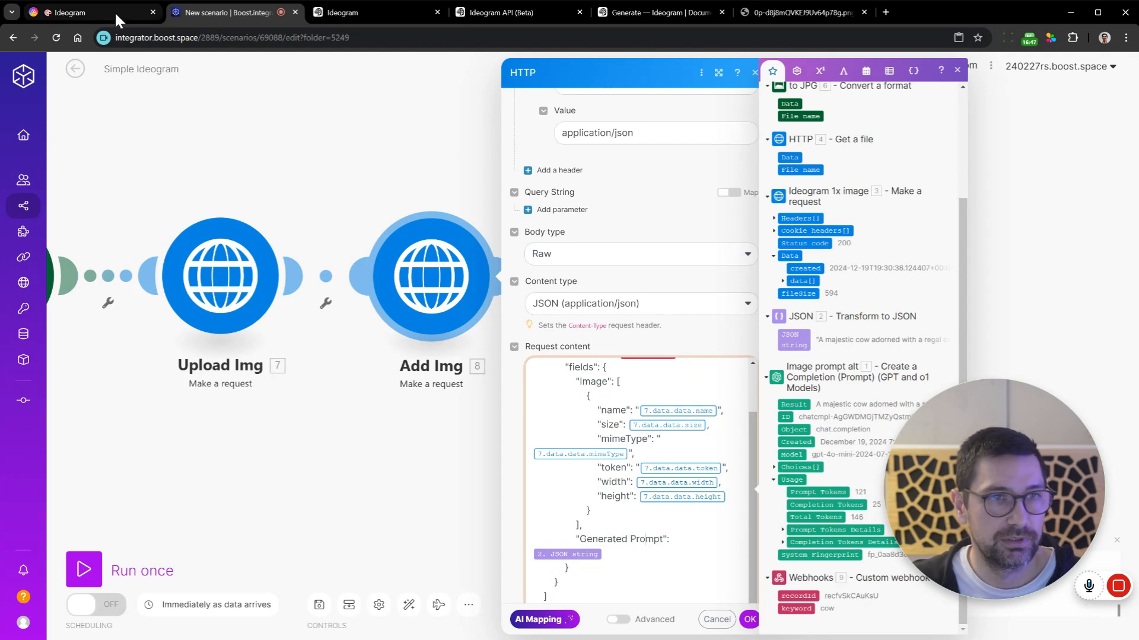
{"action": "left_click", "coordinate": [69, 11]}
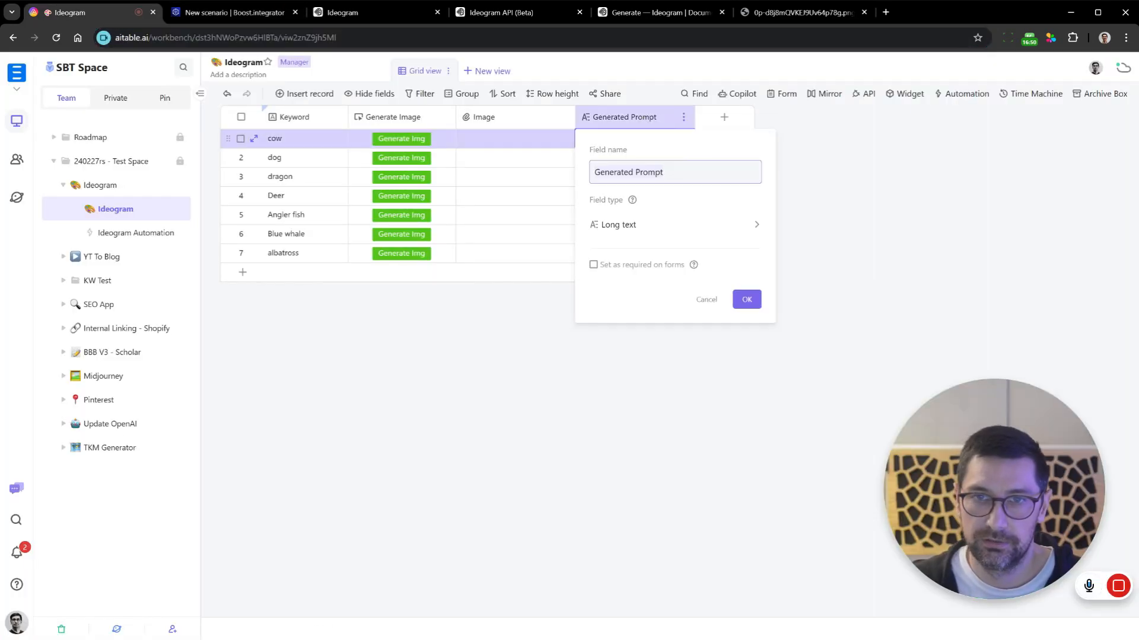
{"action": "left_click", "coordinate": [231, 11]}
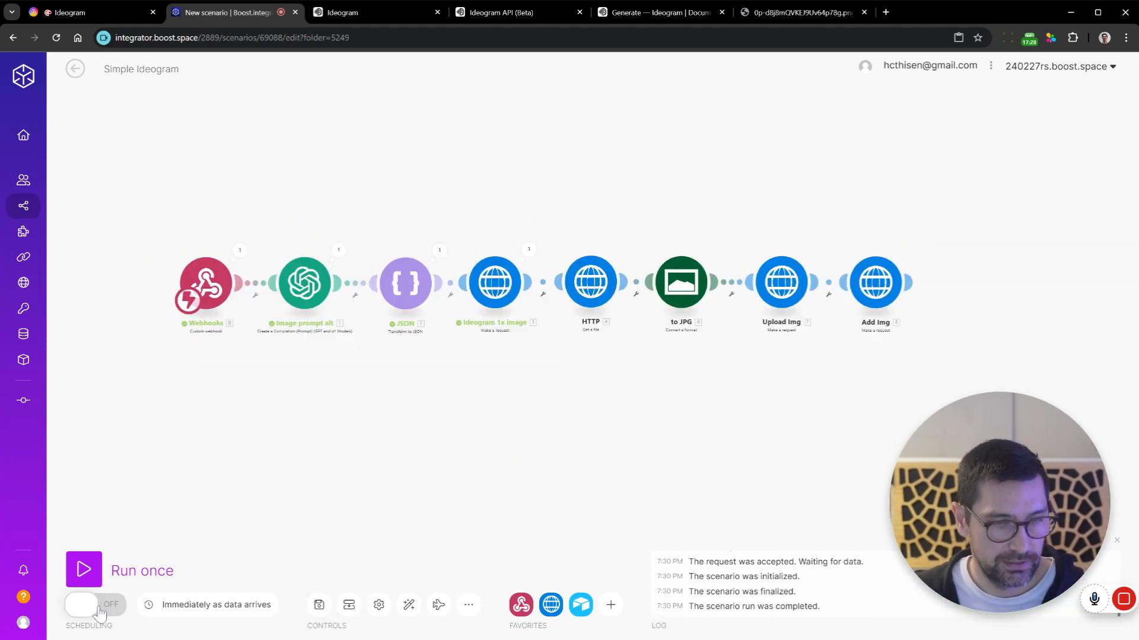
- Activate the scenario, generate the cow row's image, and check its picture and full generated prompt
{"action": "left_click", "coordinate": [95, 603]}
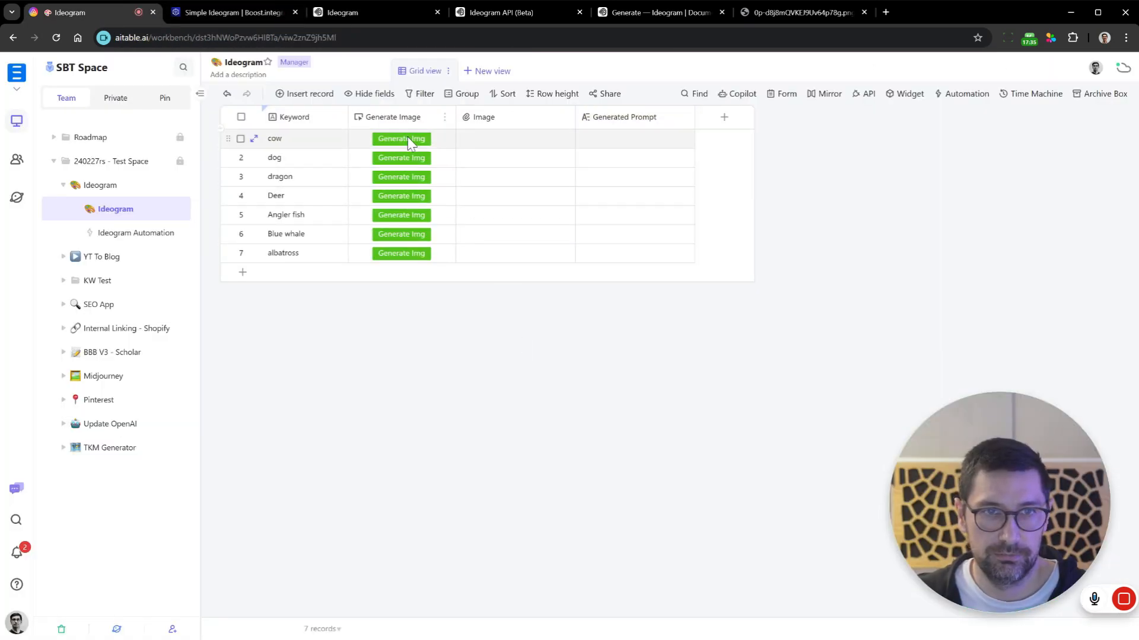
{"action": "left_click", "coordinate": [401, 138]}
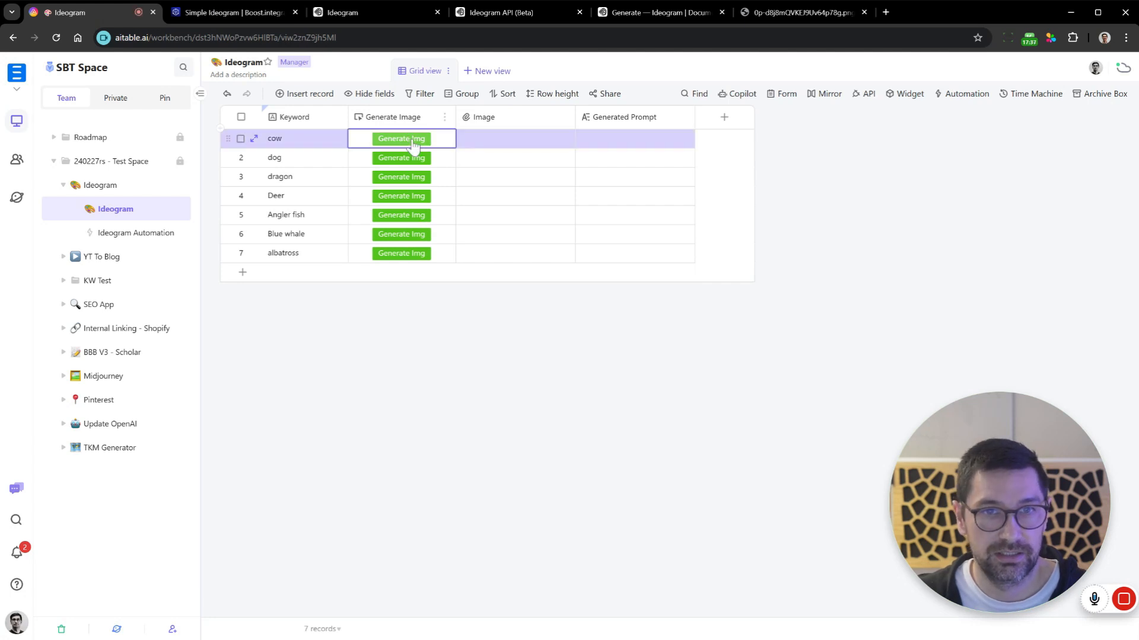
{"action": "left_click", "coordinate": [225, 12]}
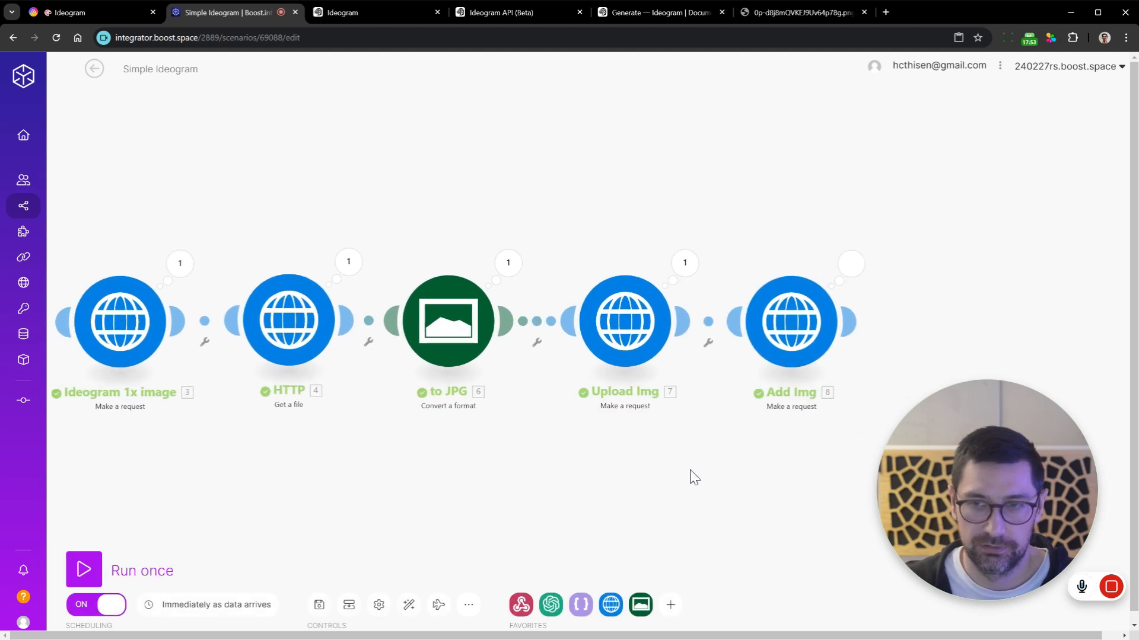
{"action": "left_click", "coordinate": [69, 12]}
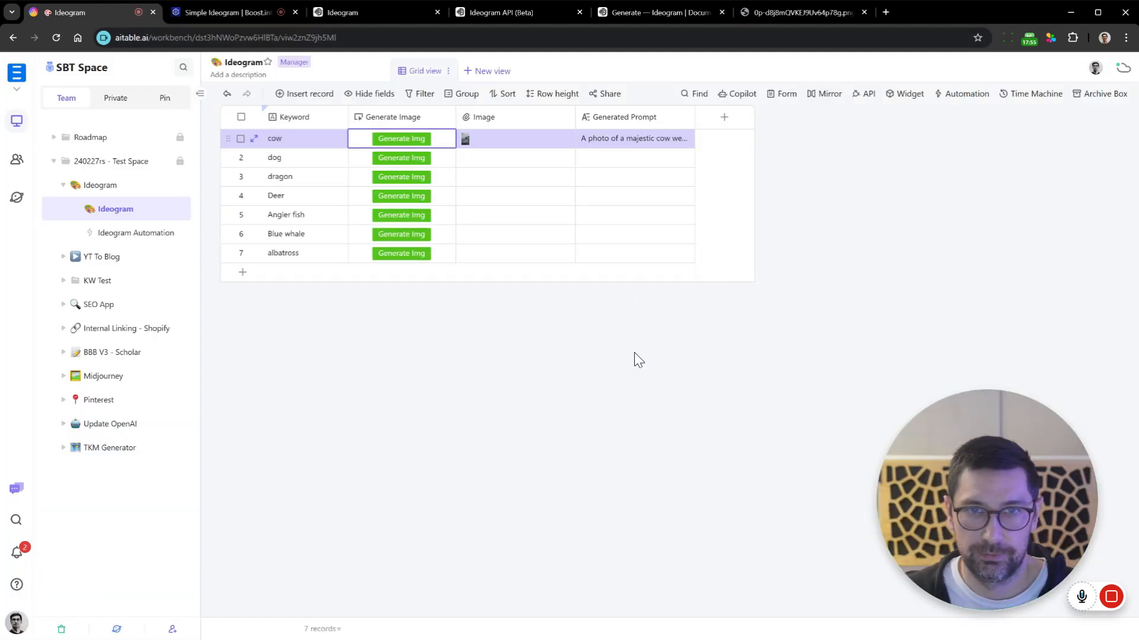
{"action": "left_click", "coordinate": [465, 138]}
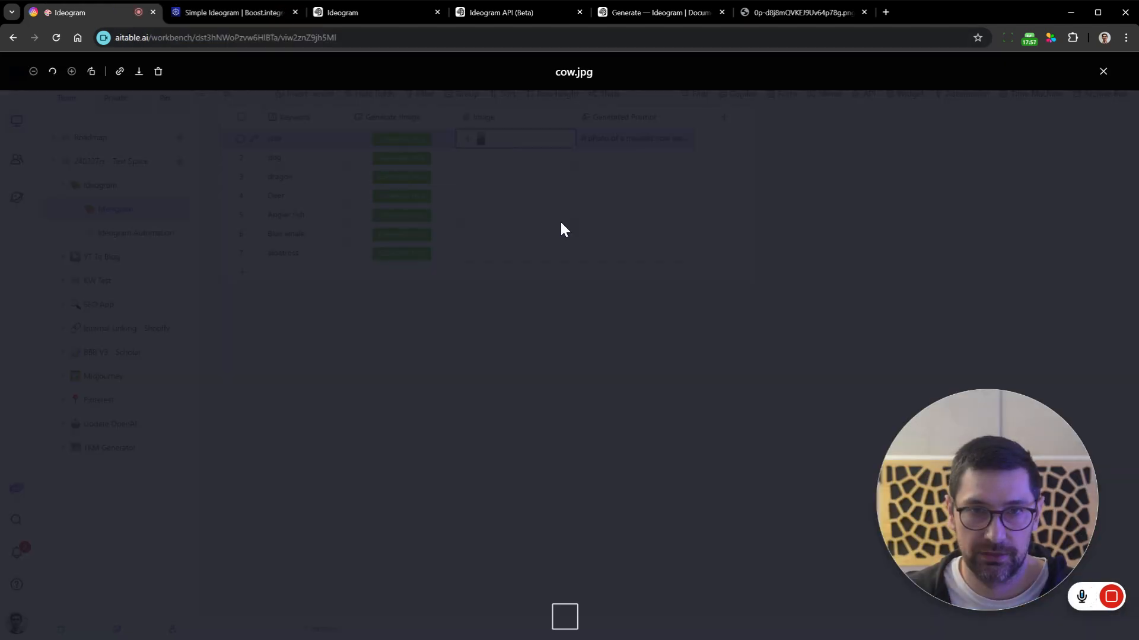
{"action": "left_click", "coordinate": [1102, 71]}
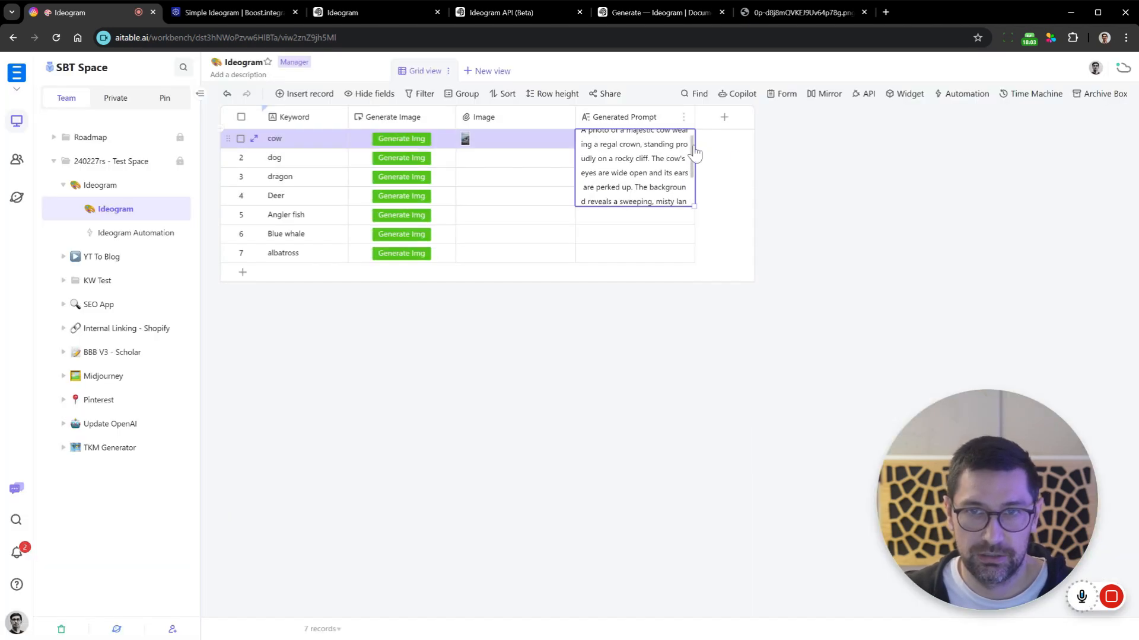
{"action": "left_click", "coordinate": [225, 12]}
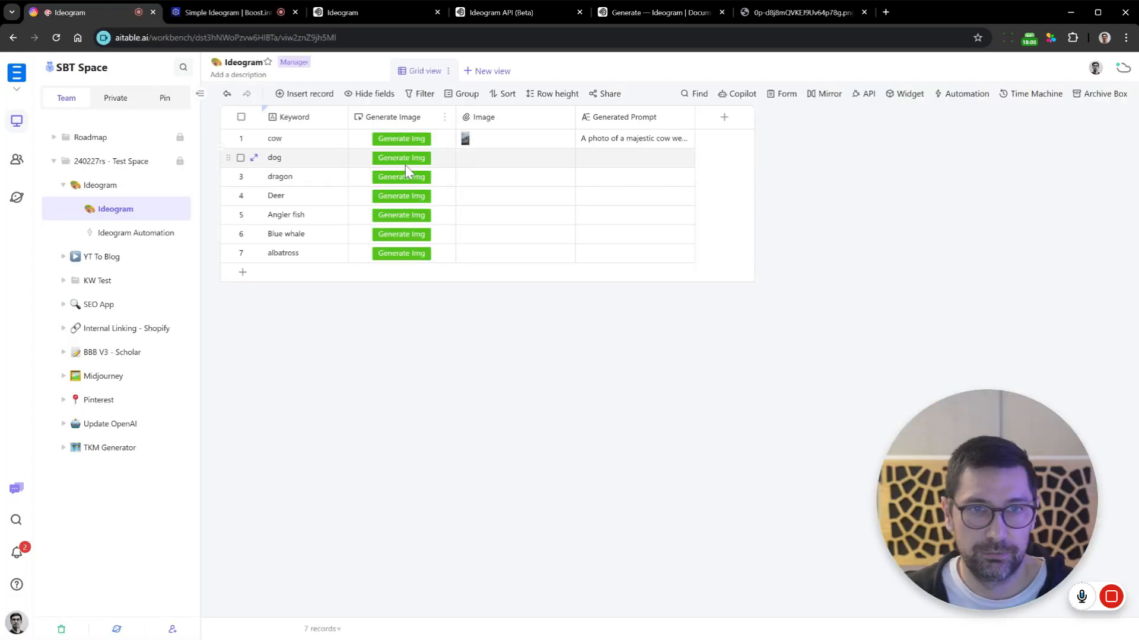
- Generate the dog row's image and view its throne portrait
{"action": "left_click", "coordinate": [400, 177]}
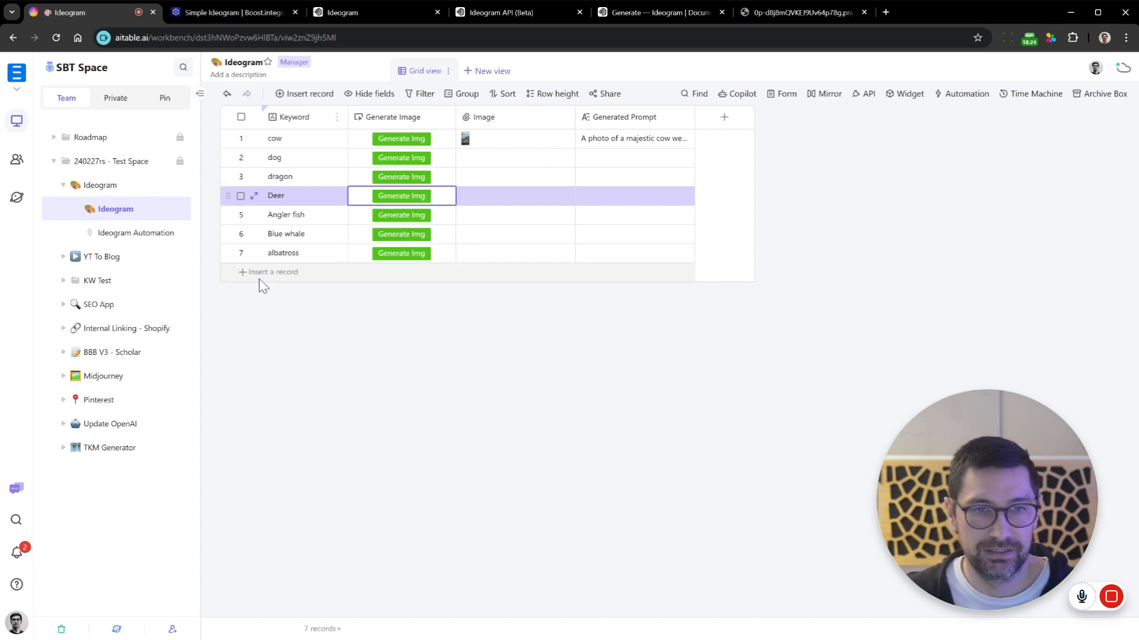
{"action": "mouse_move", "coordinate": [276, 277]}
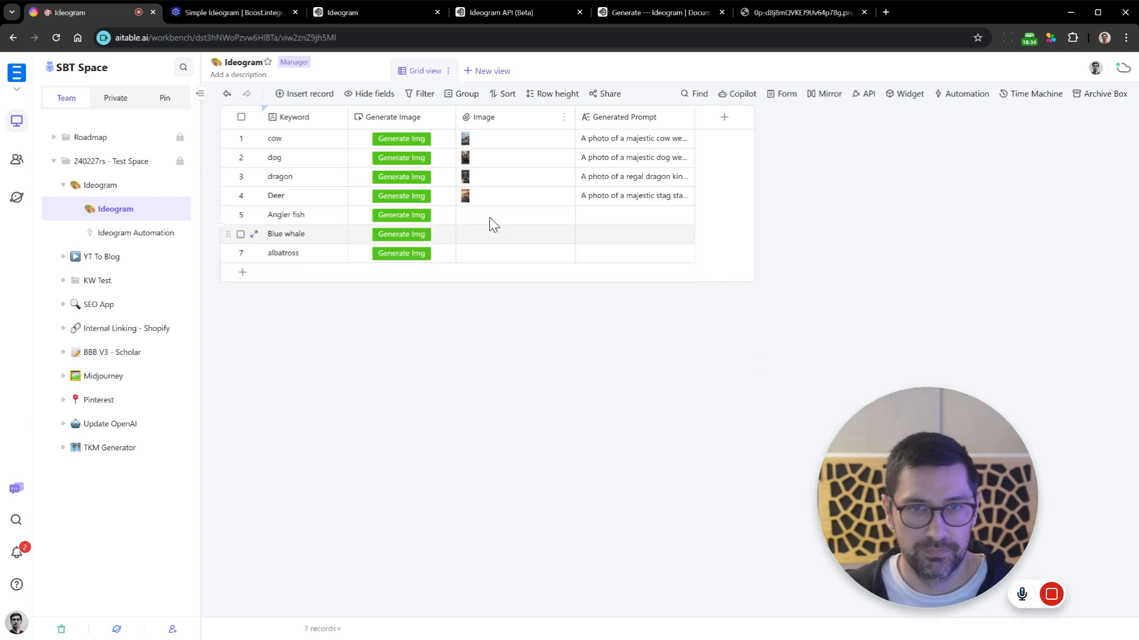
{"action": "left_click", "coordinate": [465, 158]}
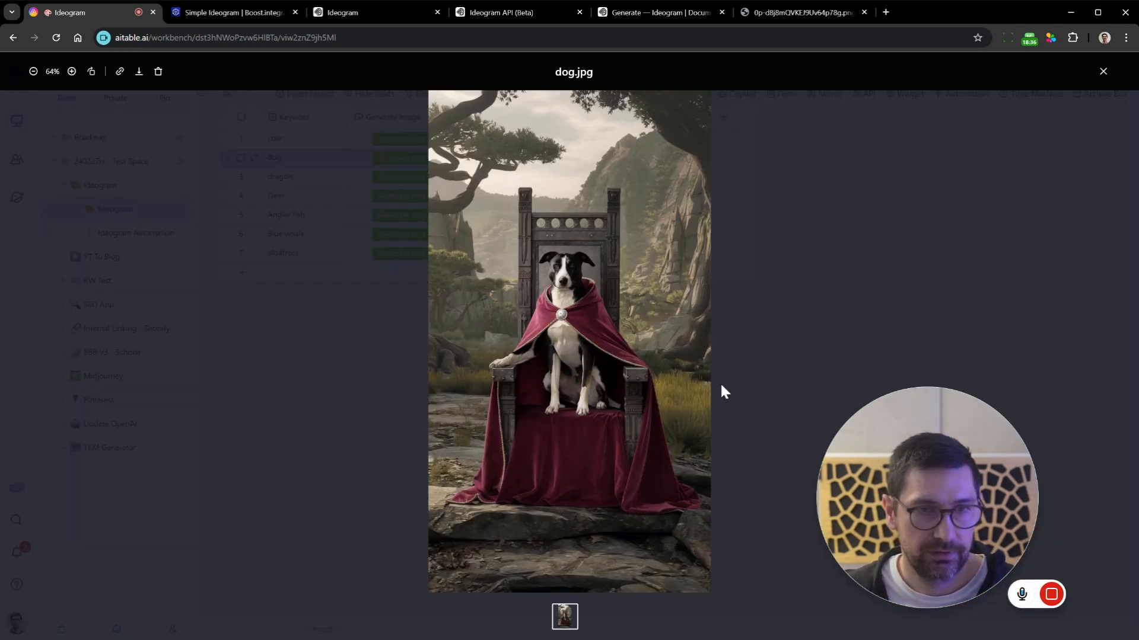
- Review the Deer row's sunset stag picture, then return to the Boost.space scenario's prompt module
{"action": "left_click", "coordinate": [1101, 71]}
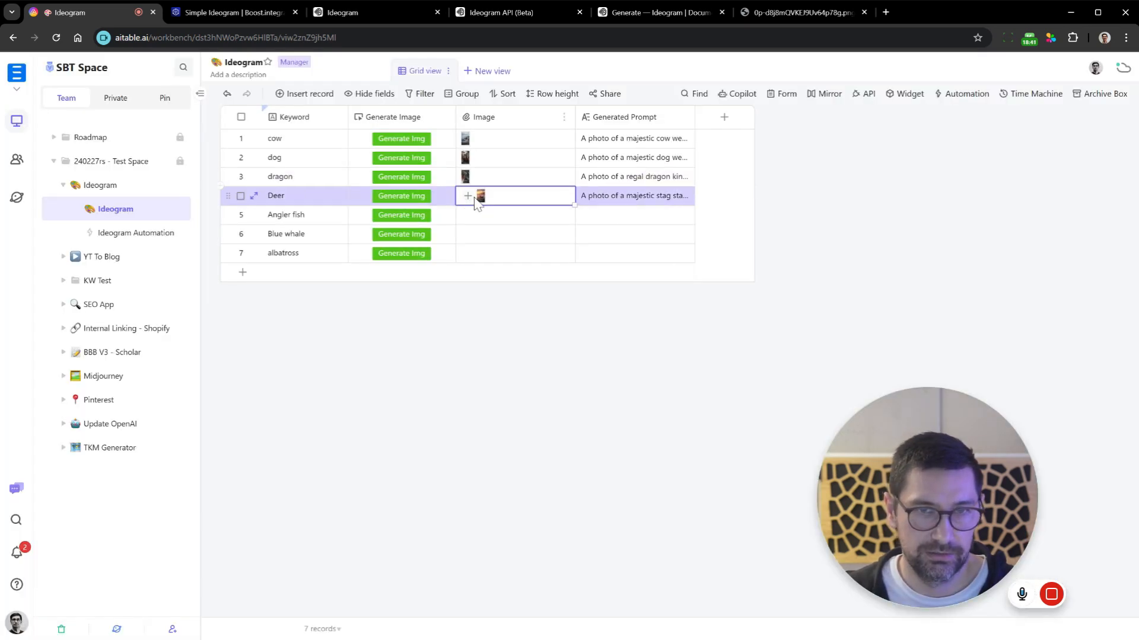
{"action": "left_click", "coordinate": [478, 195]}
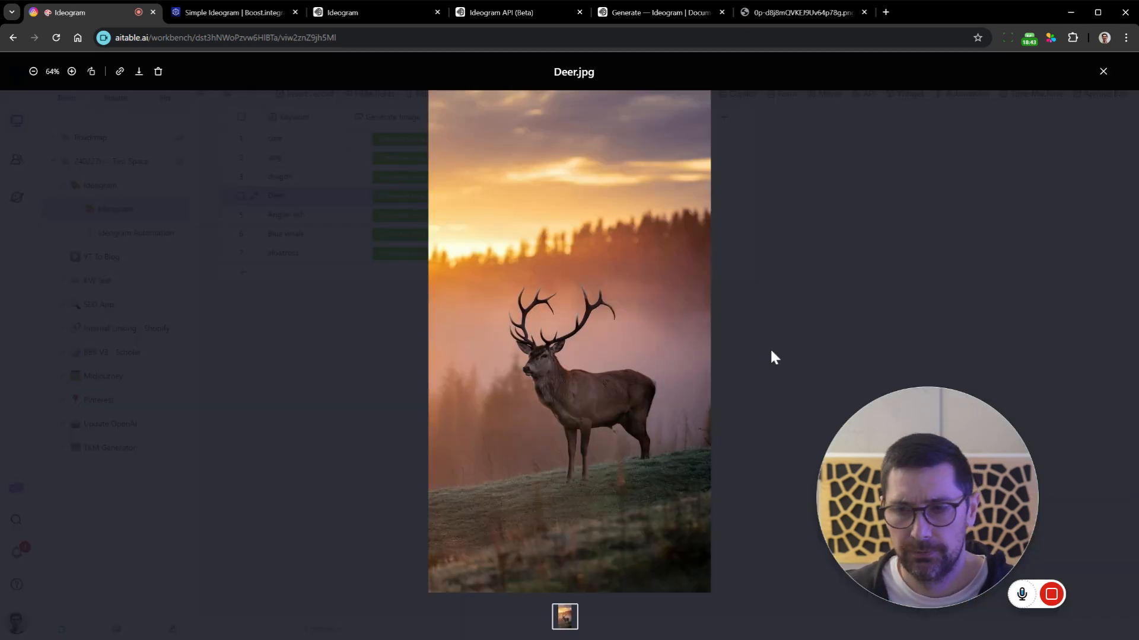
{"action": "left_click", "coordinate": [1102, 71]}
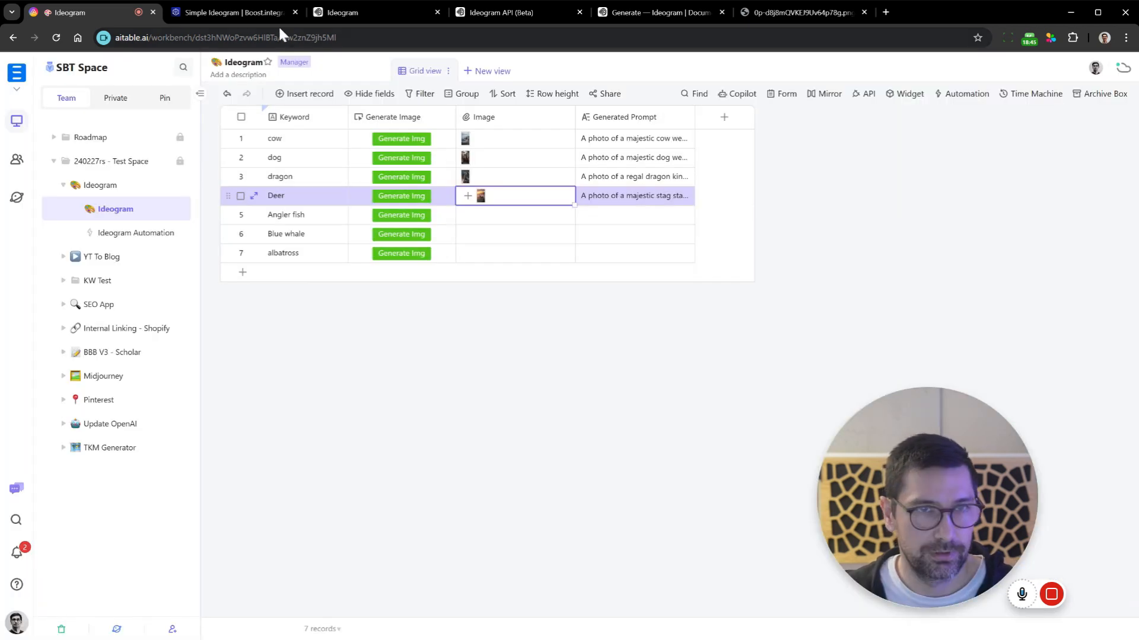
{"action": "left_click", "coordinate": [232, 12]}
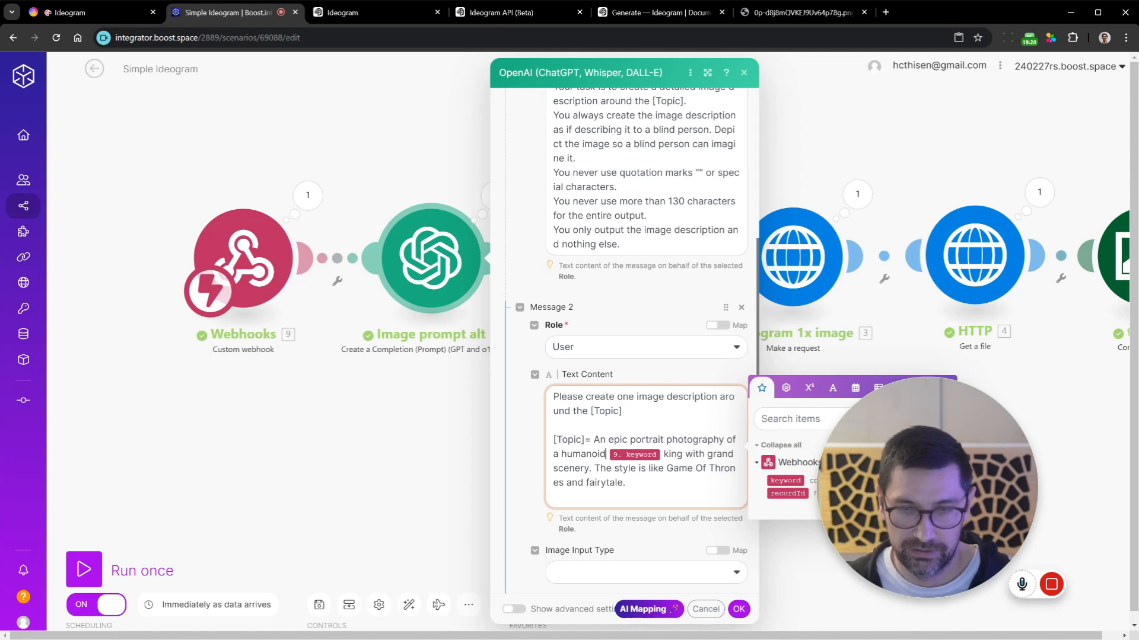
- Confirm the humanoid keyword king prompt in the OpenAI module and save the scenario
{"action": "left_click", "coordinate": [738, 610]}
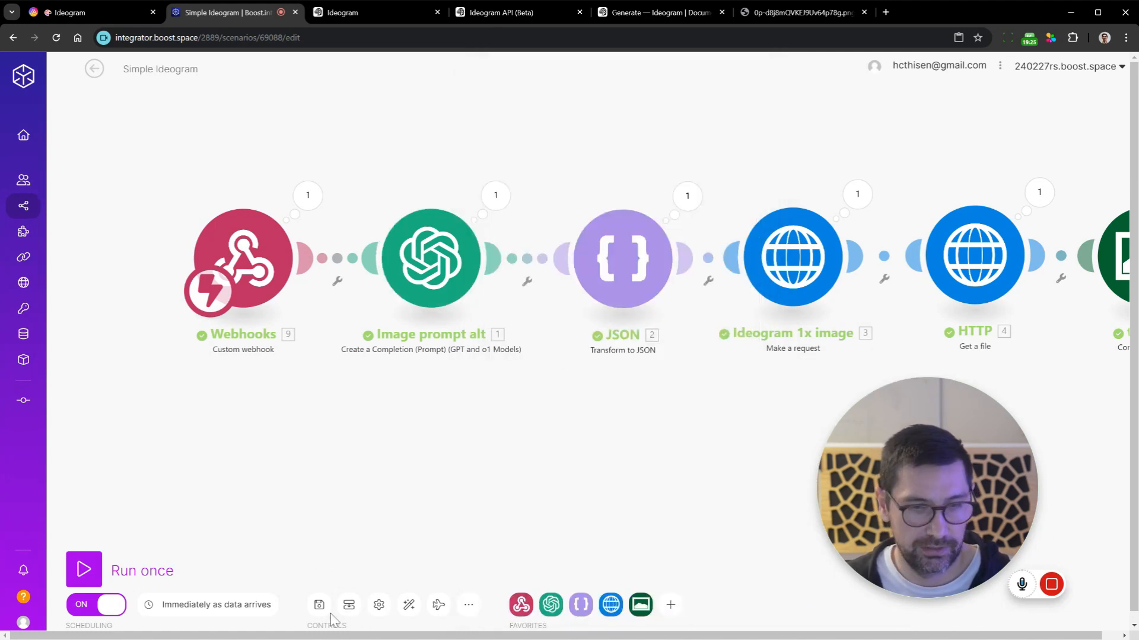
{"action": "left_click", "coordinate": [72, 12]}
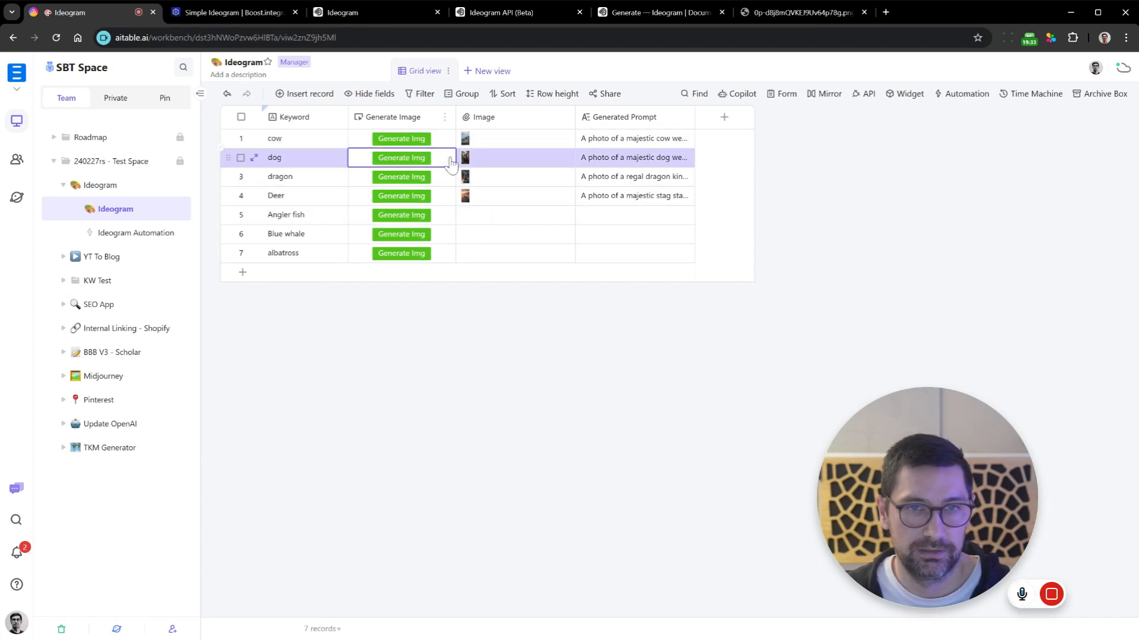
- Regenerate the rows and preview the Angler fish and the cow's caped humanoid king render
{"action": "left_click", "coordinate": [401, 233]}
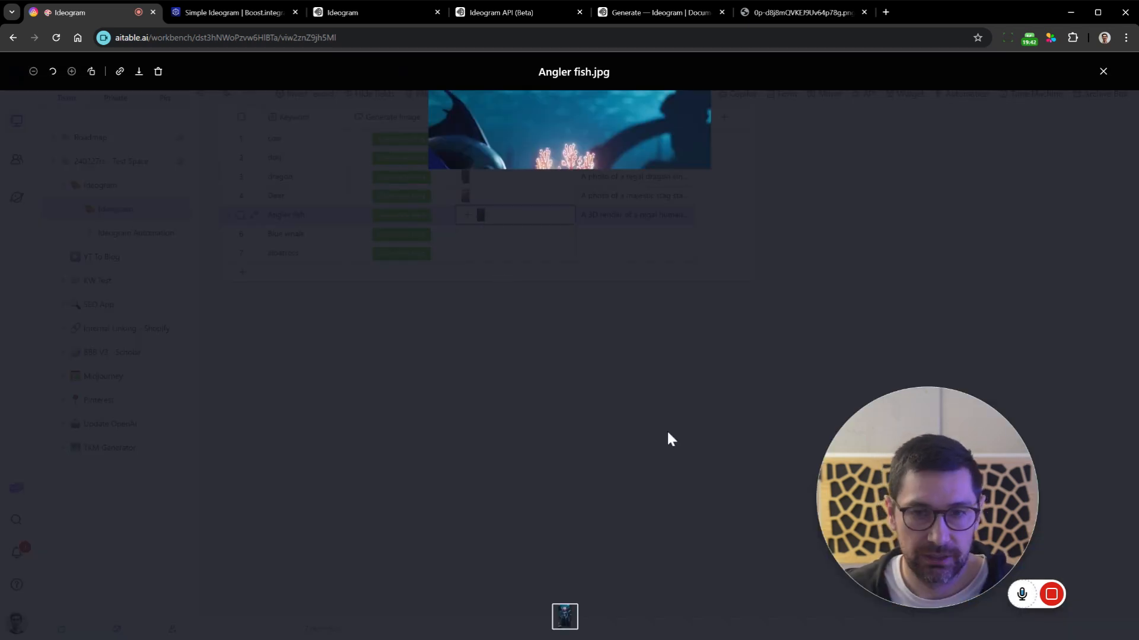
{"action": "left_click", "coordinate": [1102, 71]}
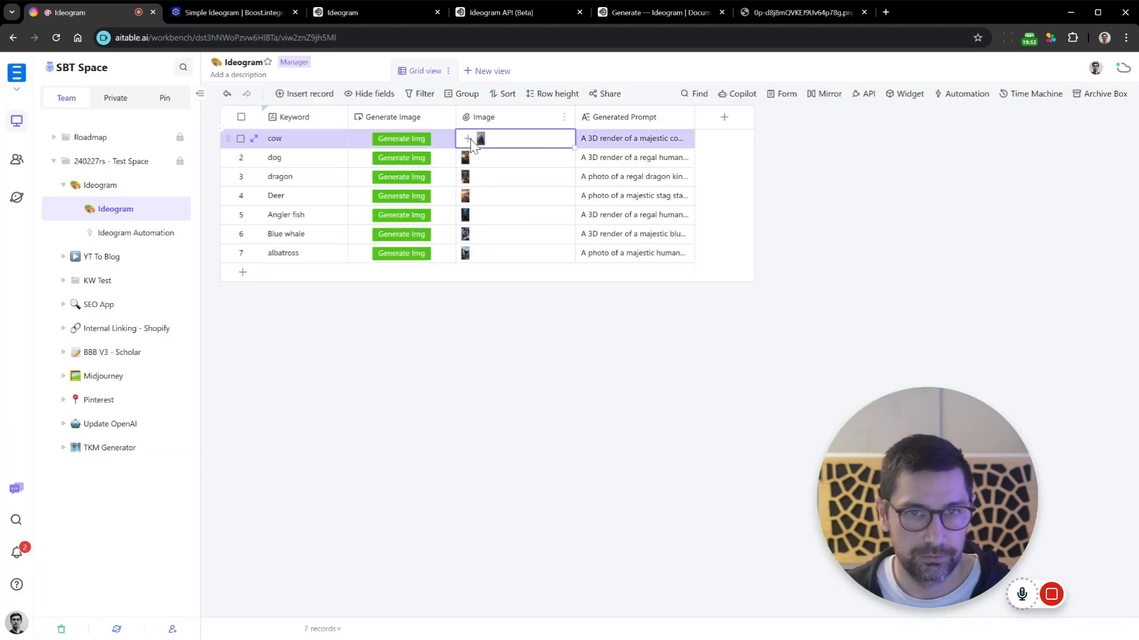
{"action": "left_click", "coordinate": [479, 139]}
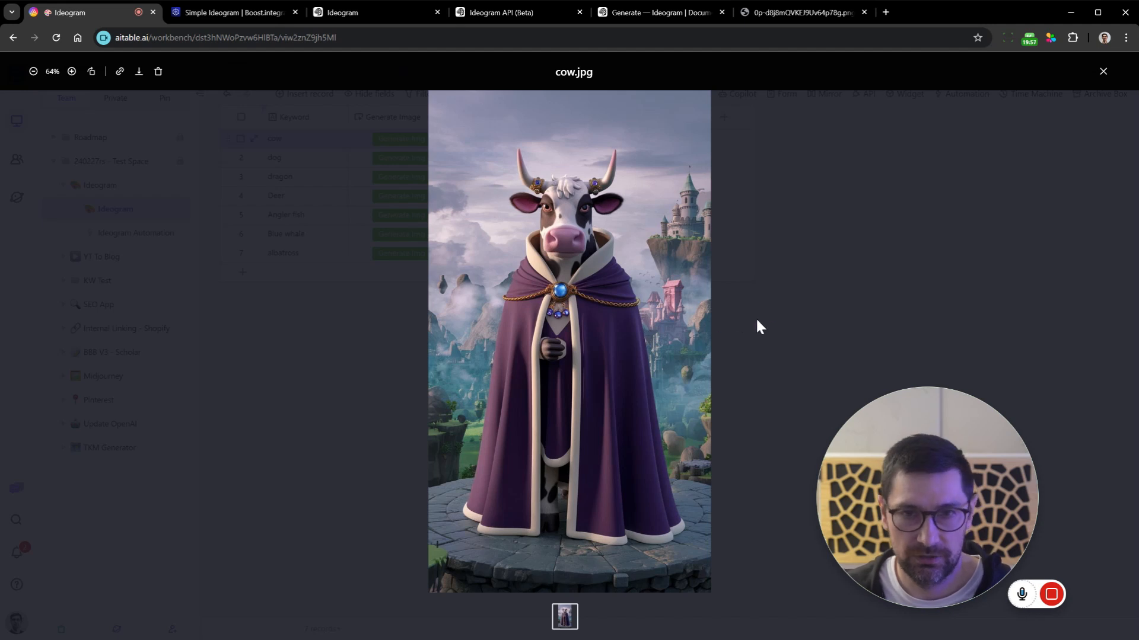
{"action": "left_click", "coordinate": [1101, 72]}
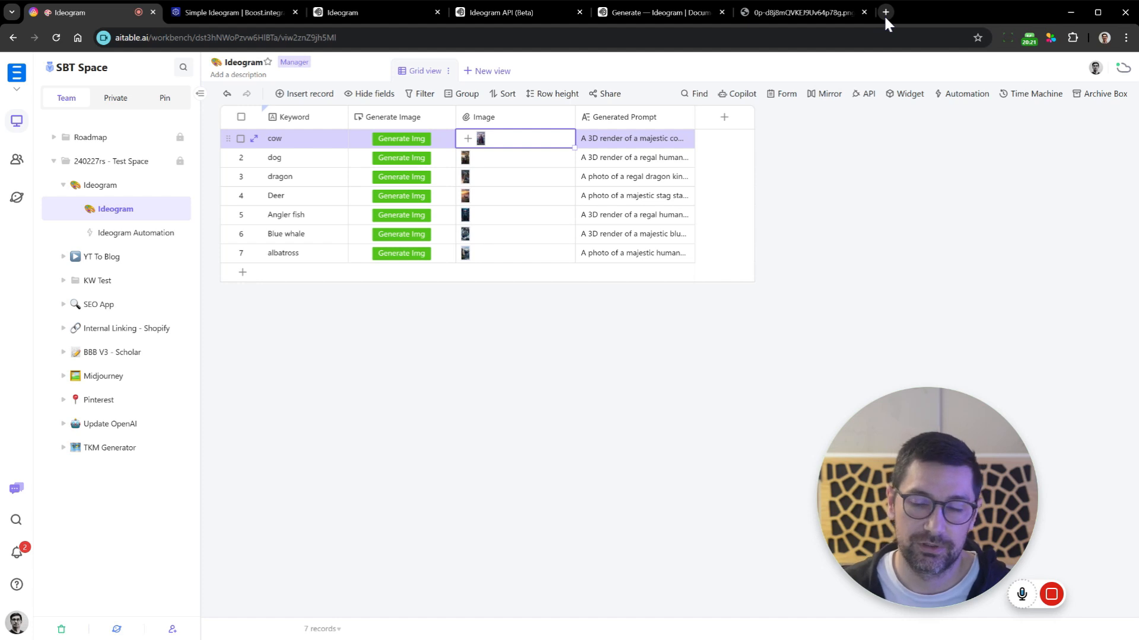
- Browse scalebytech.com's Free Stuff and ABC Platform pages, then return to the Simple Ideogram run history
{"action": "left_click", "coordinate": [885, 12]}
{"action": "type", "text": "scalebytech.com"}
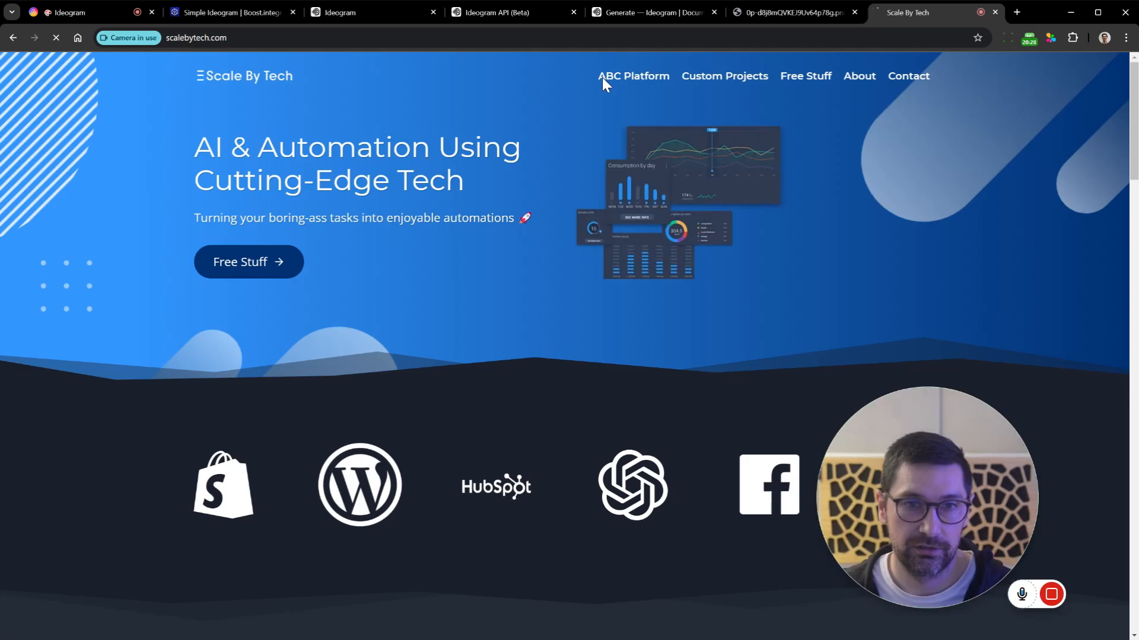
{"action": "left_click", "coordinate": [804, 76]}
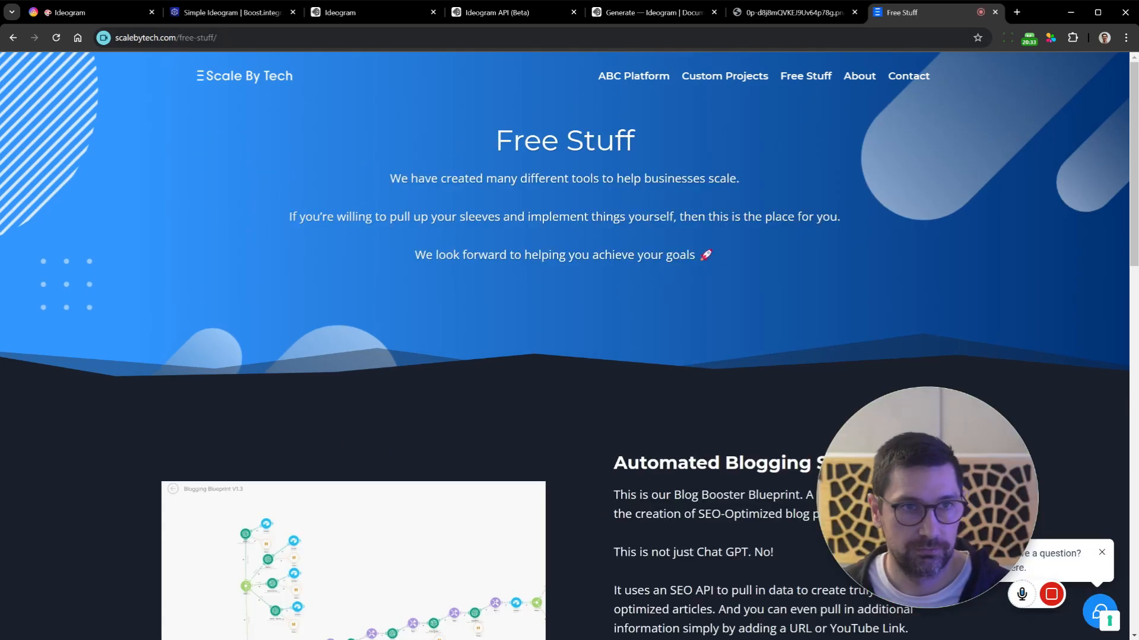
{"action": "scroll", "scroll_direction": "down", "scroll_amount": 3}
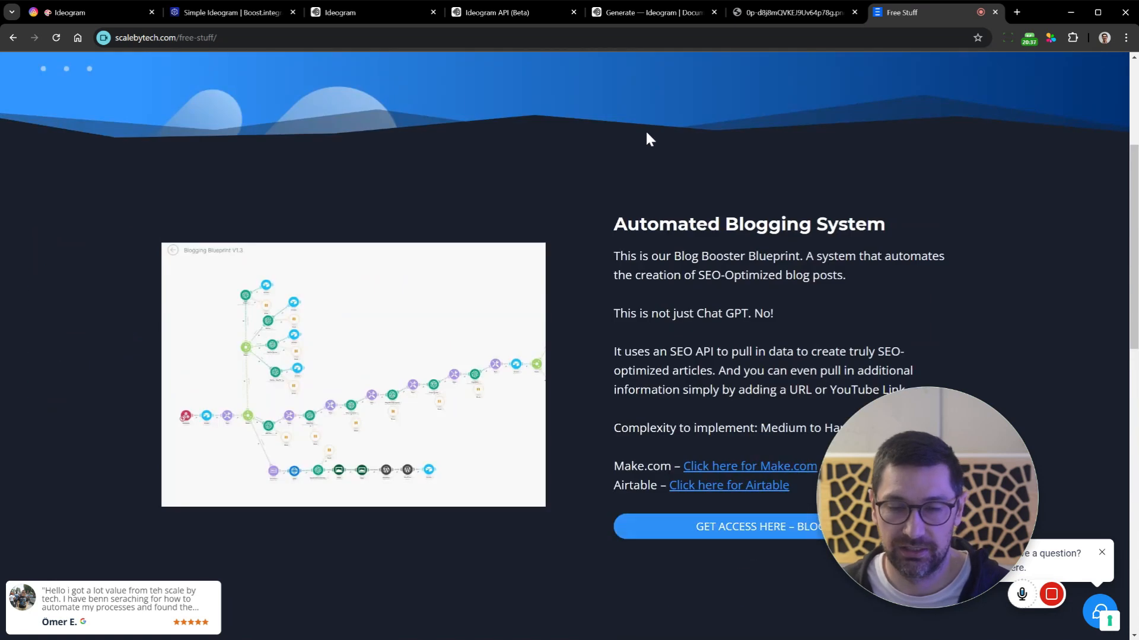
{"action": "mouse_move", "coordinate": [748, 341]}
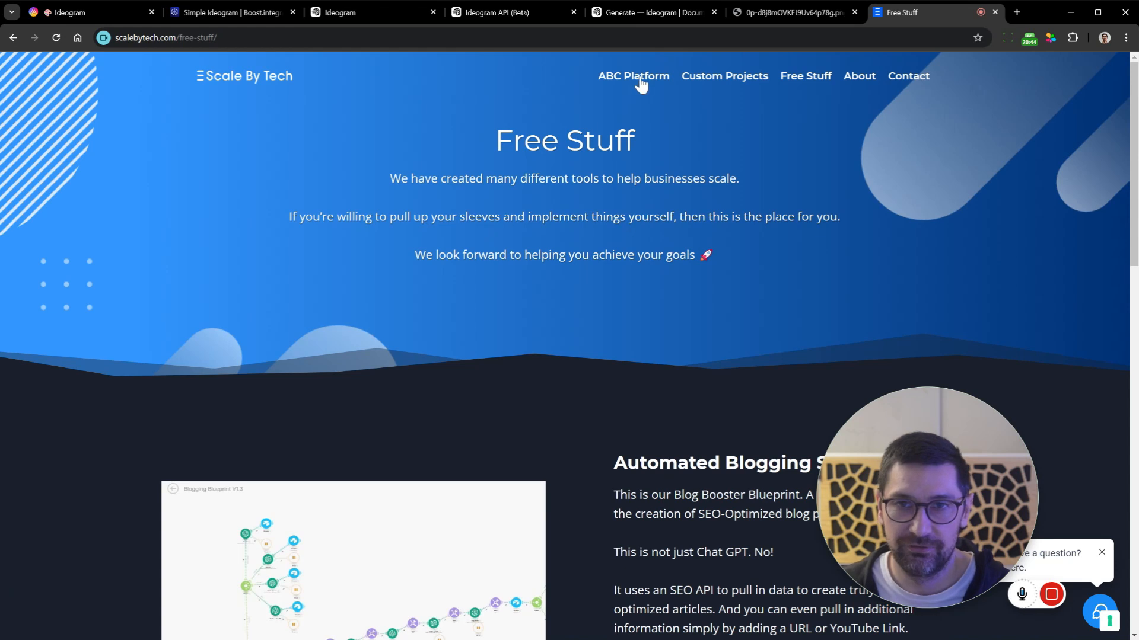
{"action": "left_click", "coordinate": [634, 75]}
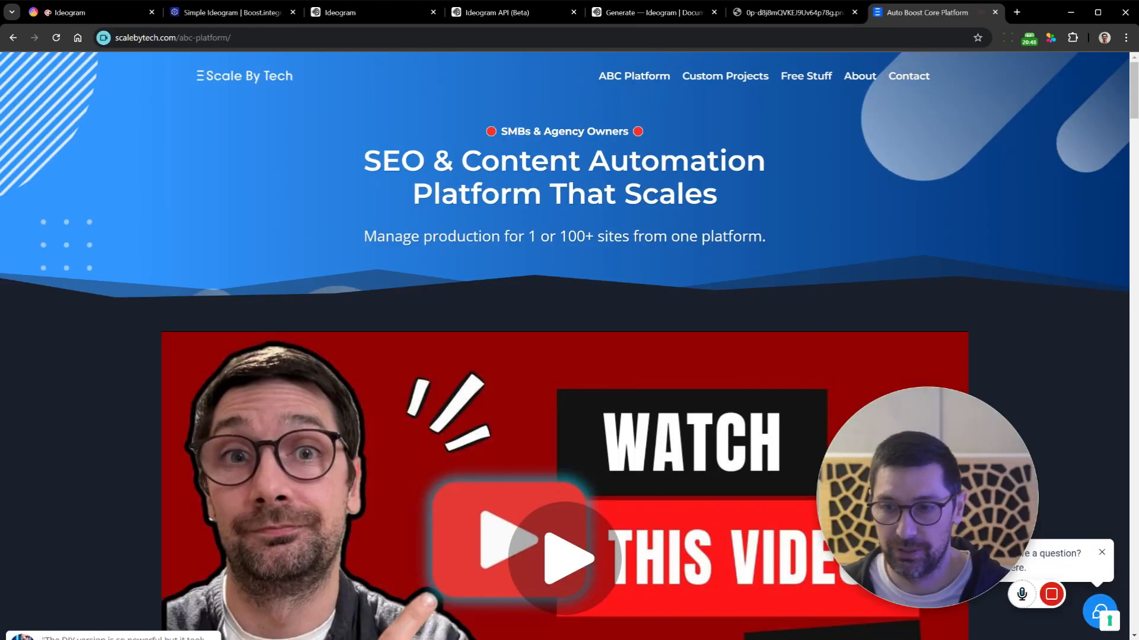
{"action": "left_click", "coordinate": [225, 12]}
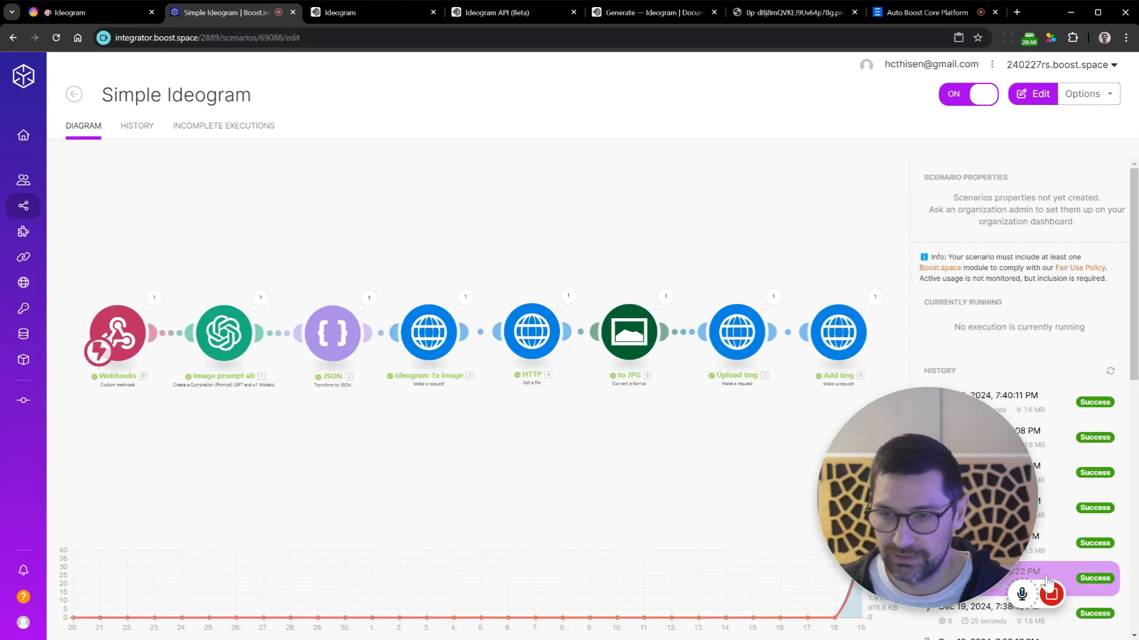